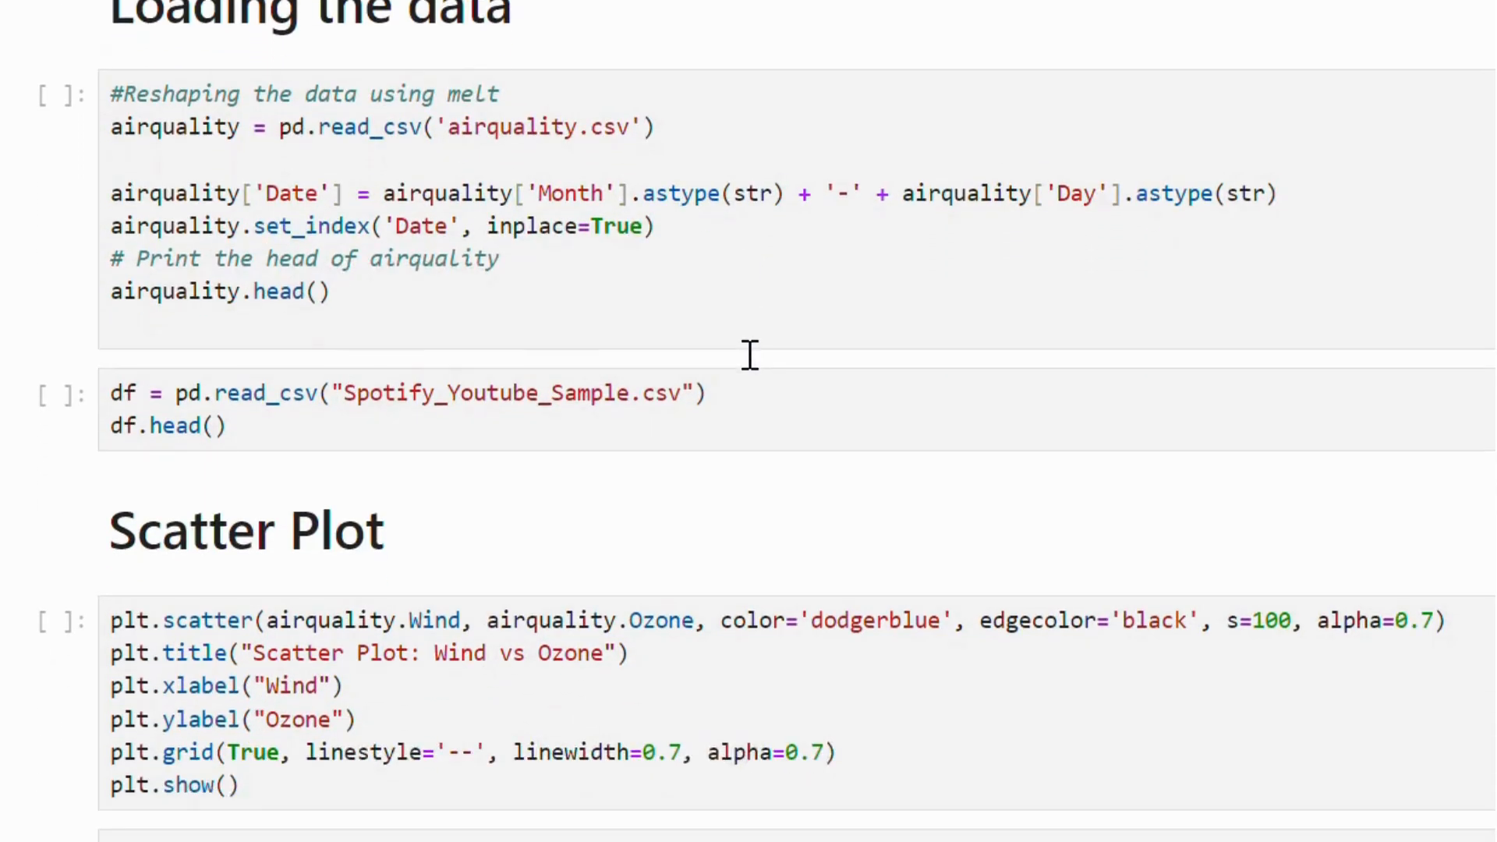
Execute the Wind vs Ozone scatter cell so its titled, dashed-grid chart renders below.
scroll(down, 3)
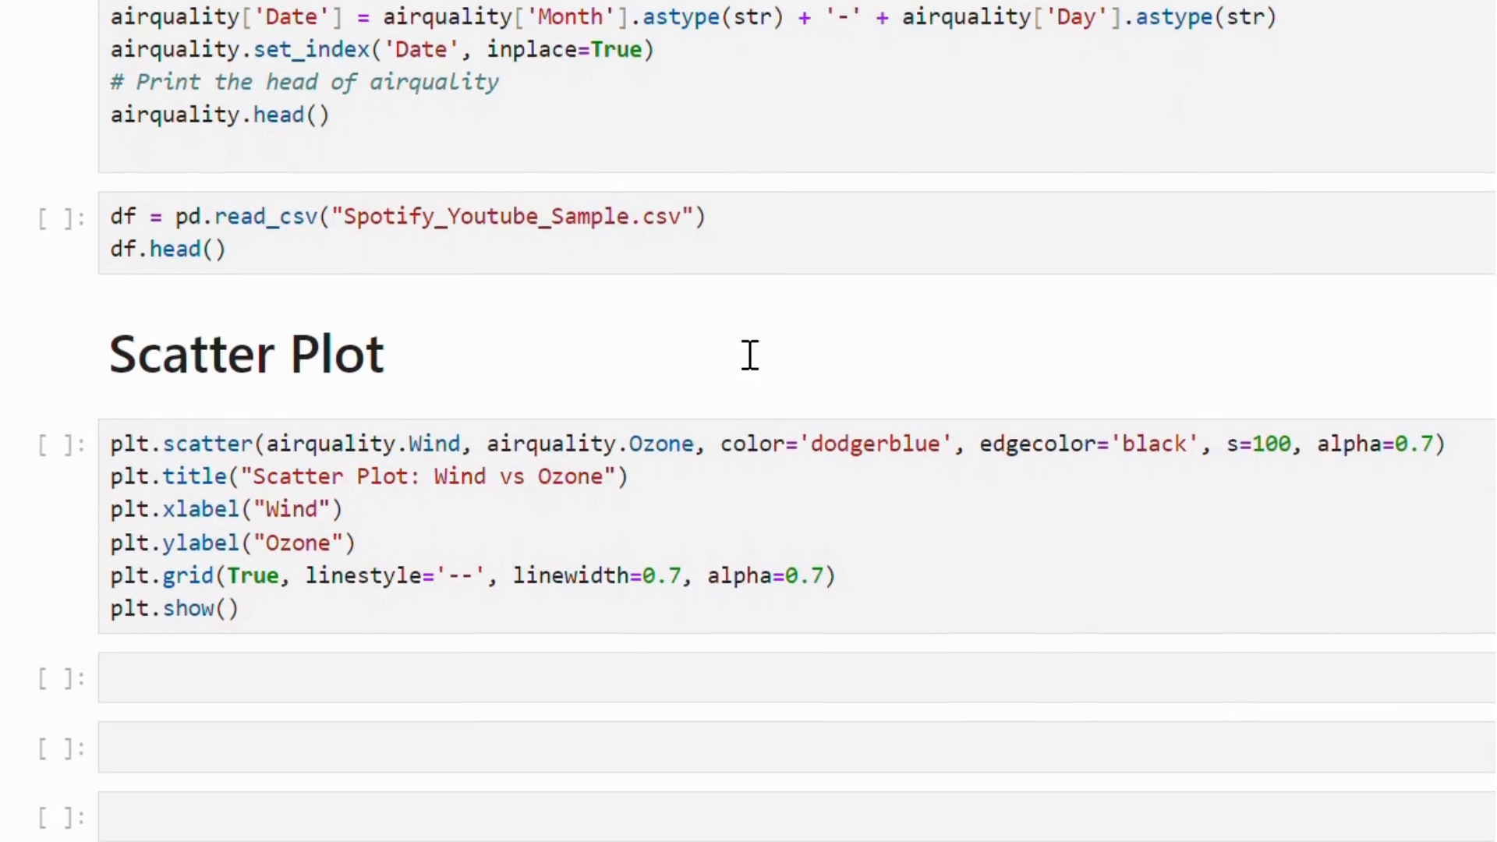
scroll(down, 3)
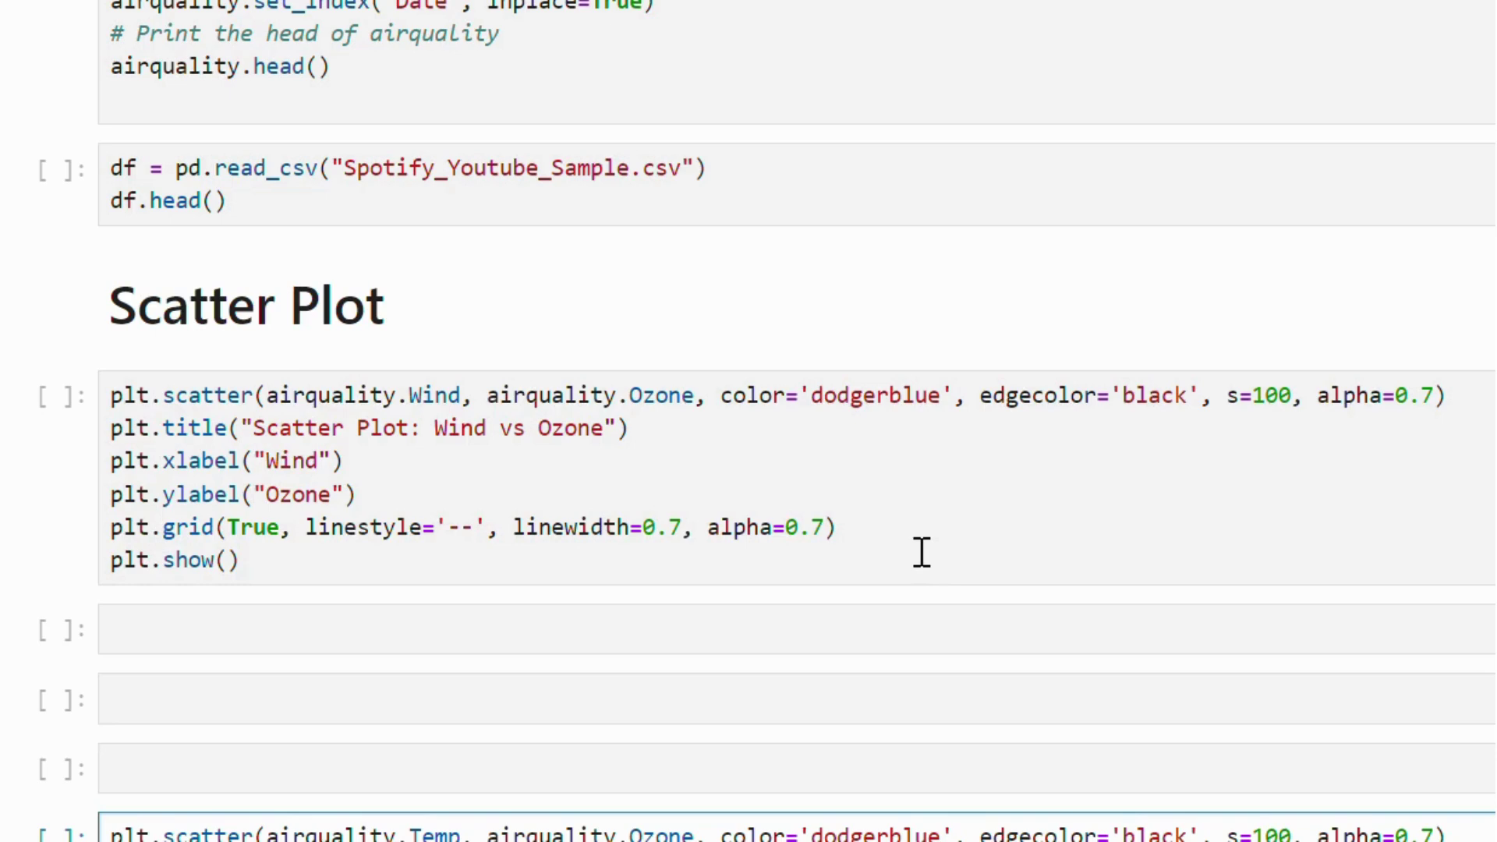
click(240, 560)
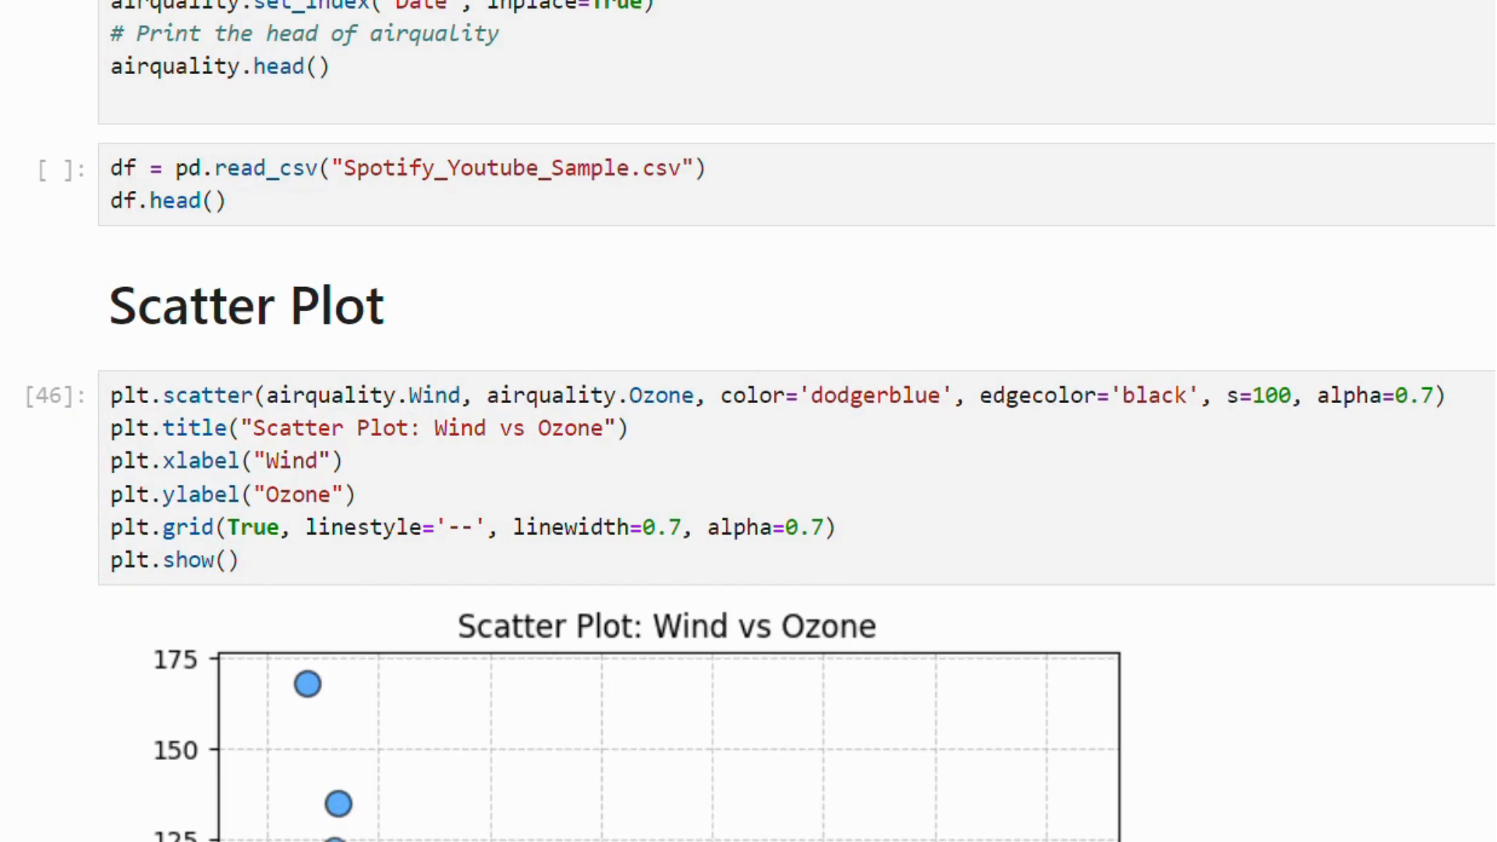
scroll(down, 3)
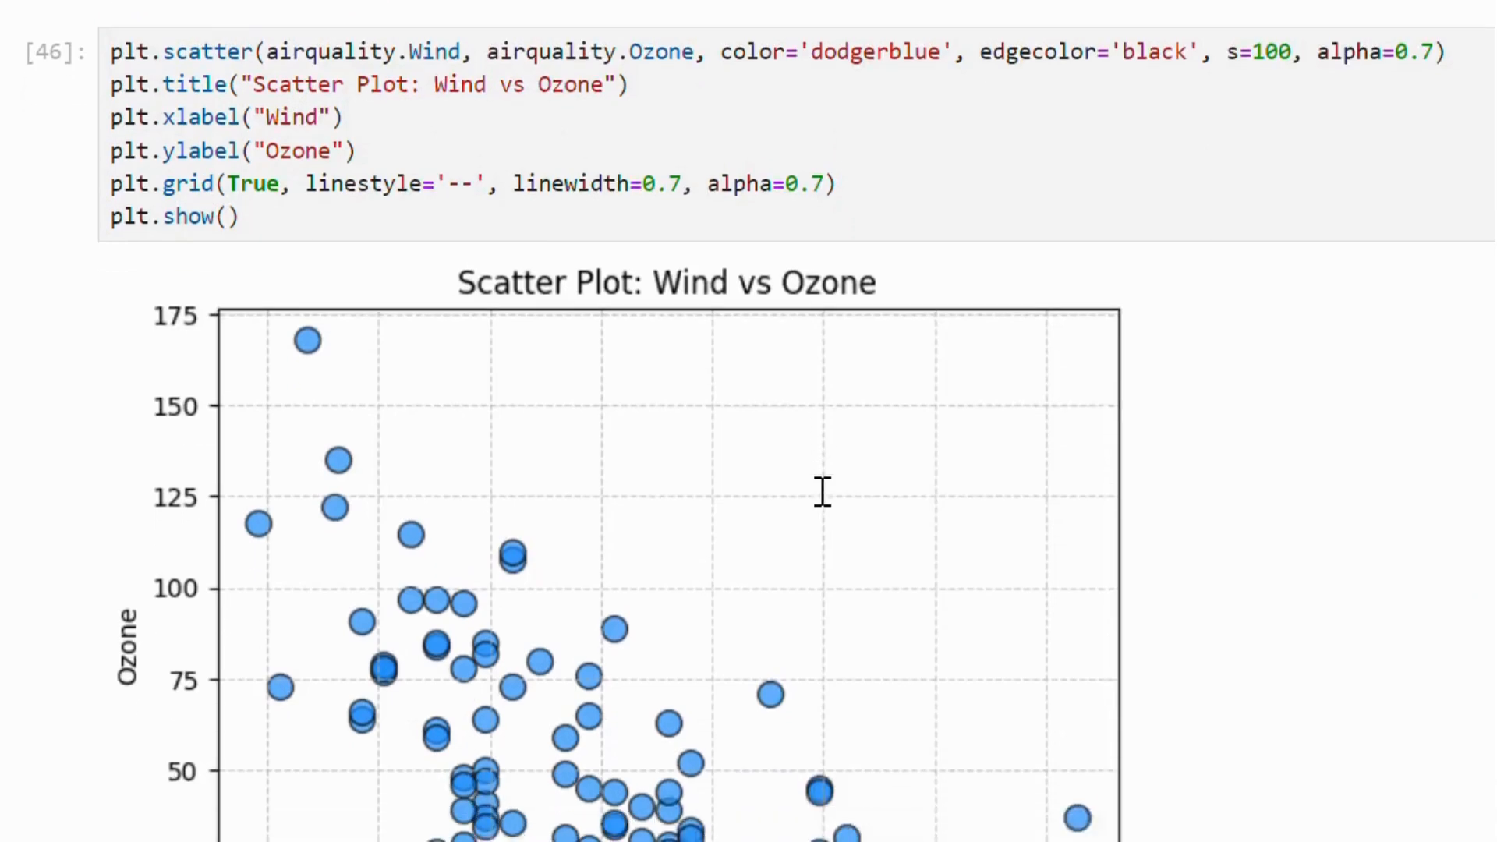
scroll(down, 3)
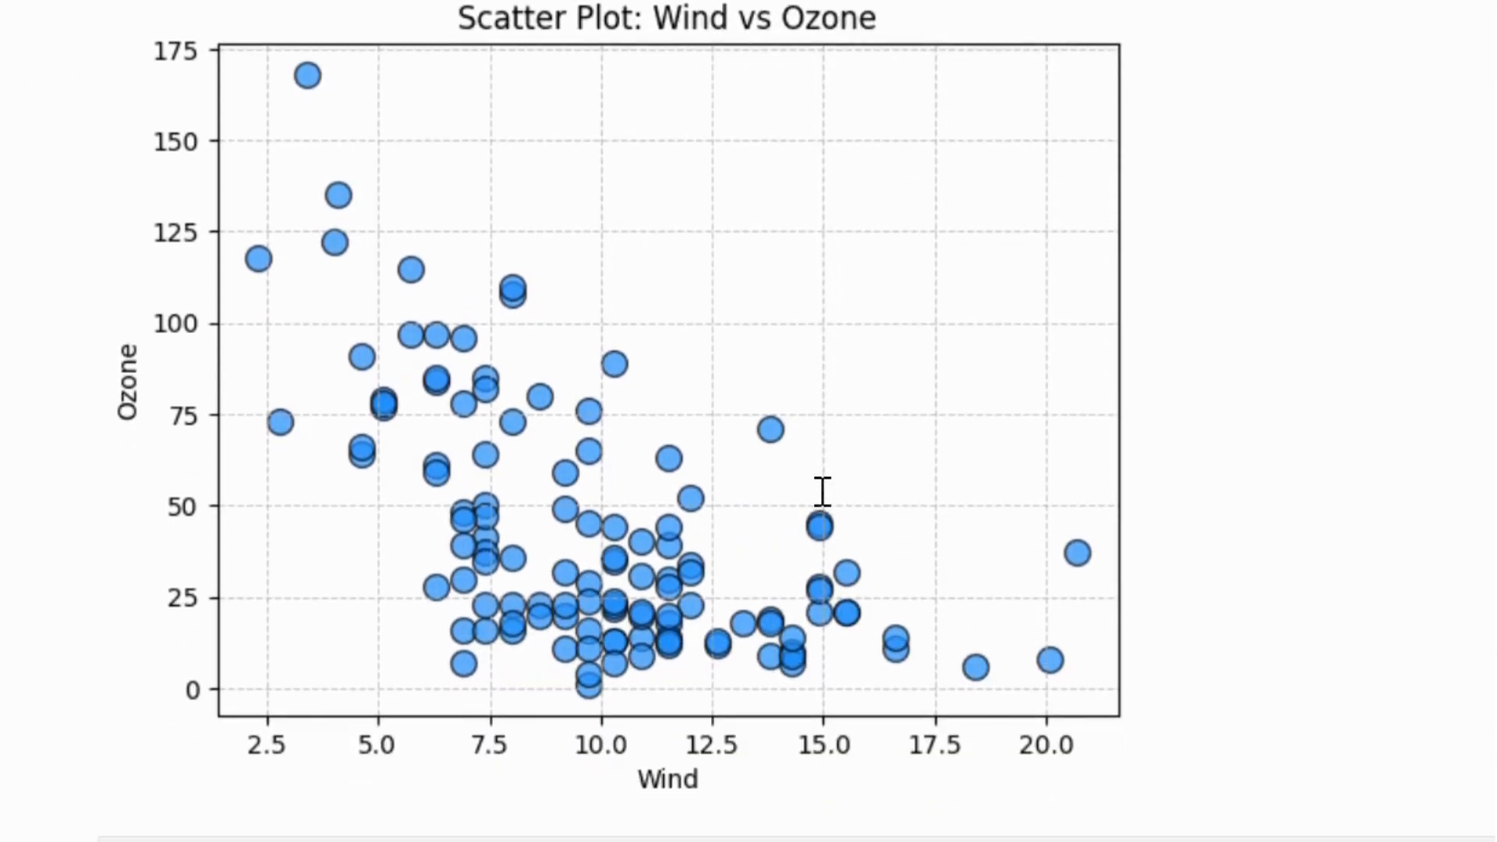
Scroll through the rendered Temp vs Ozone scatter plot down to the Grouped Bar Chart heading.
scroll(down, 3)
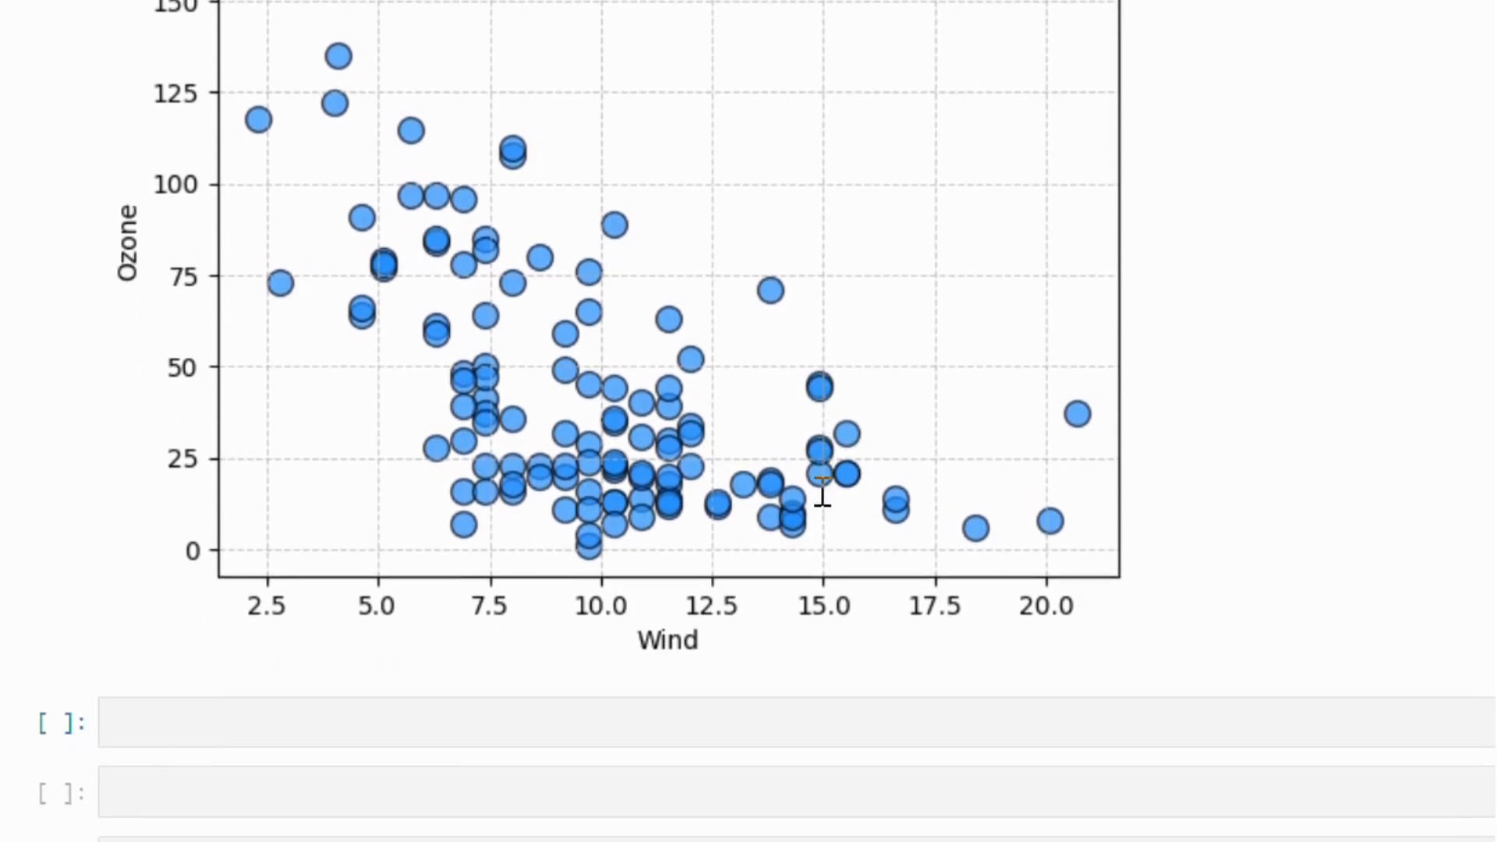
scroll(down, 3)
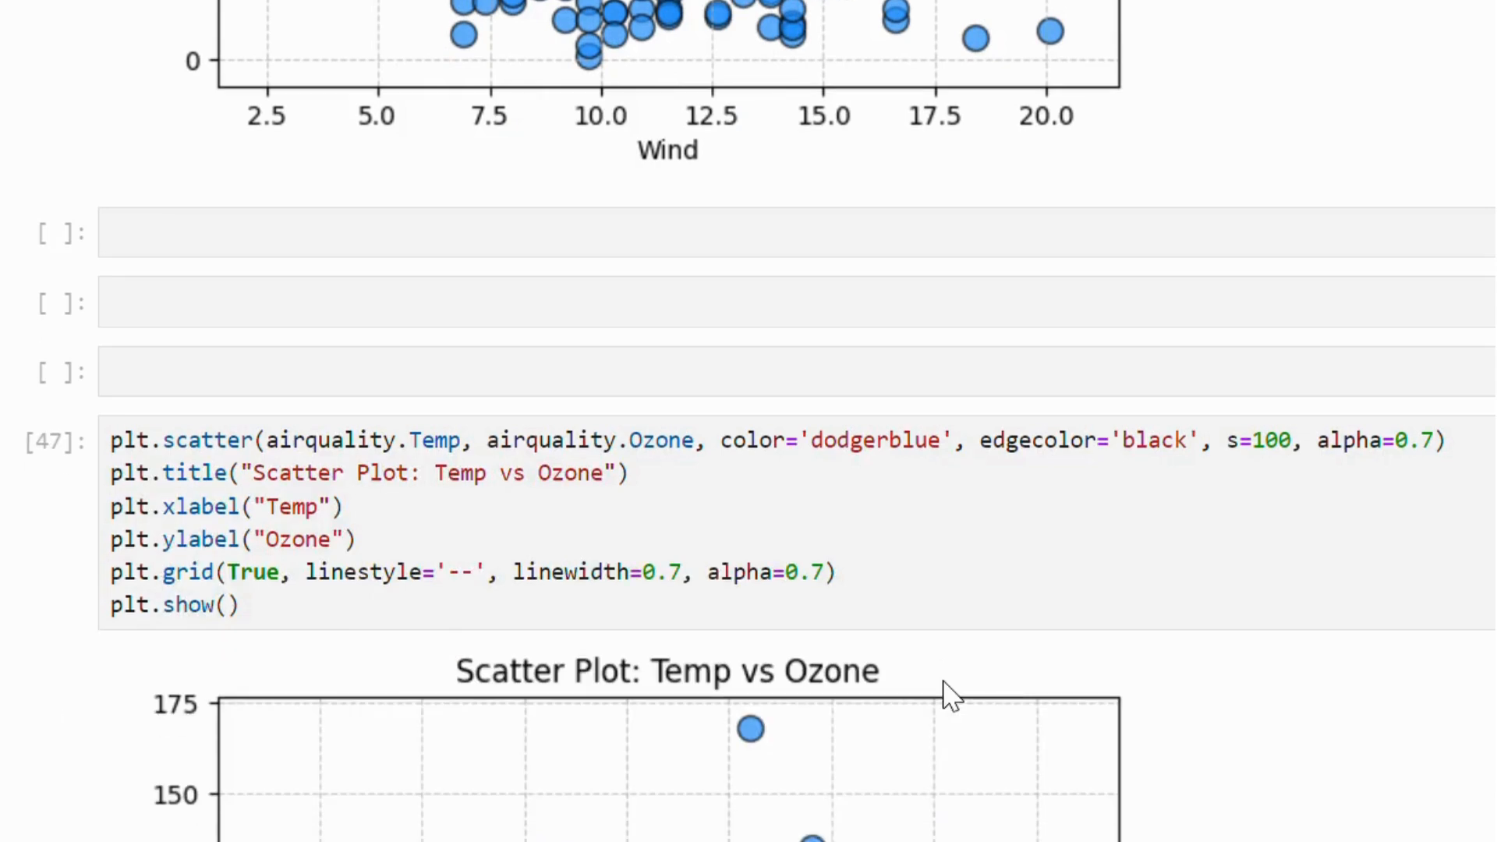
scroll(down, 3)
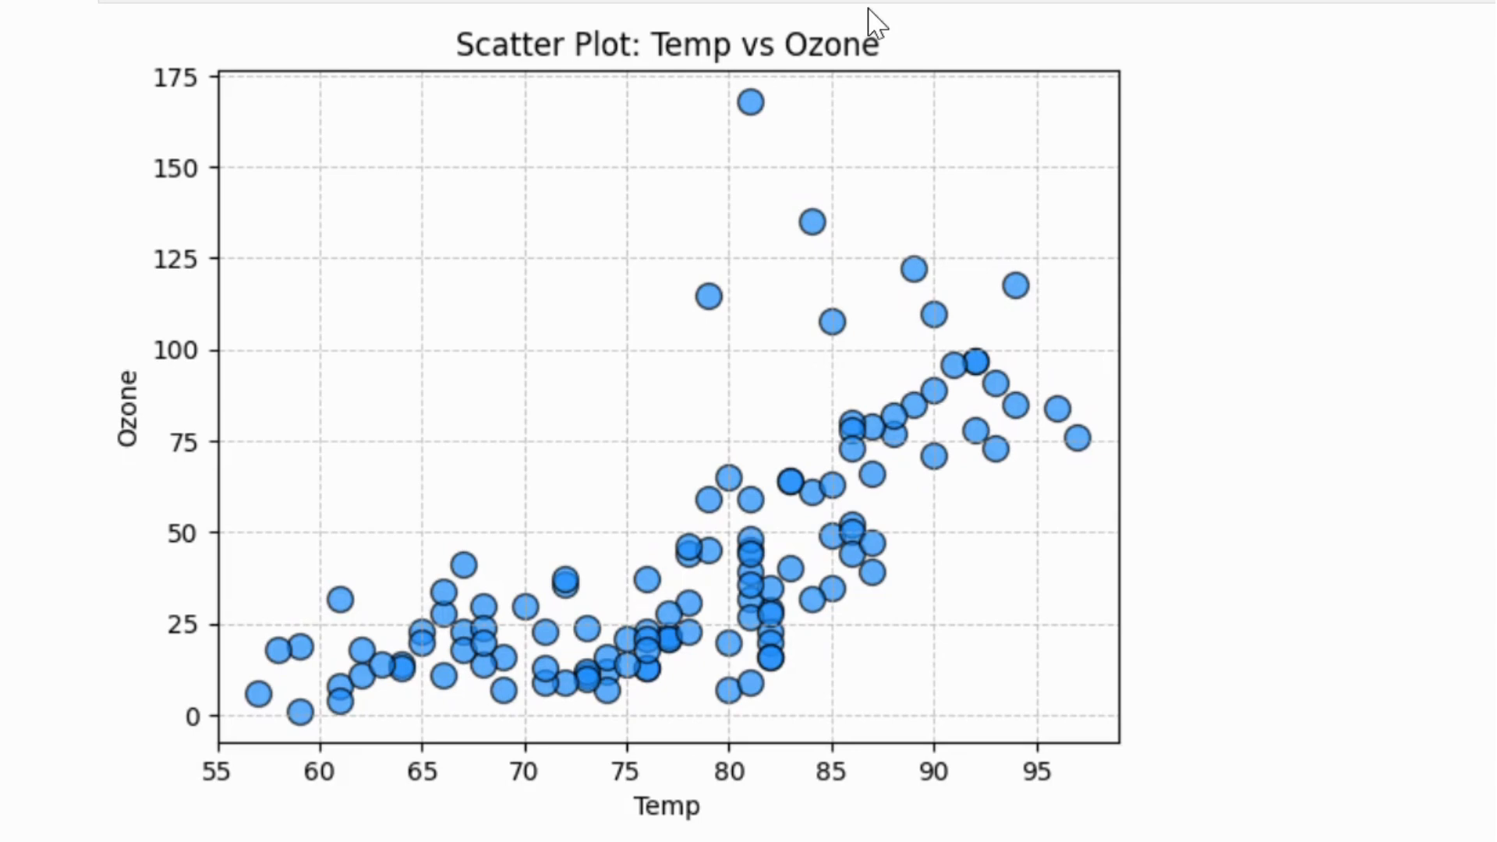
scroll(down, 3)
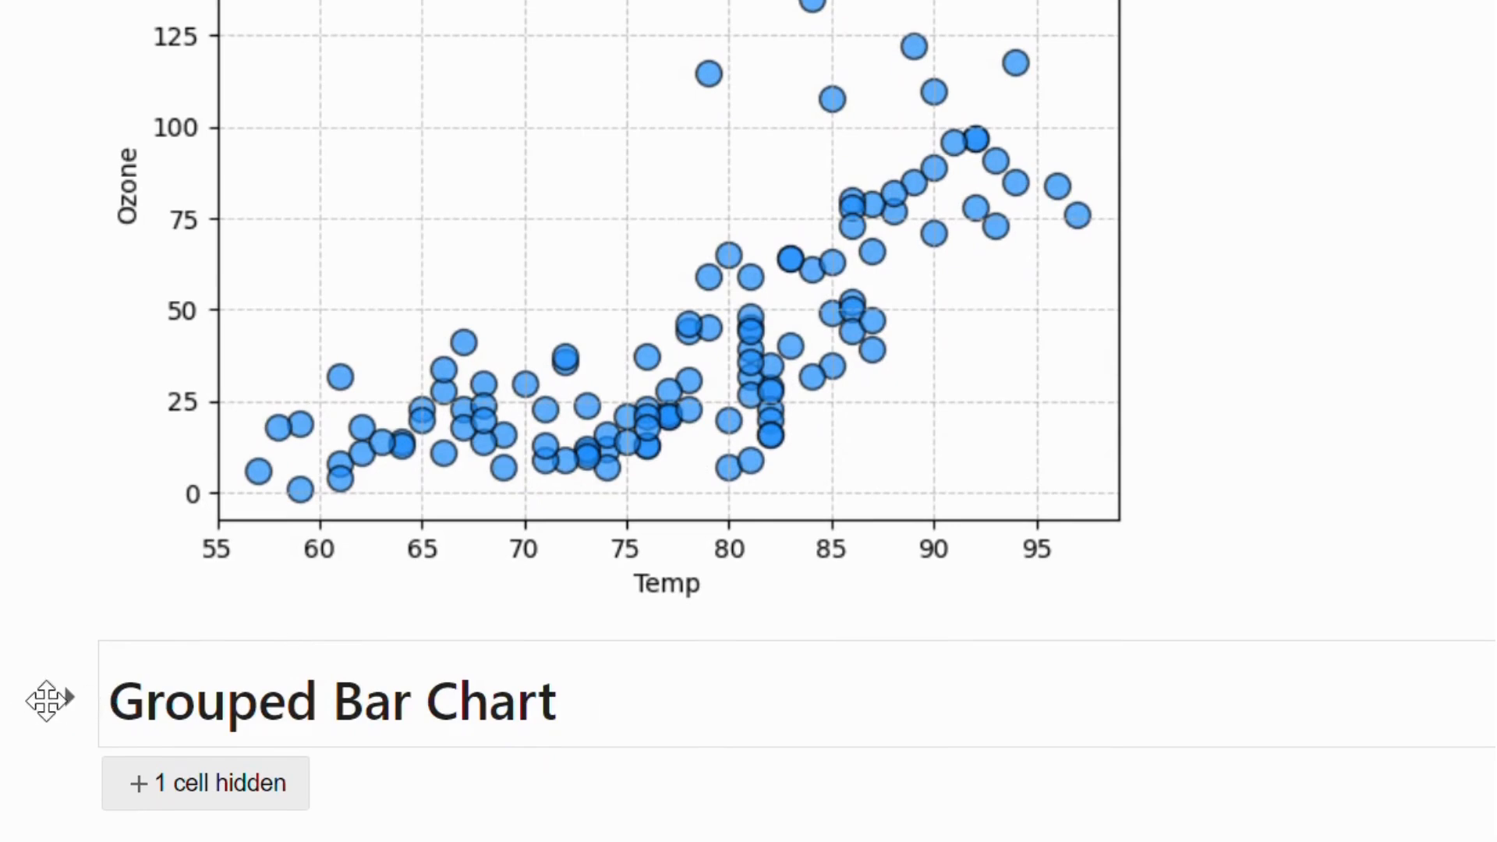
Execute the Album Type vs Licensed Status grouped bar chart cell with count labels on bars.
scroll(down, 3)
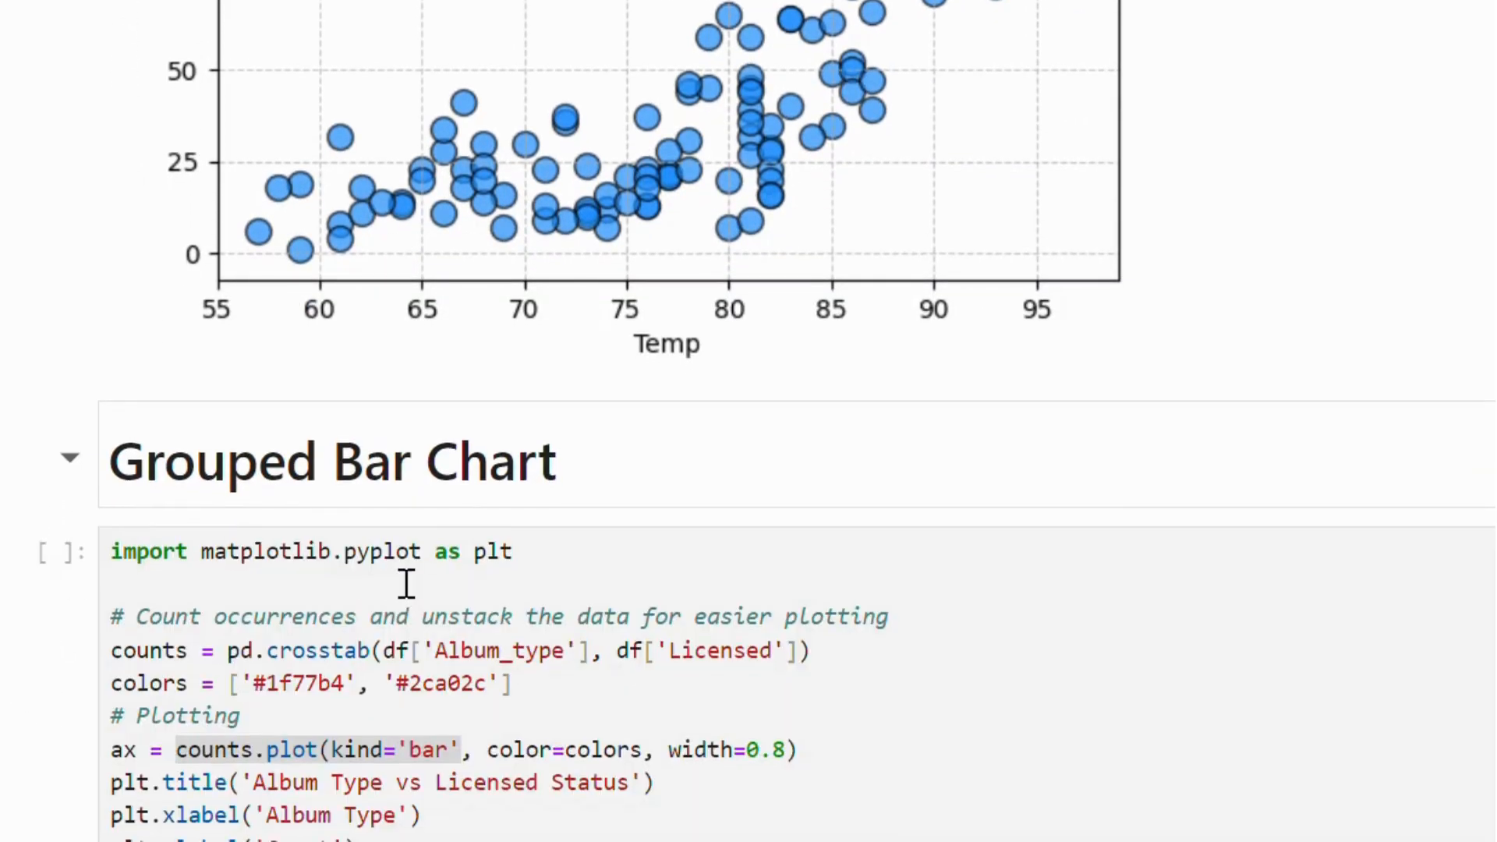
scroll(down, 3)
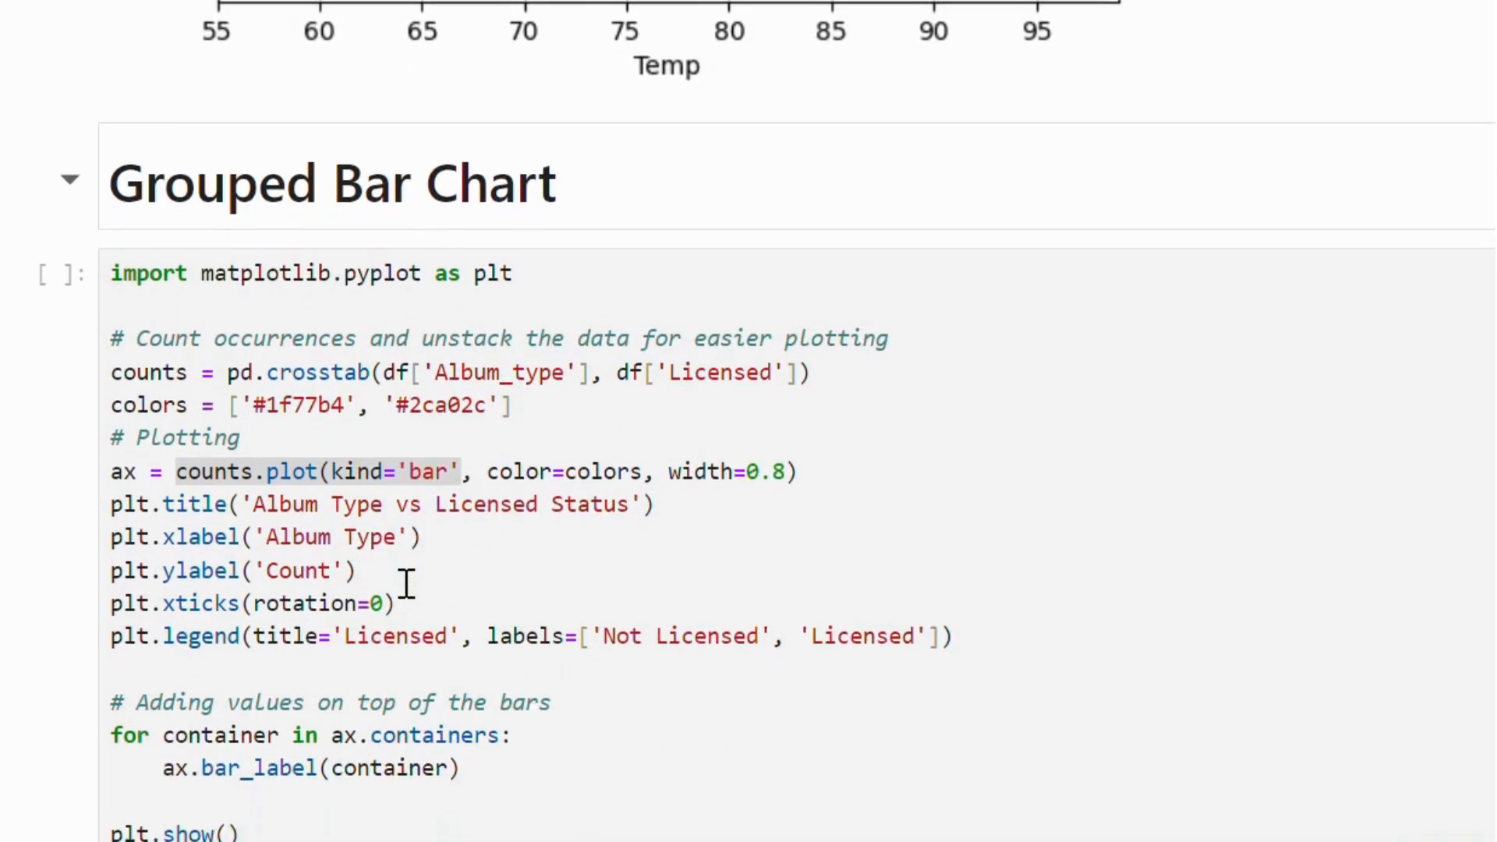
scroll(down, 3)
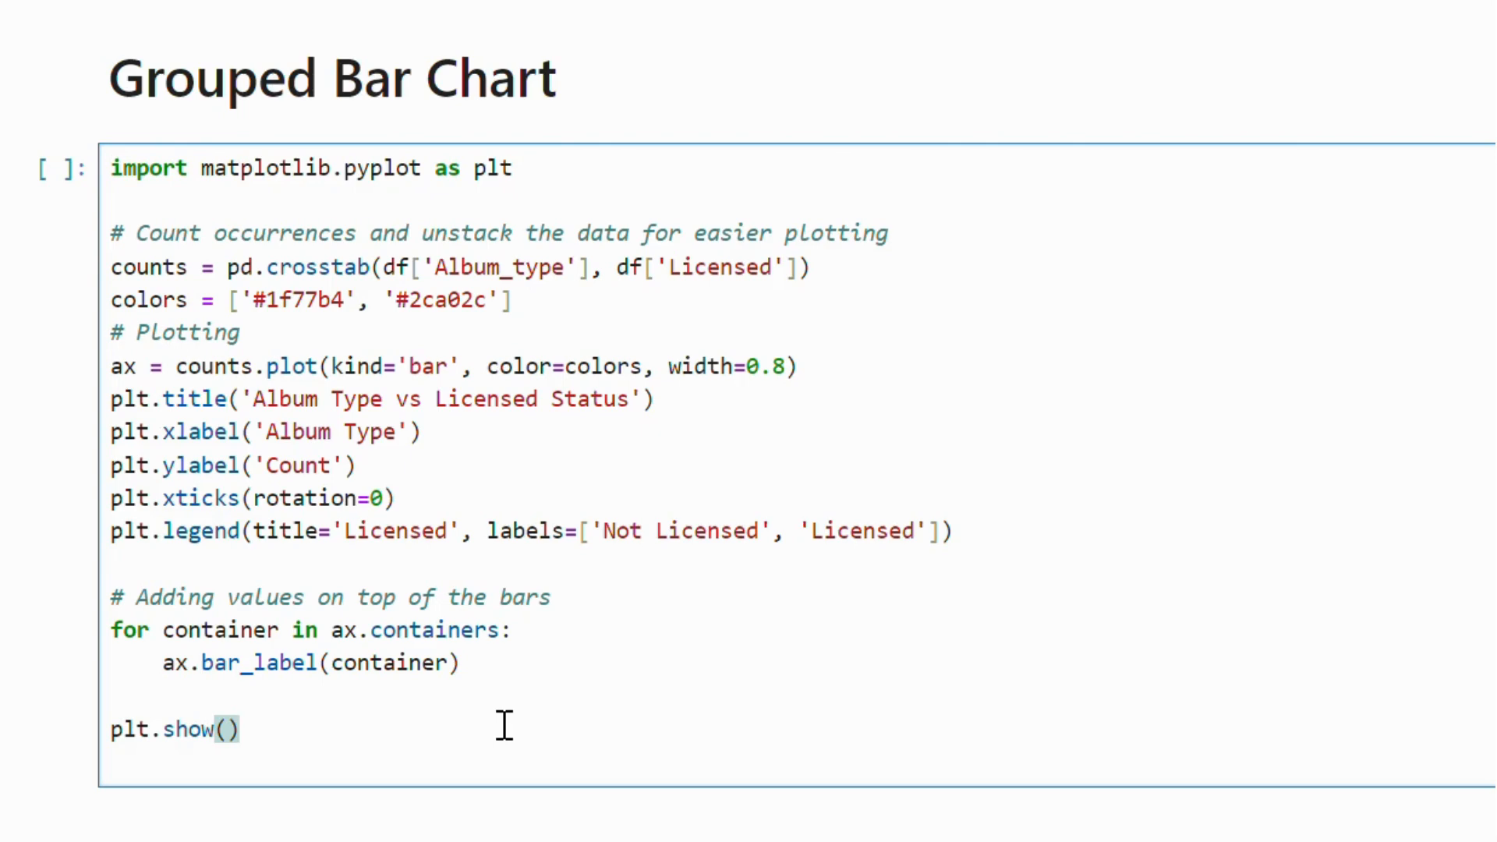
click(237, 730)
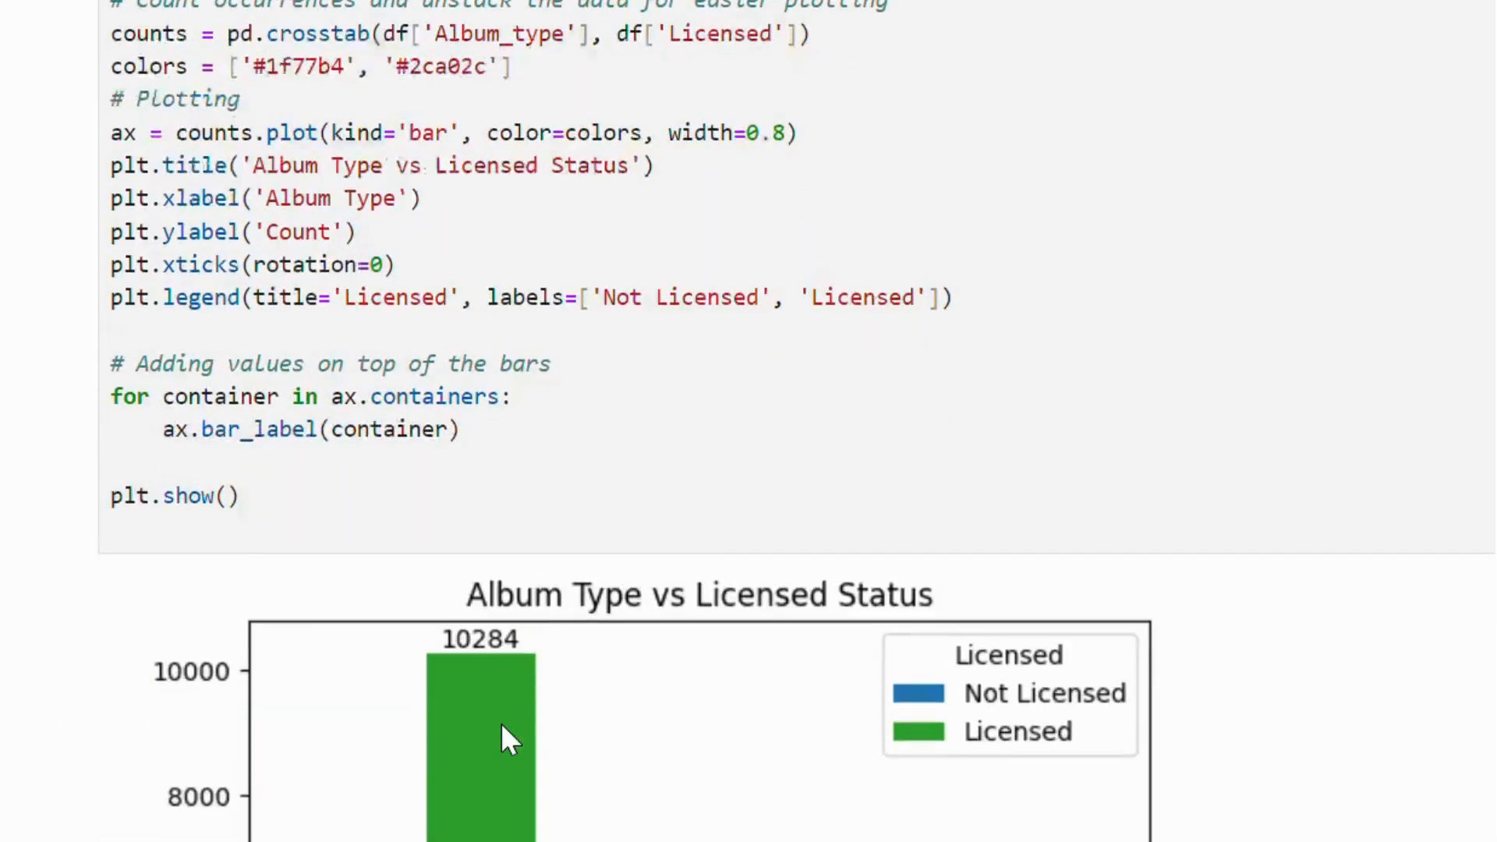
scroll(down, 3)
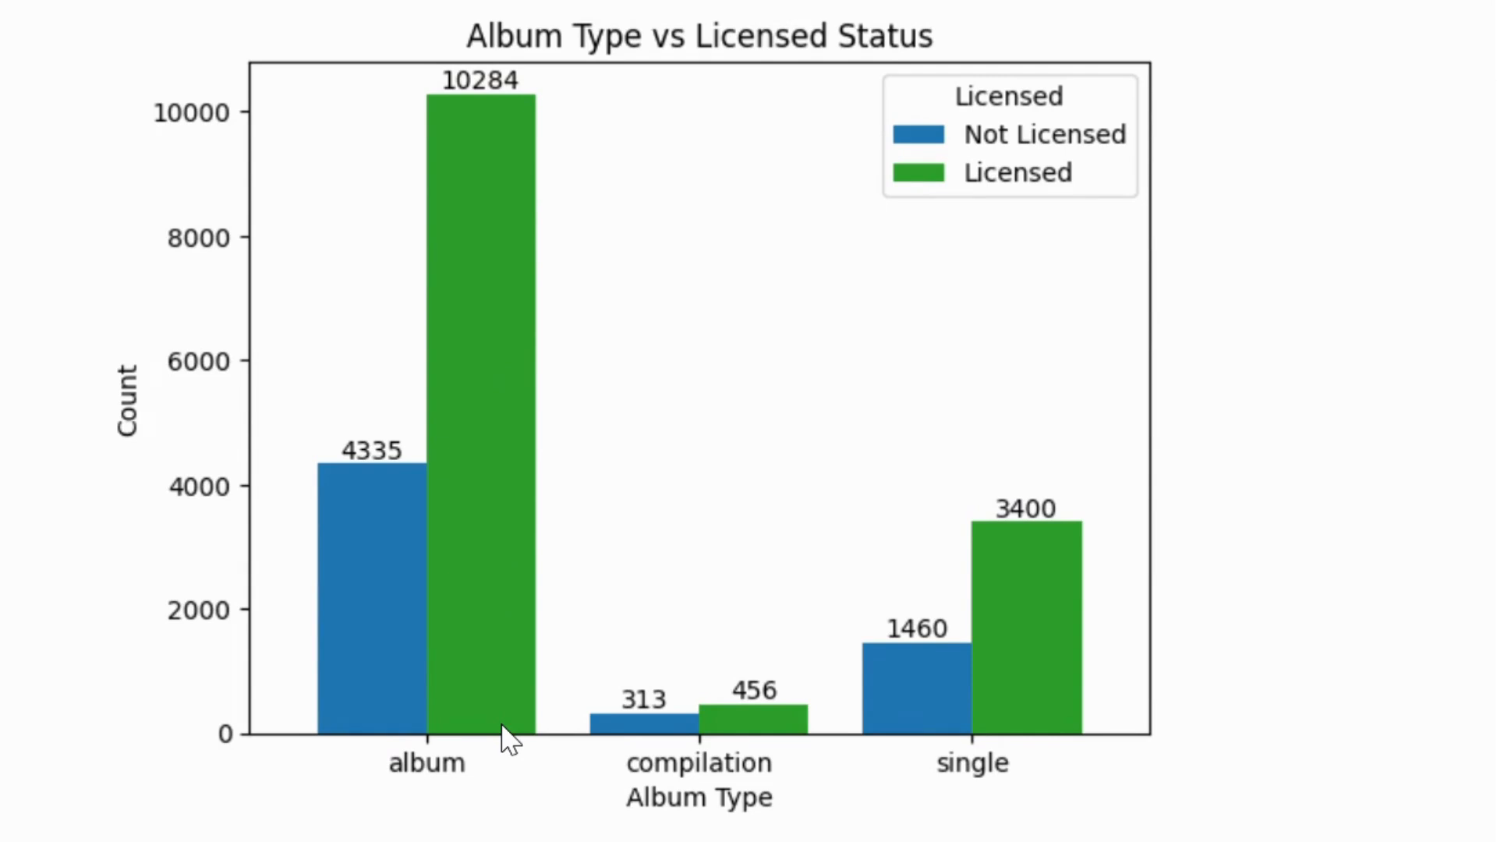
scroll(down, 3)
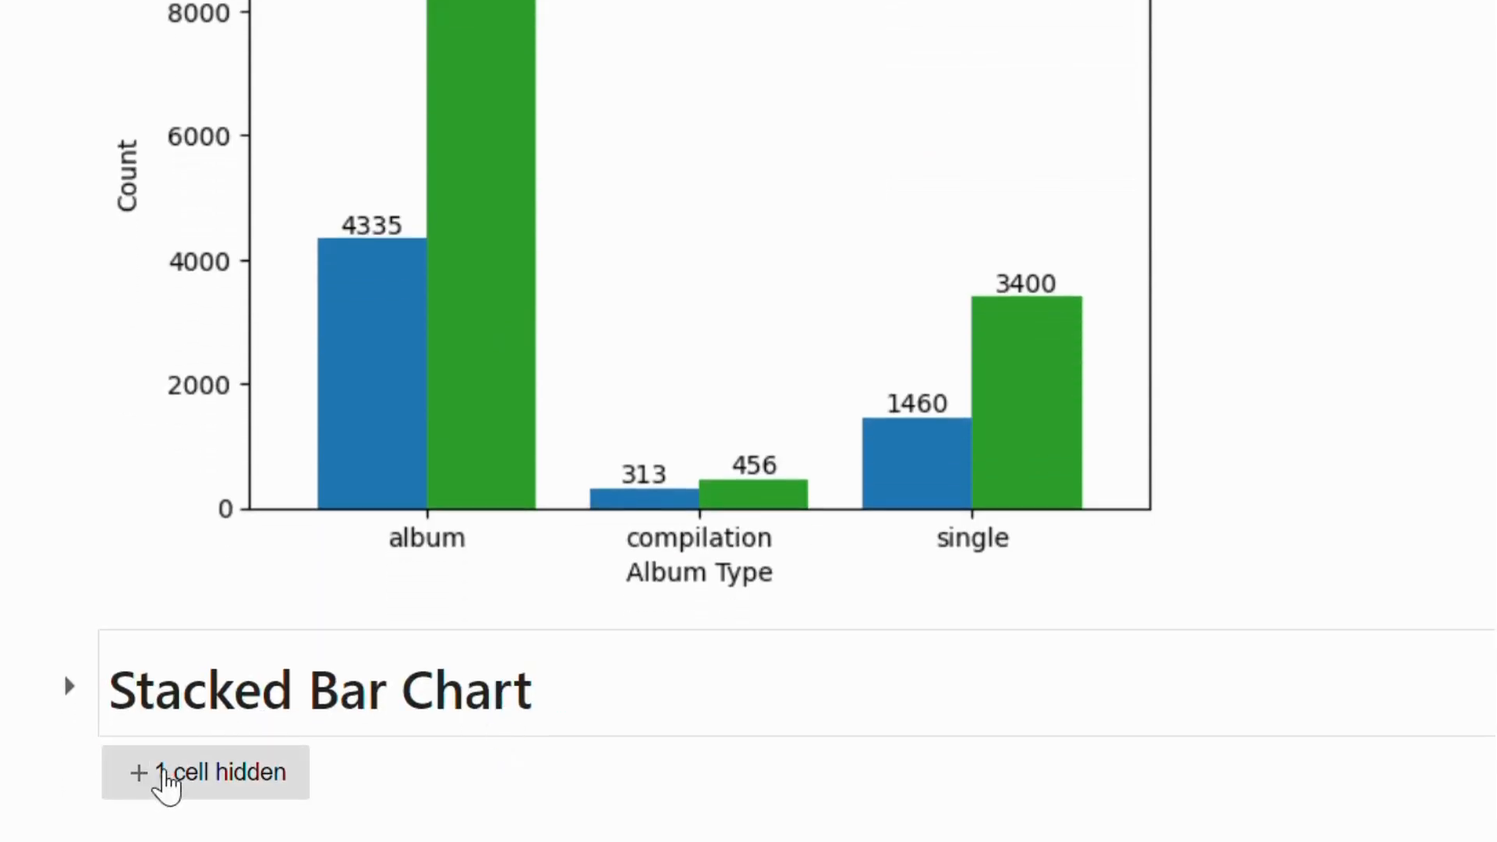
Reveal and execute the stacked Album Type vs Licensed Status bar chart cell.
click(204, 772)
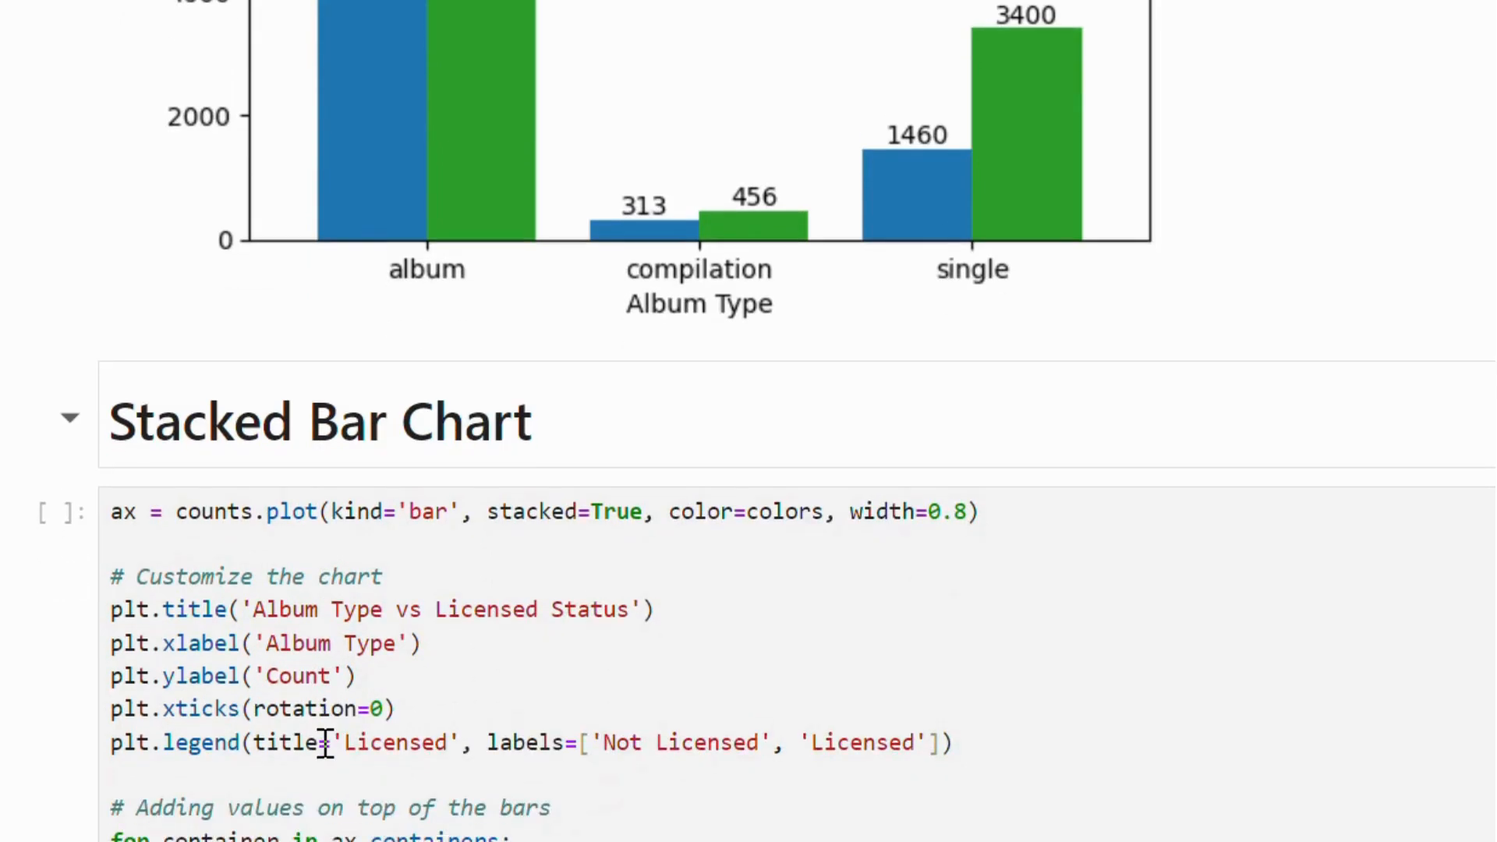
scroll(down, 3)
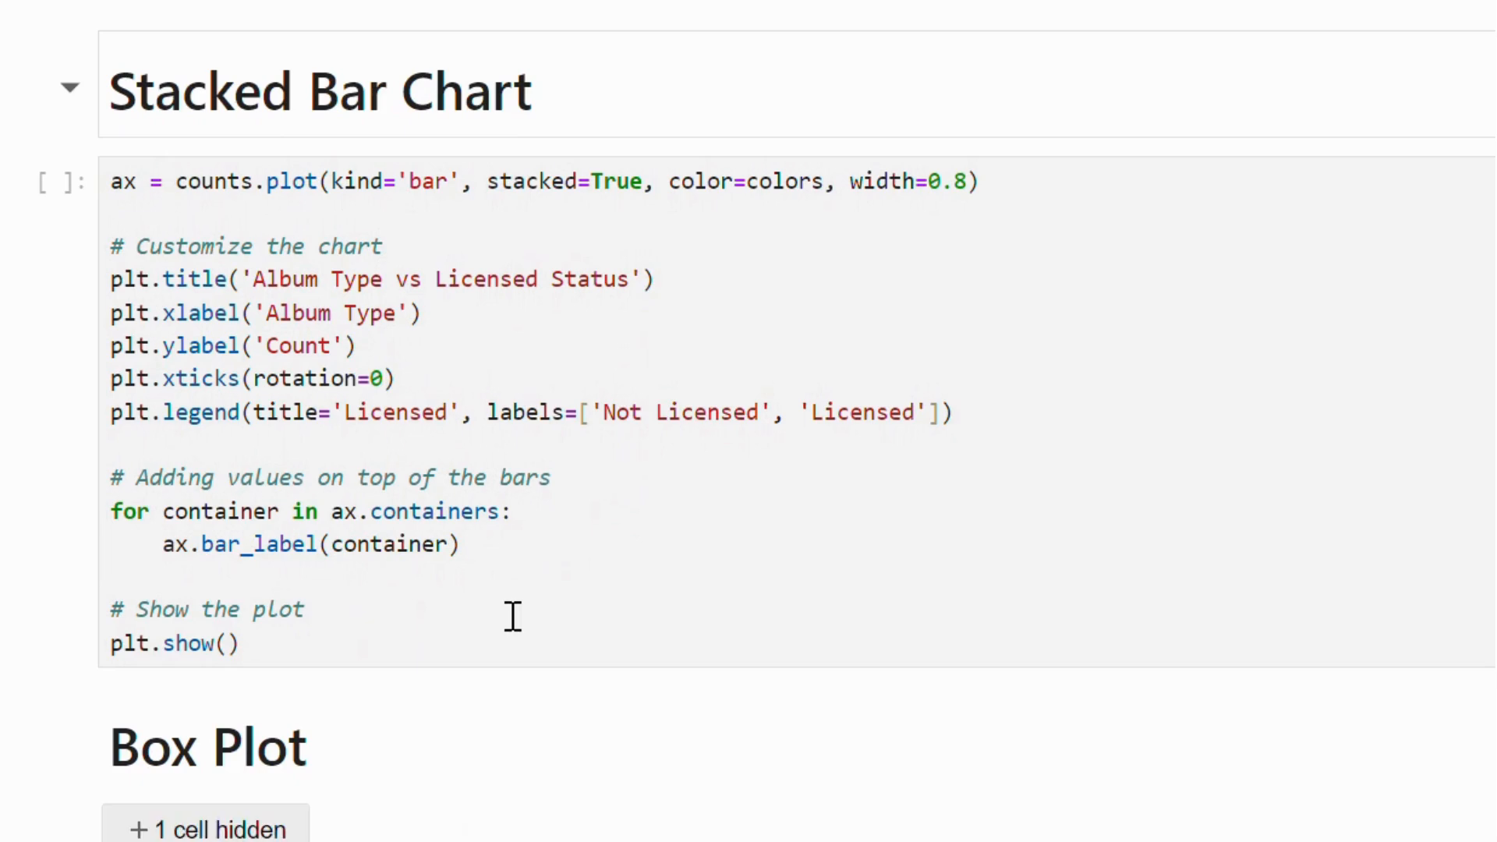
click(301, 610)
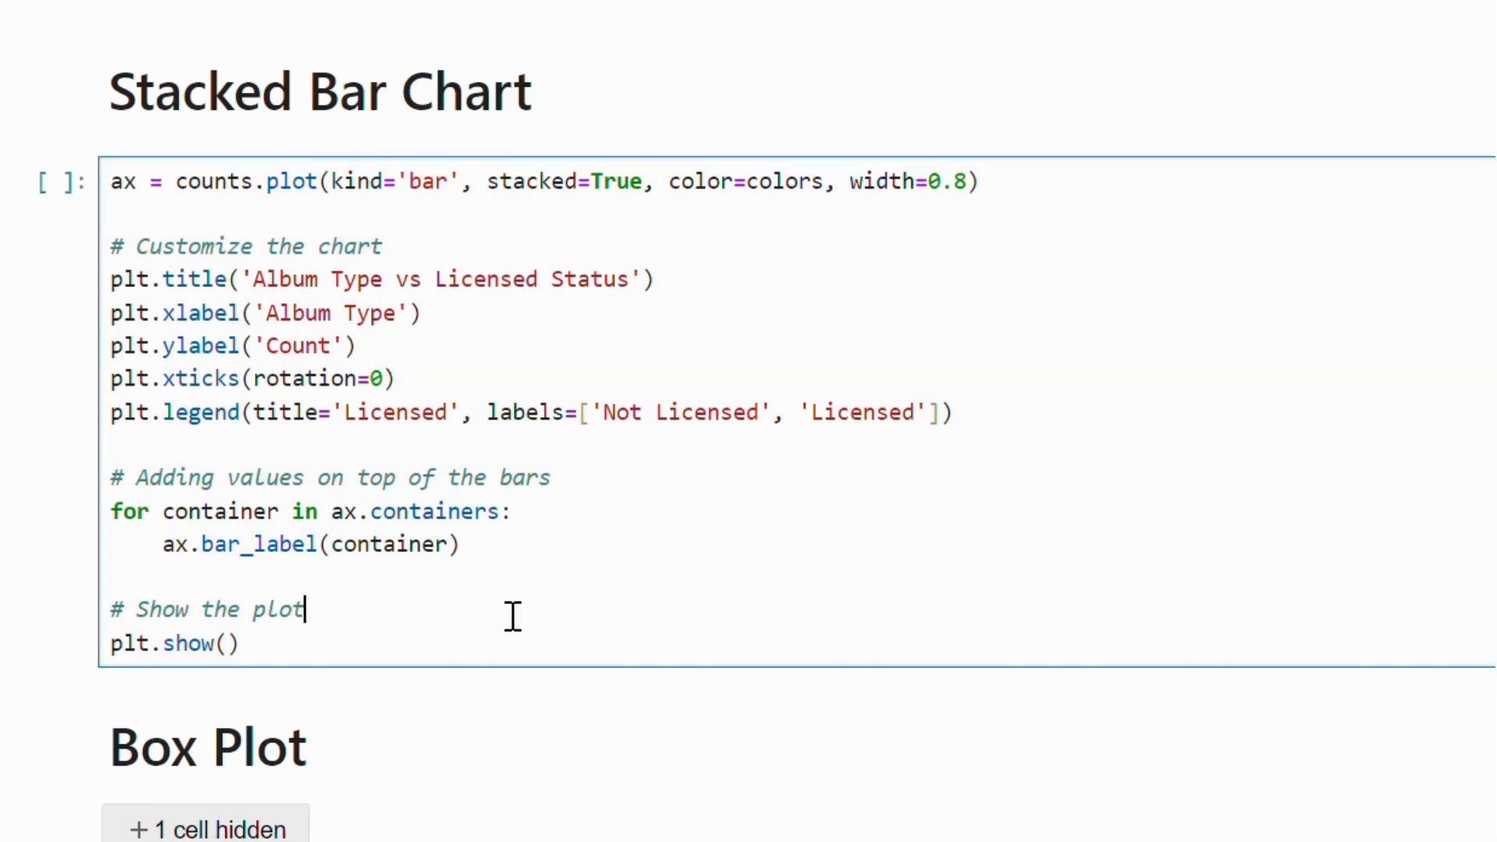
double_click(534, 181)
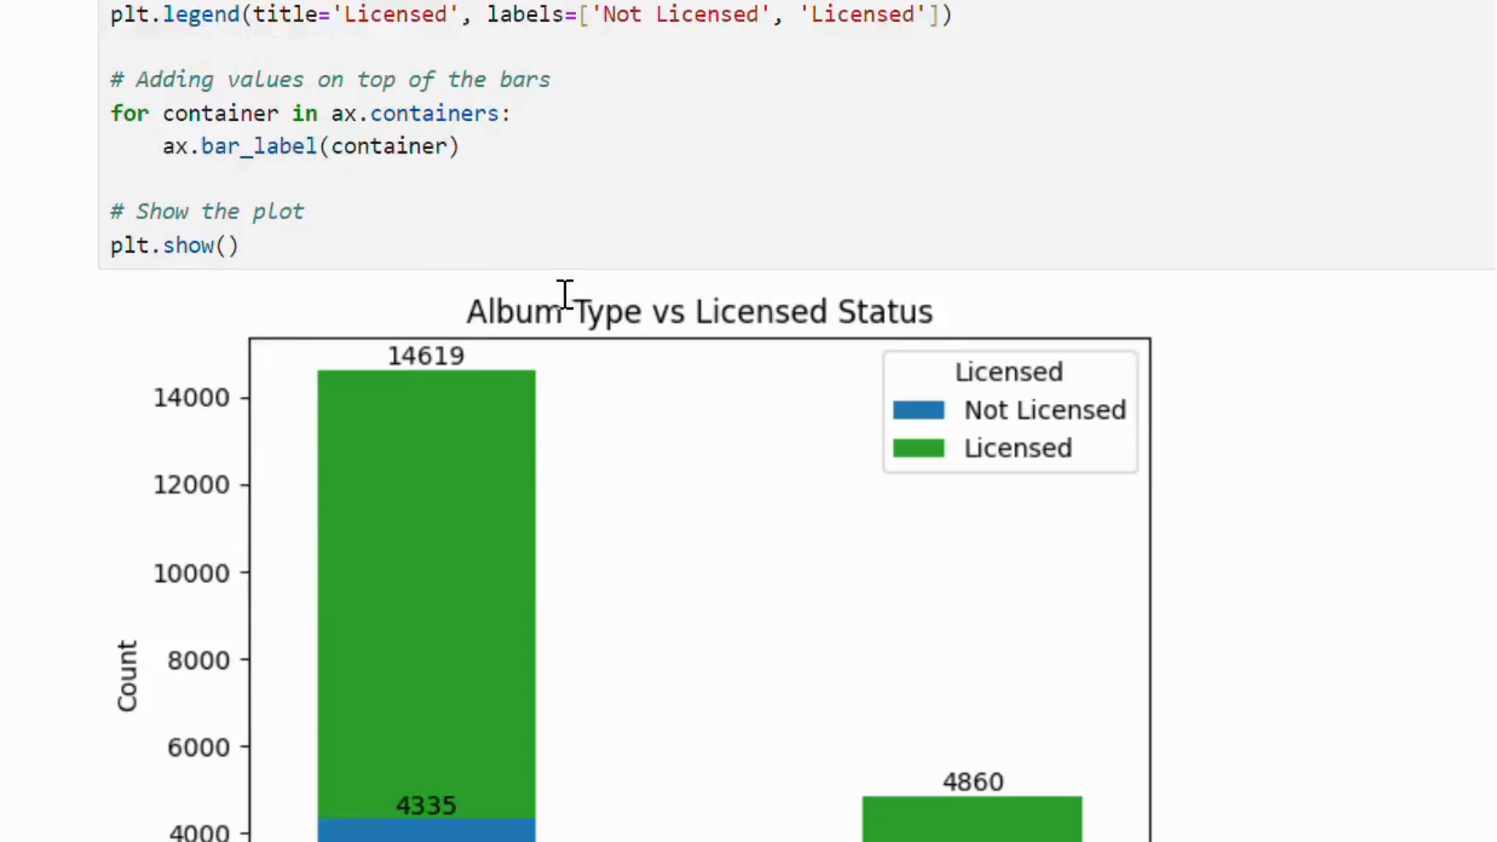
scroll(down, 3)
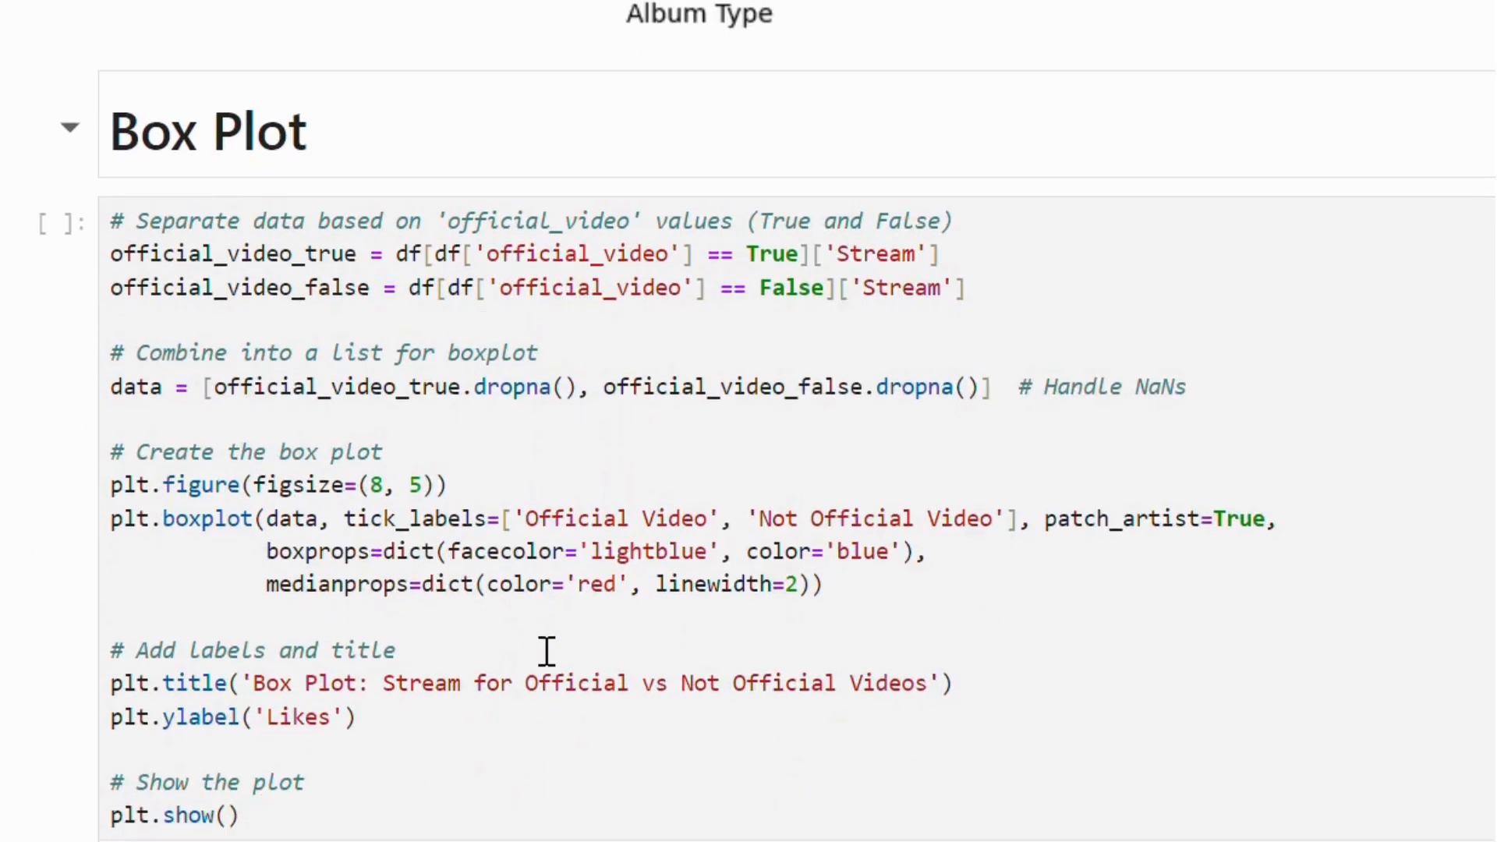
Scroll through the Stream box plot for Official vs Not Official videos.
scroll(down, 3)
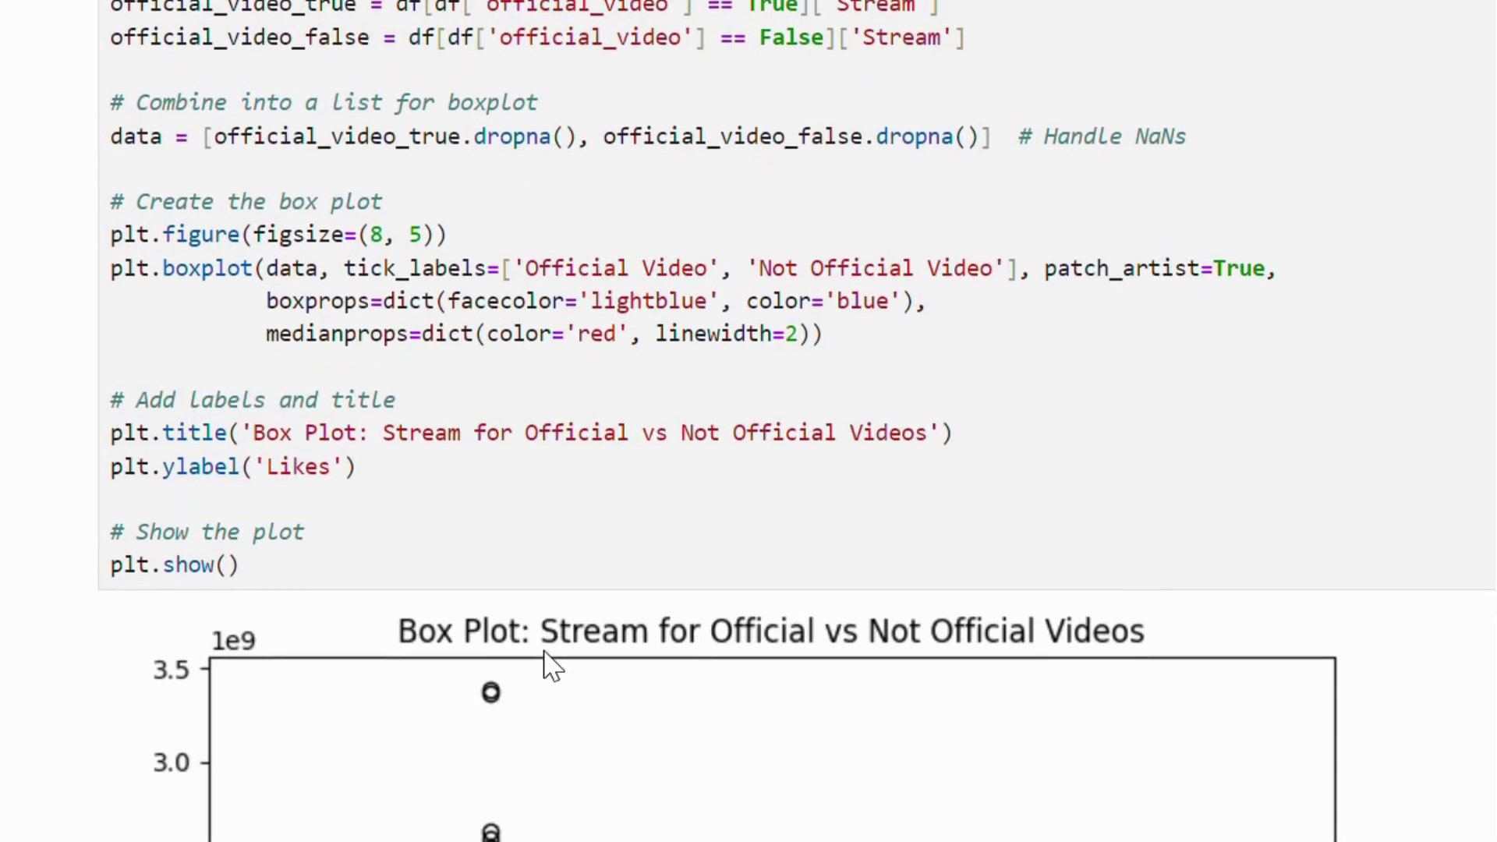
scroll(down, 3)
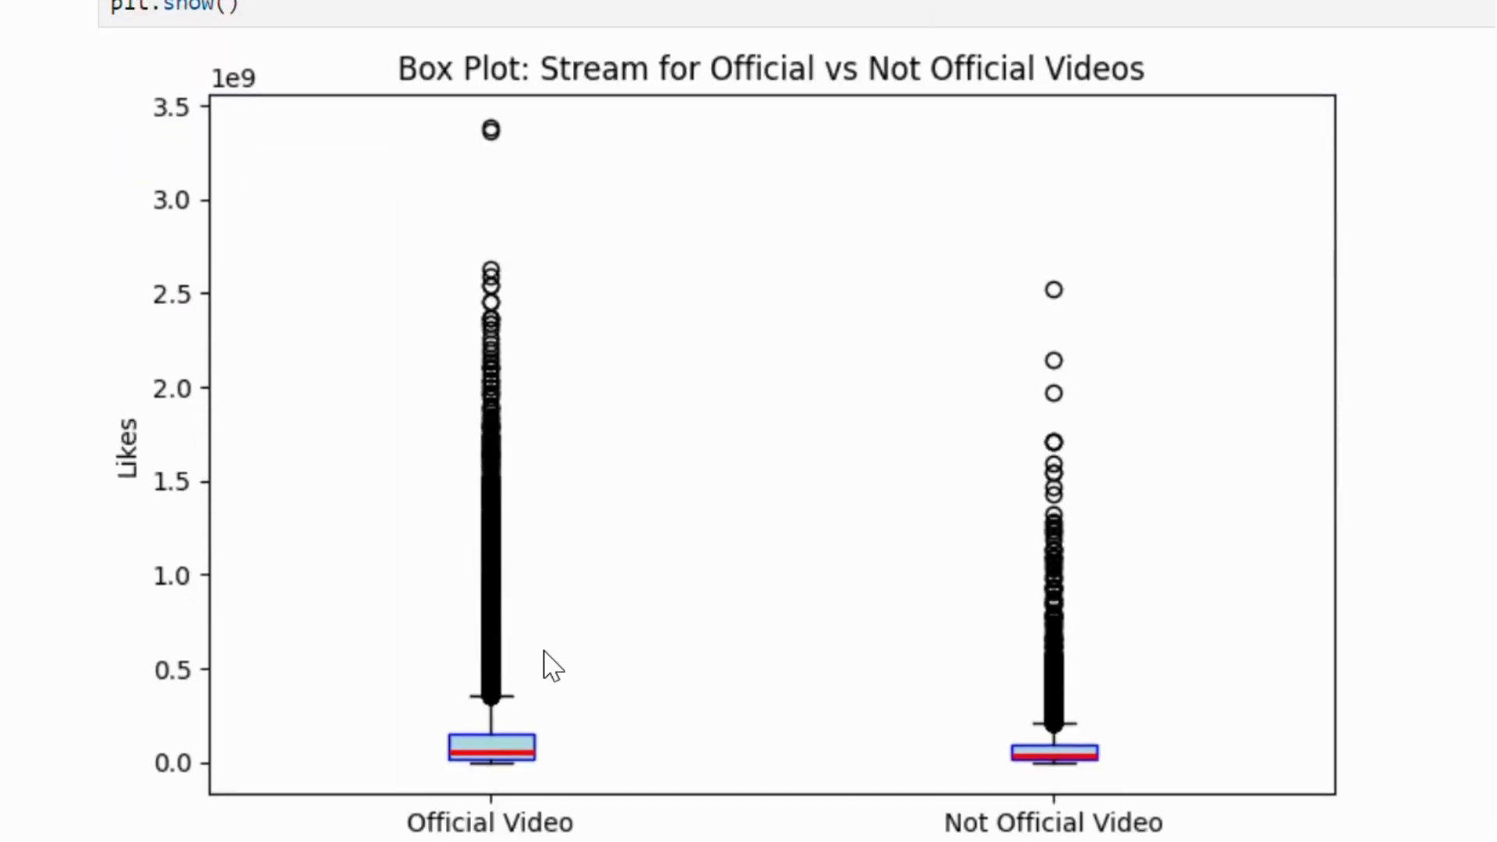
scroll(down, 3)
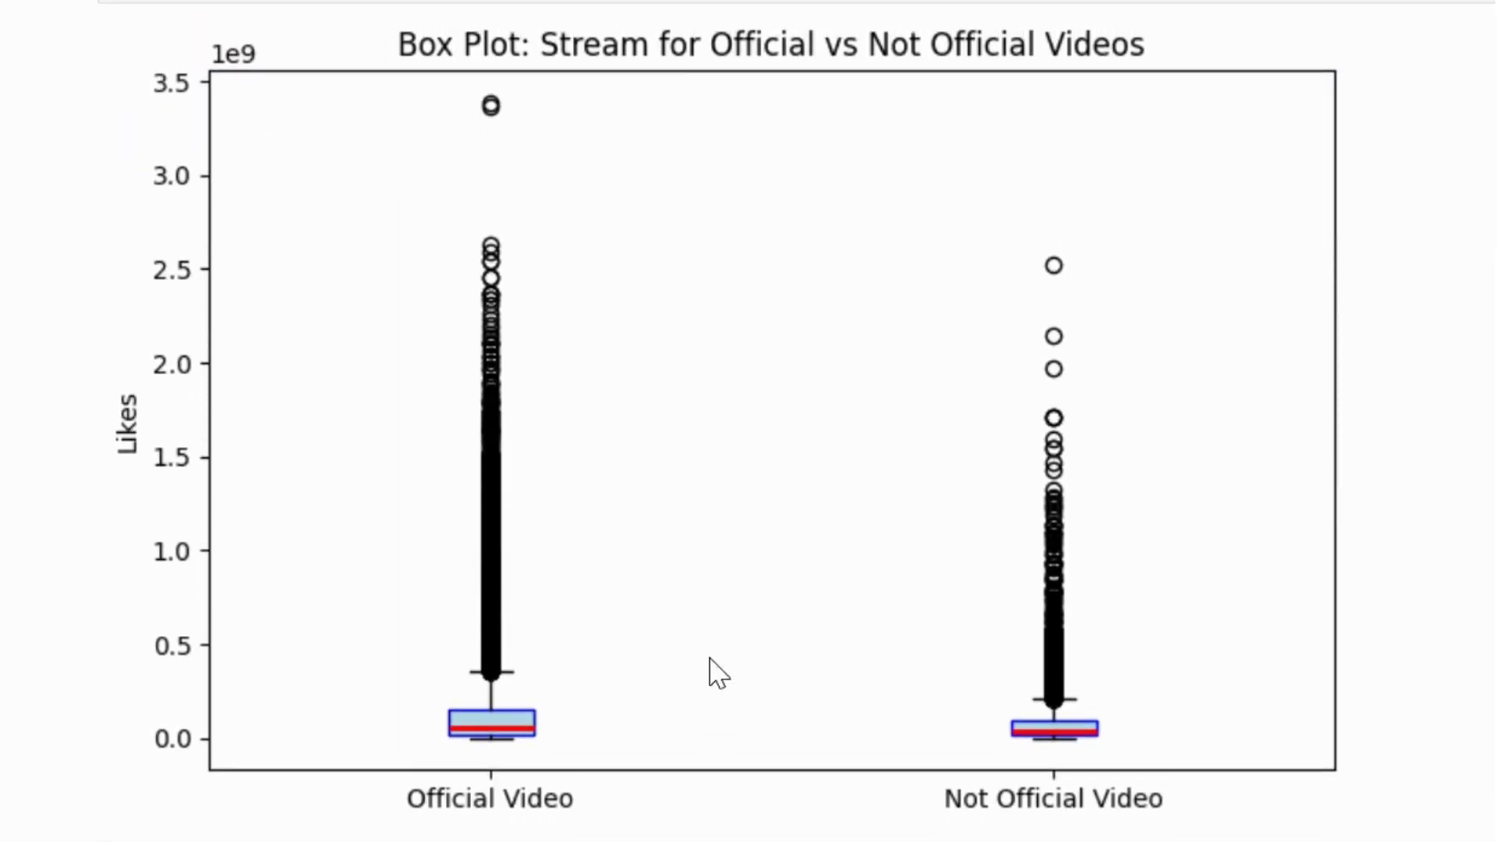
mouse_move(773, 584)
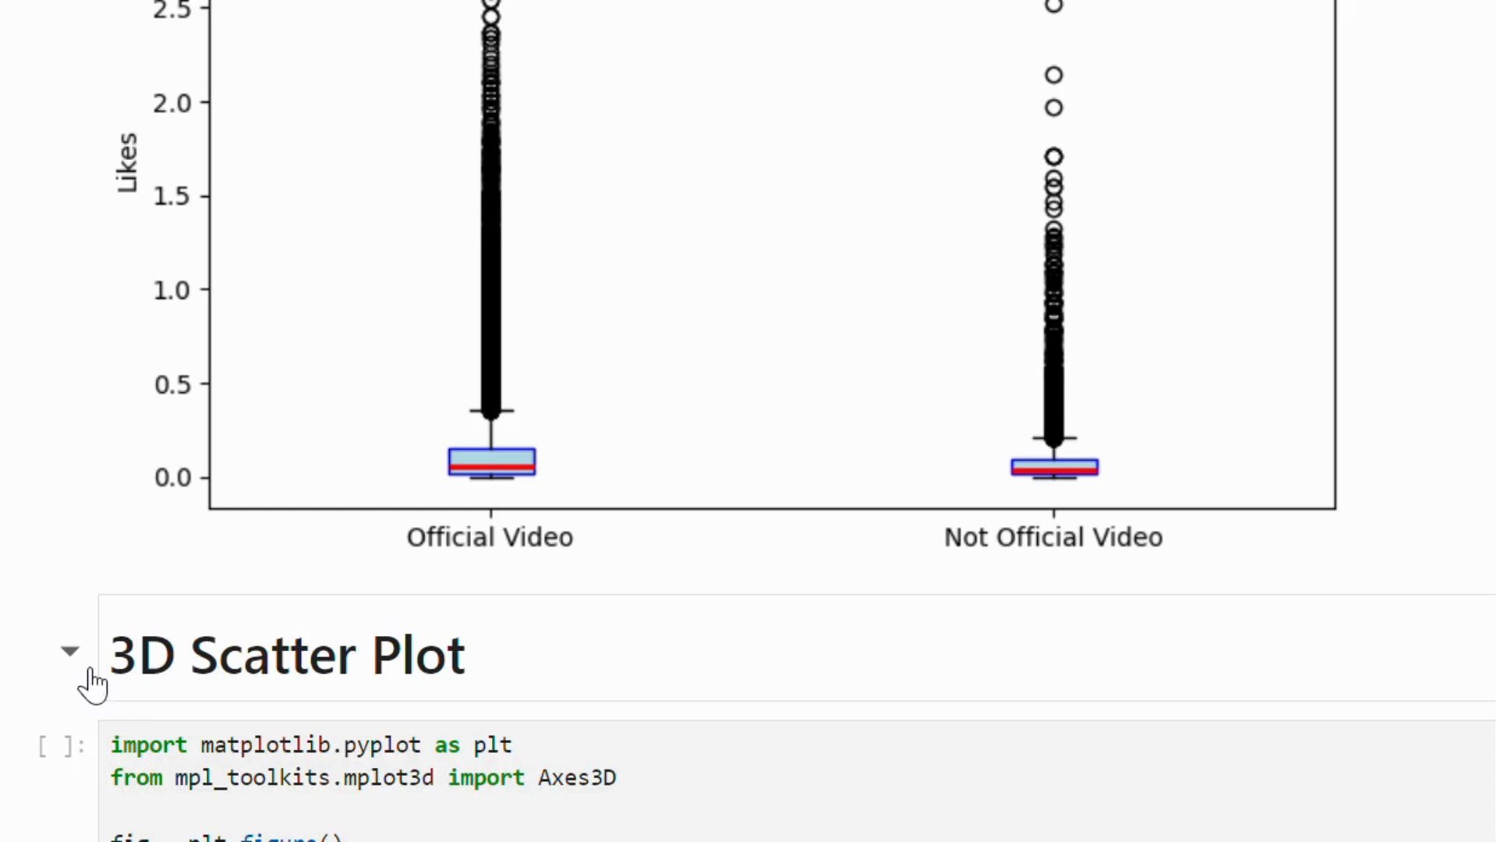
Execute the 3D scatter cell to chart Wind, Temp and Ozone in three dimensions.
scroll(down, 3)
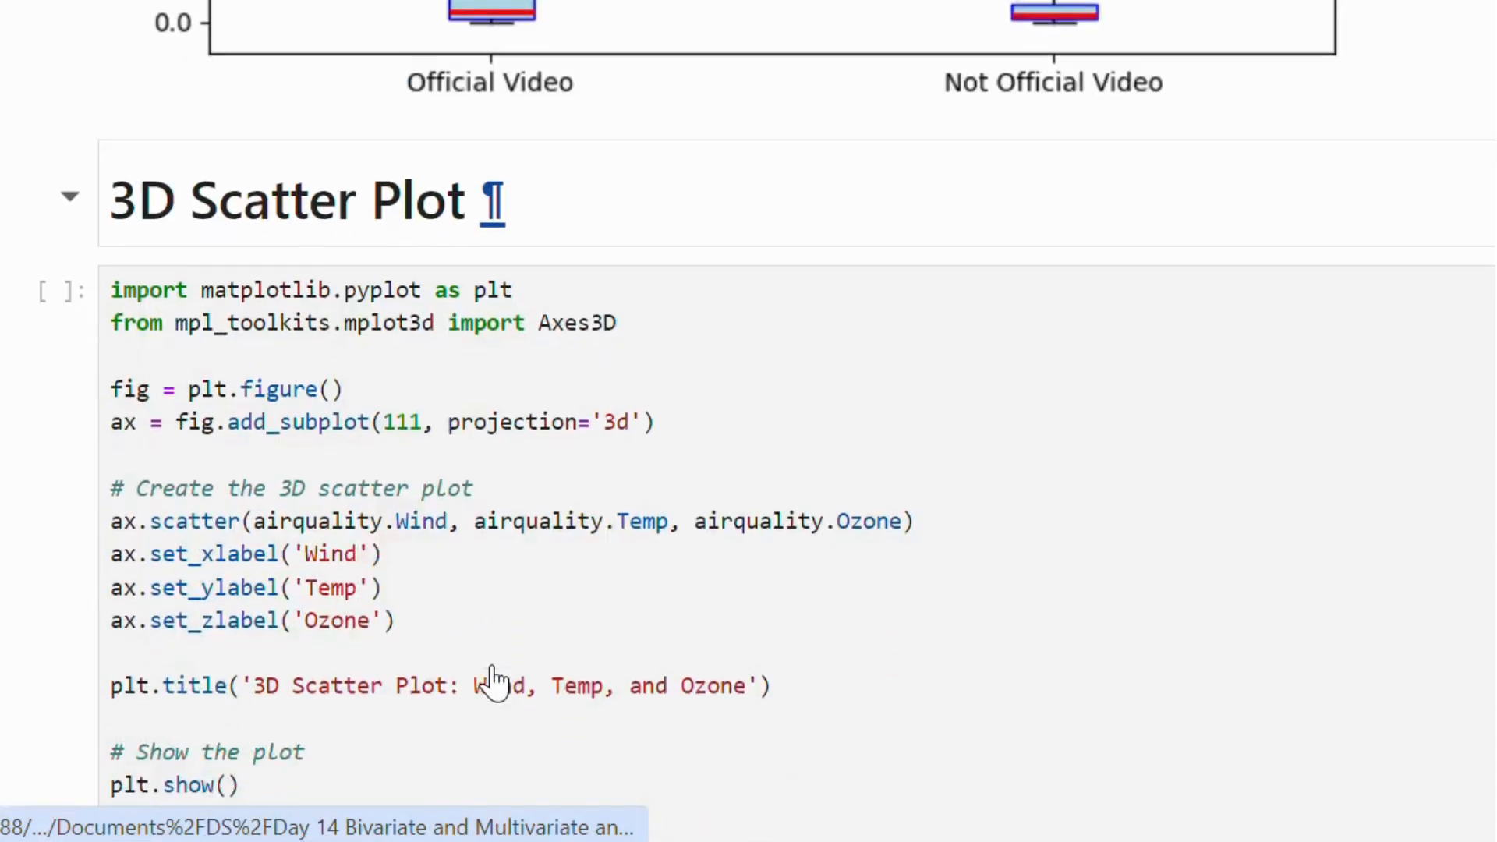
scroll(down, 3)
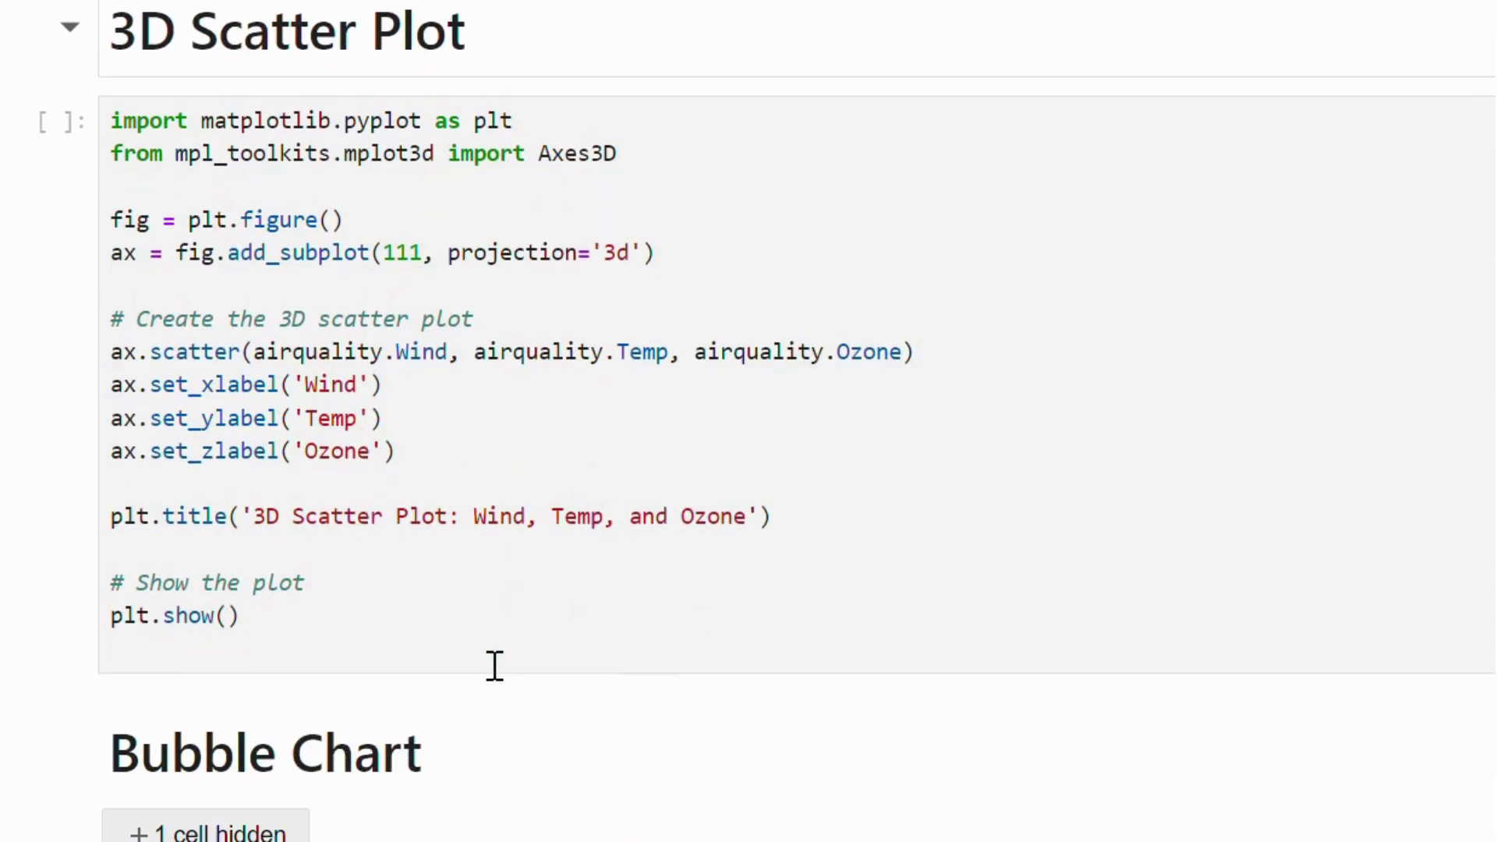
mouse_move(691, 633)
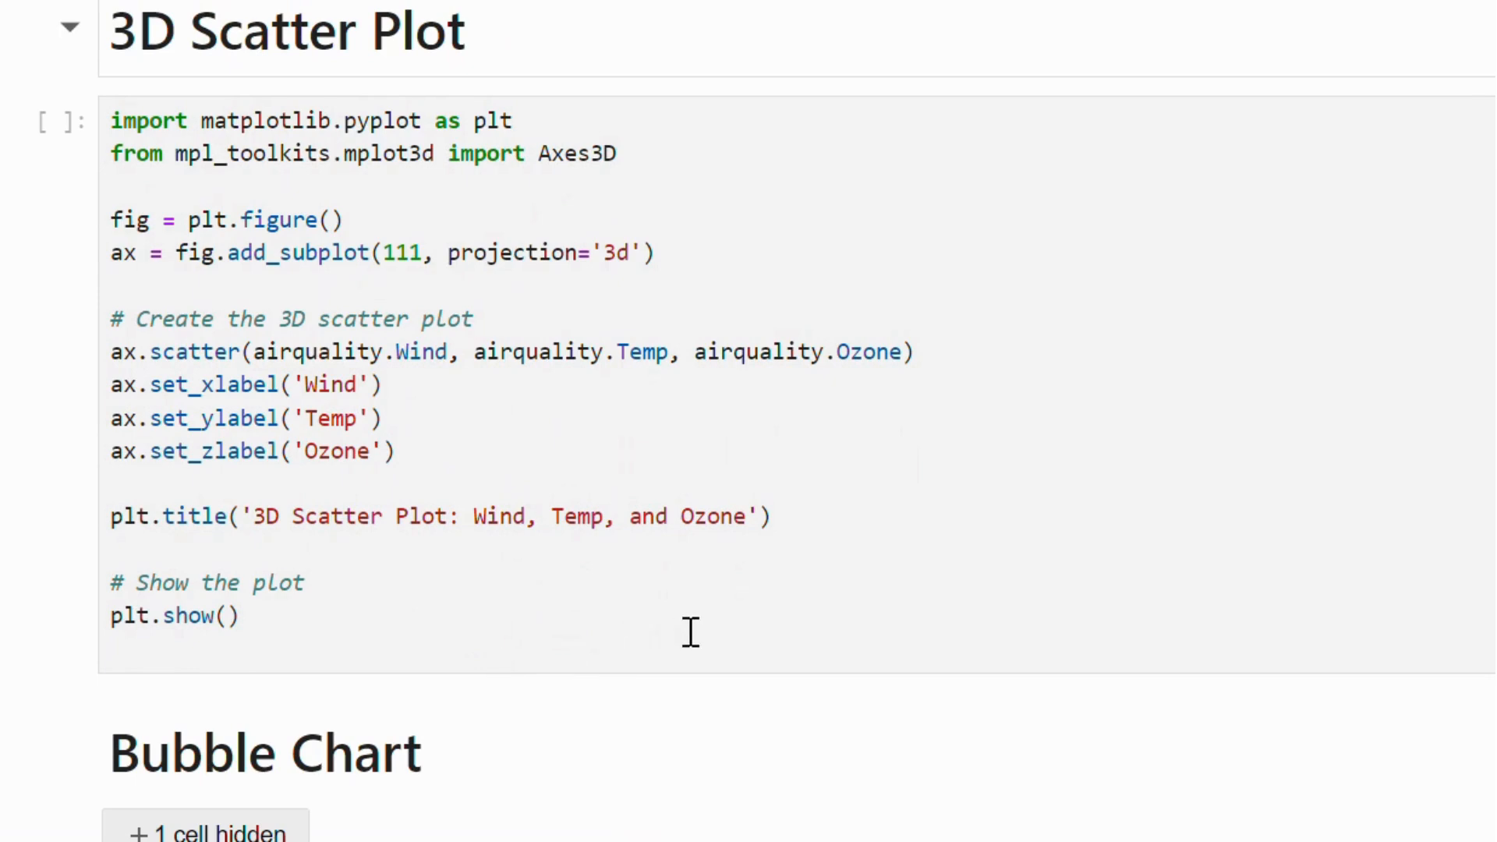
click(691, 633)
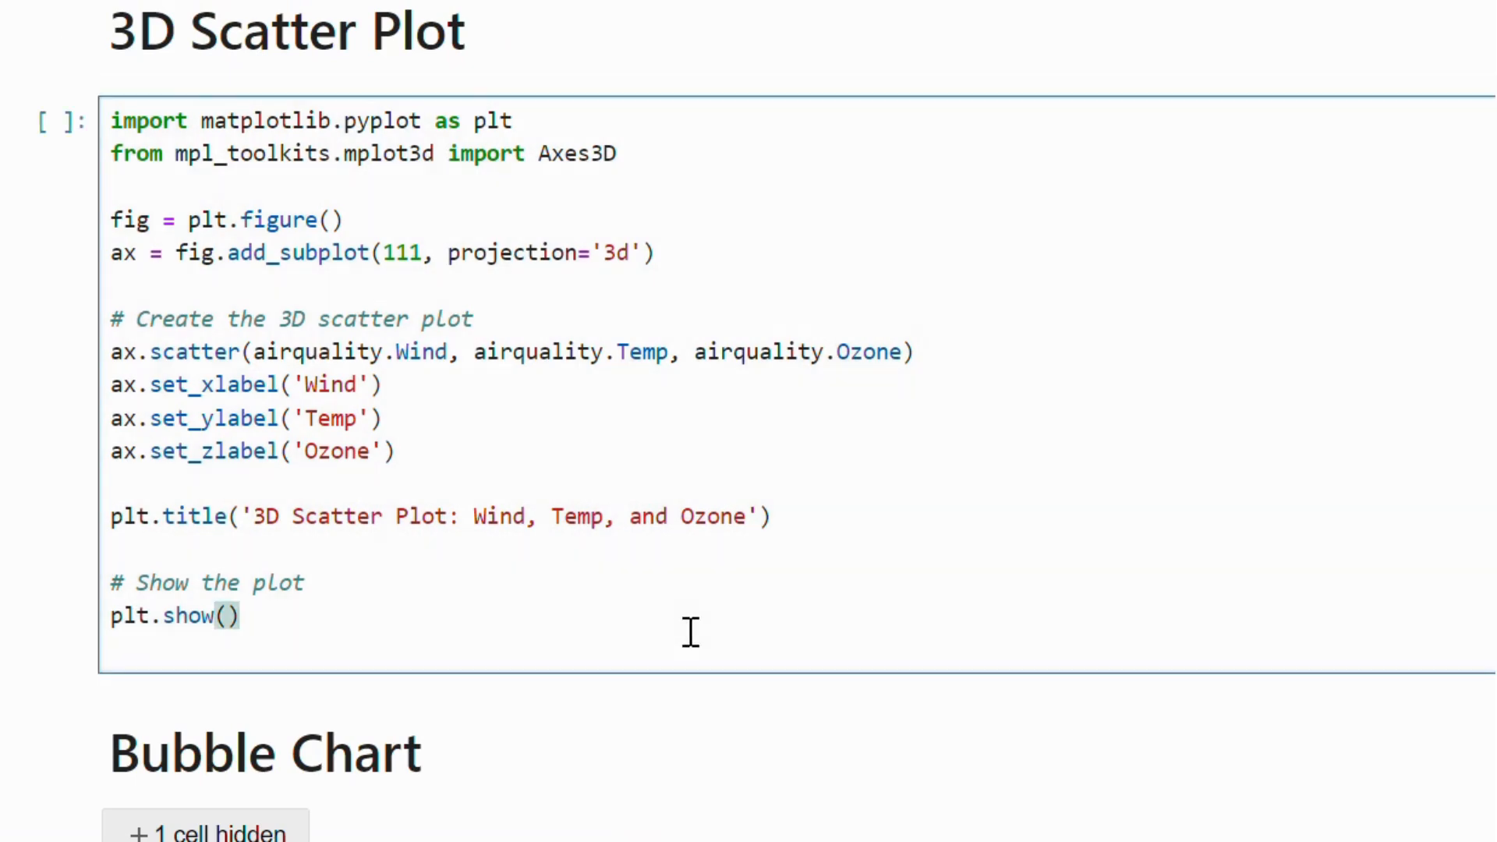
click(237, 616)
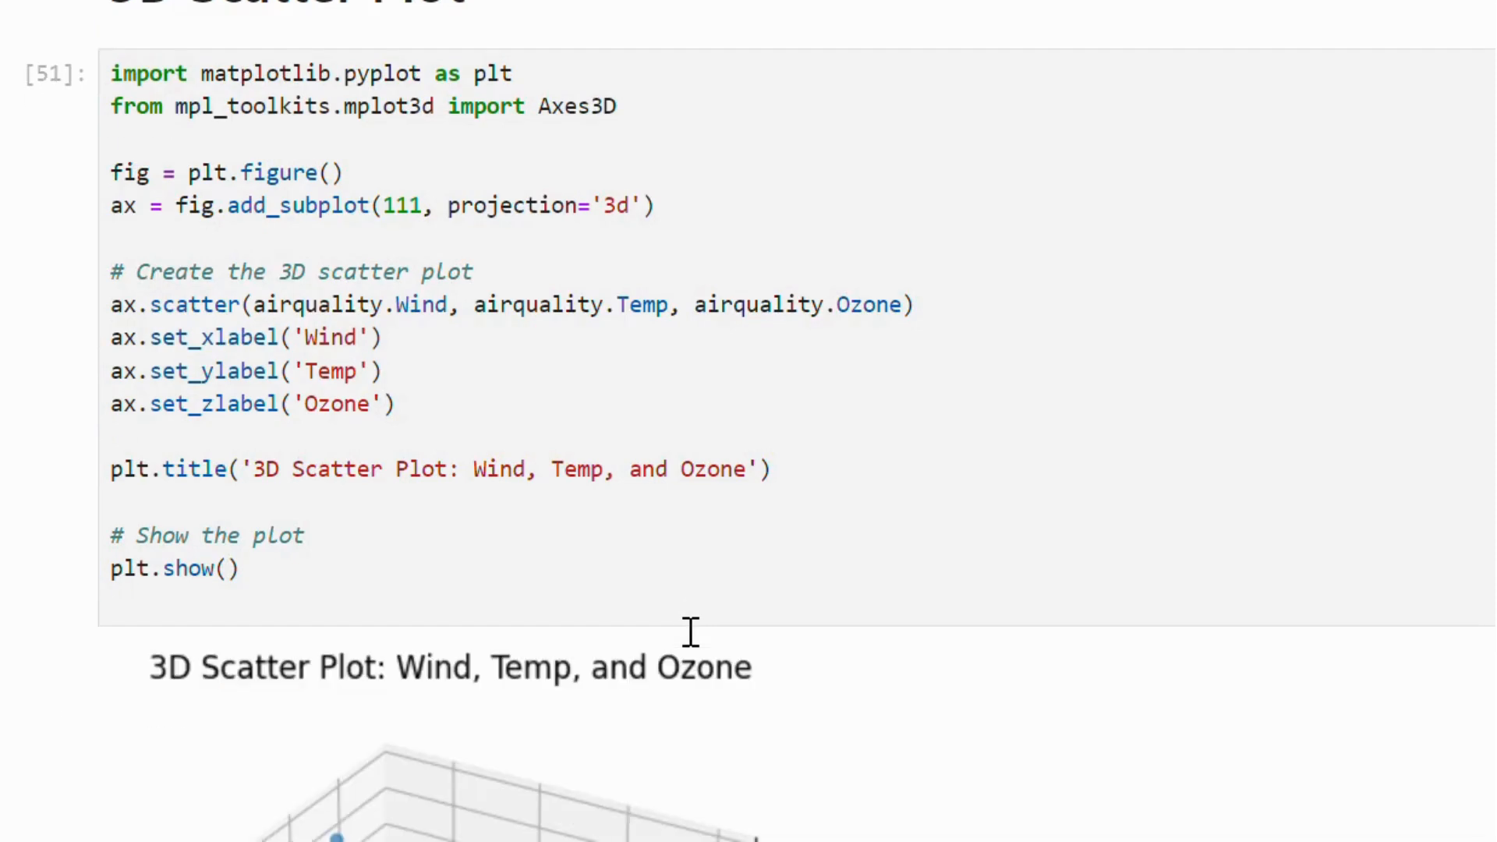
scroll(down, 3)
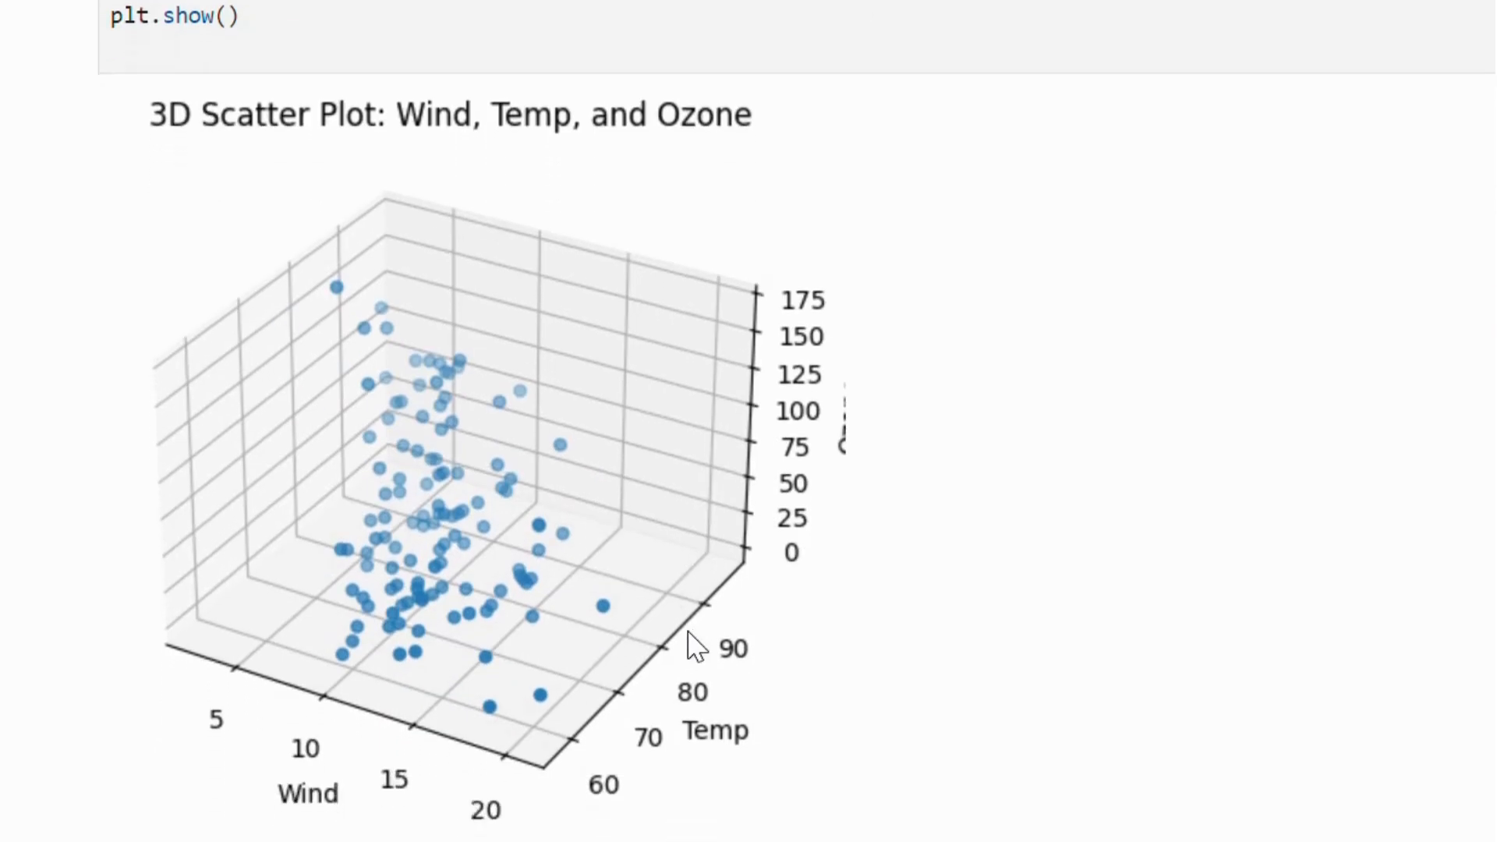
scroll(down, 3)
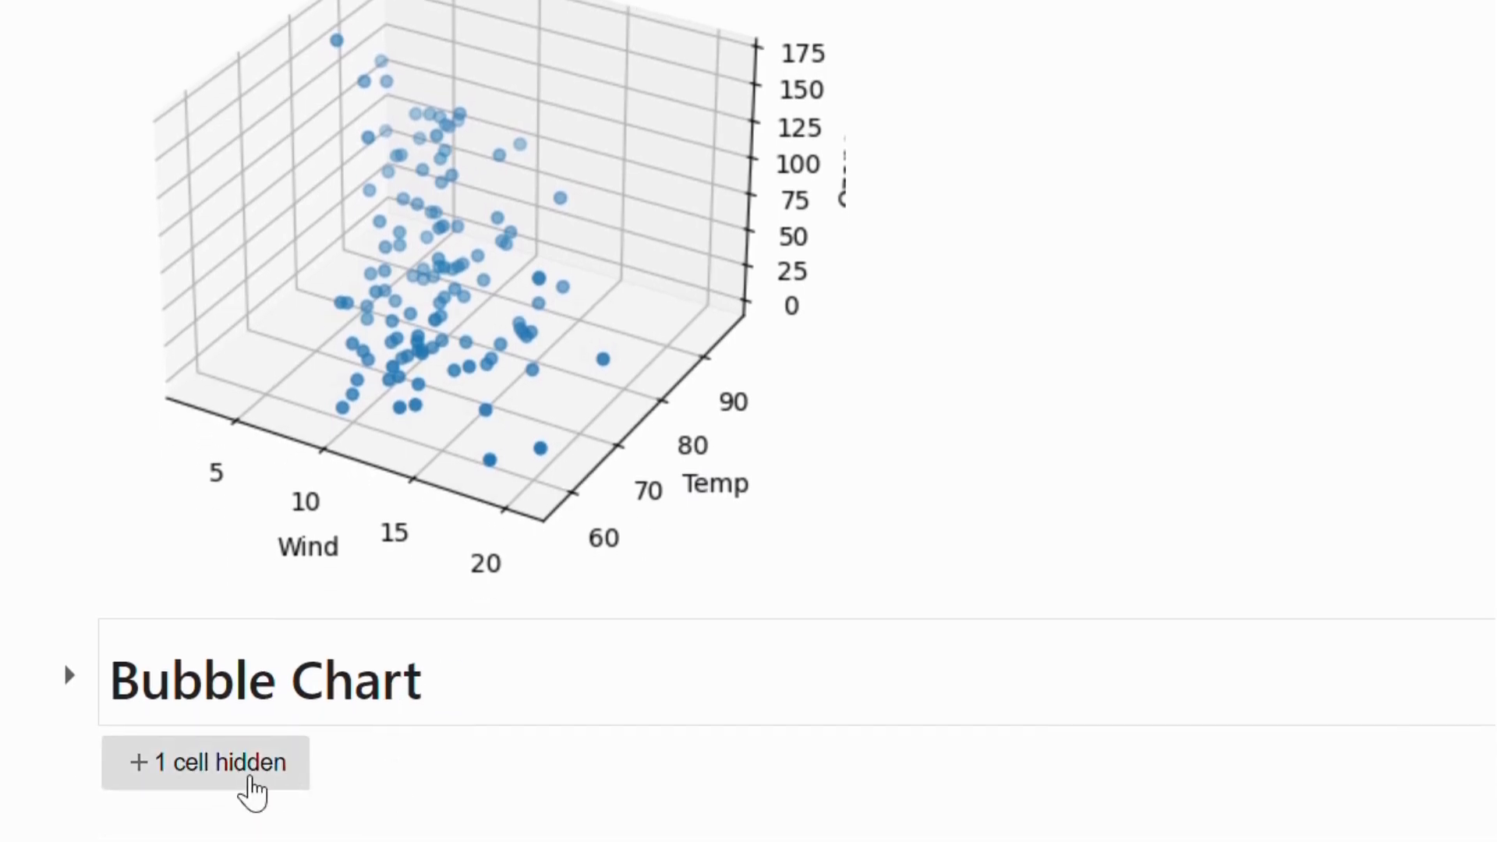
Execute the Wind vs Temperature bubble chart cell with Ozone-sized, Ozone-coloured bubbles and colour bar.
click(207, 764)
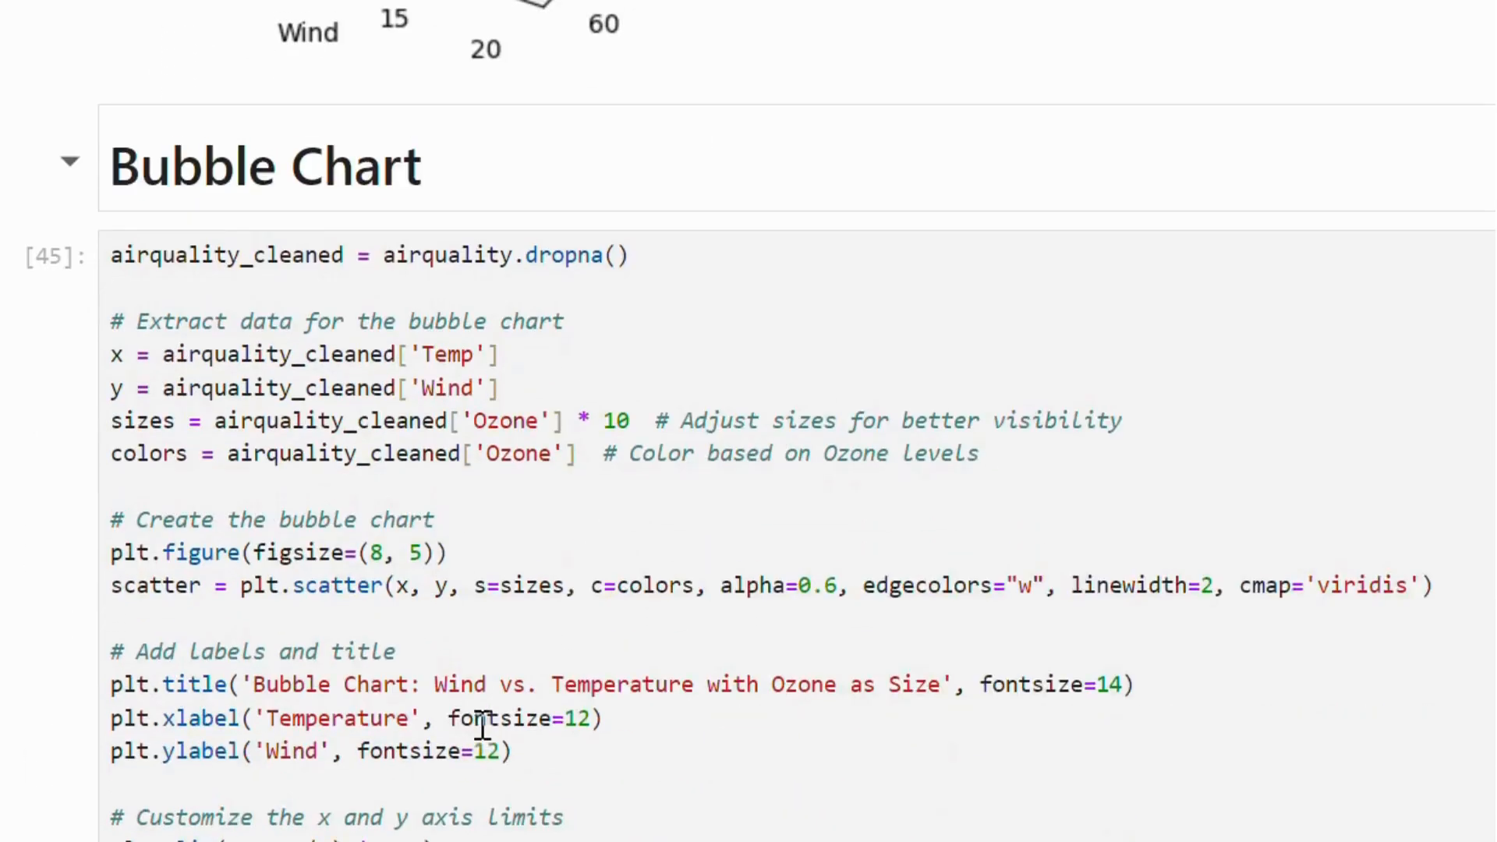
scroll(down, 3)
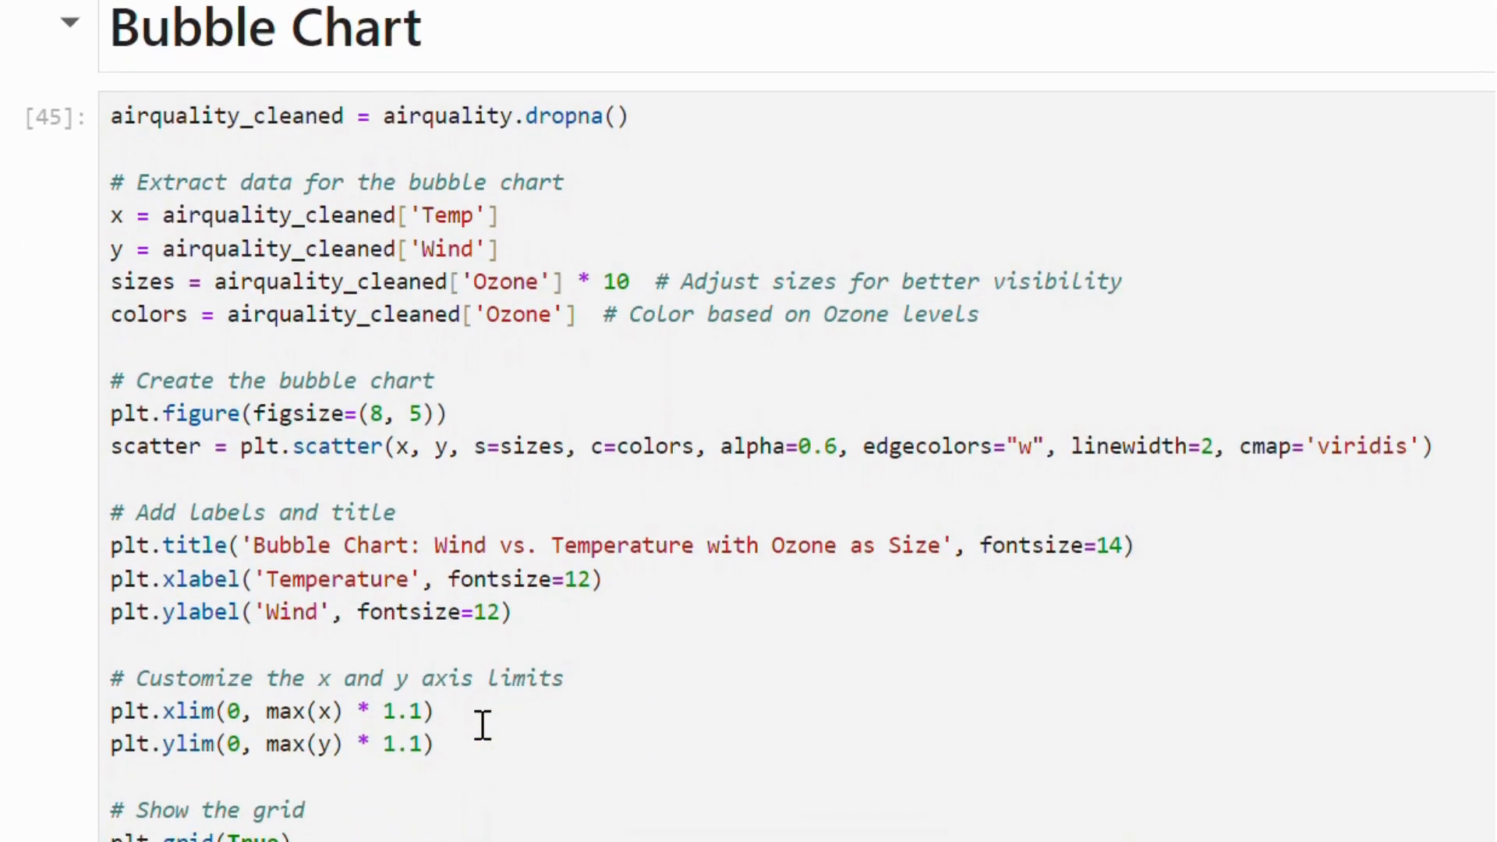
scroll(down, 3)
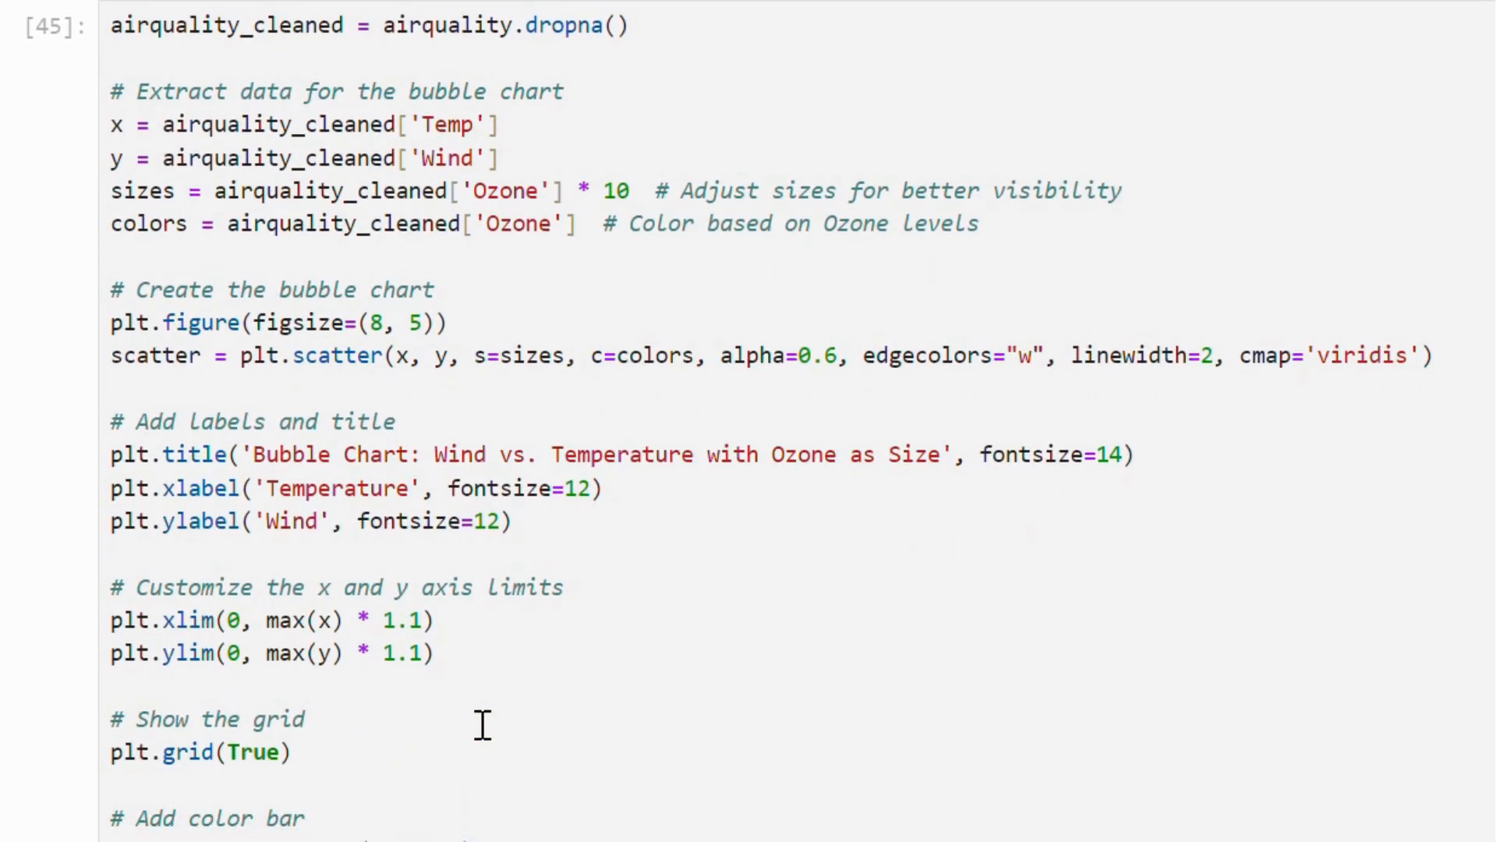
mouse_move(494, 714)
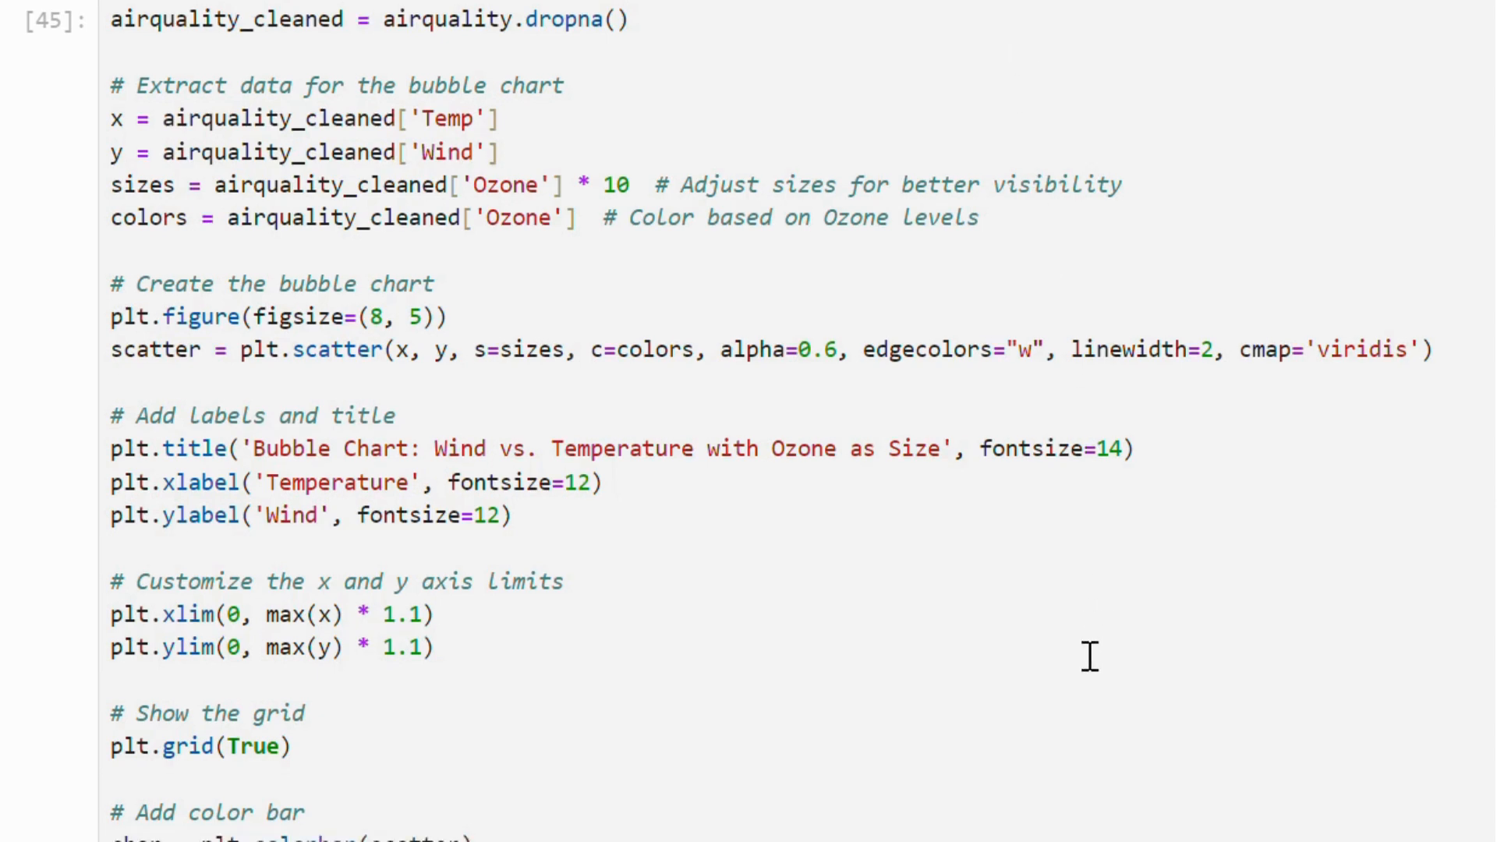
scroll(down, 3)
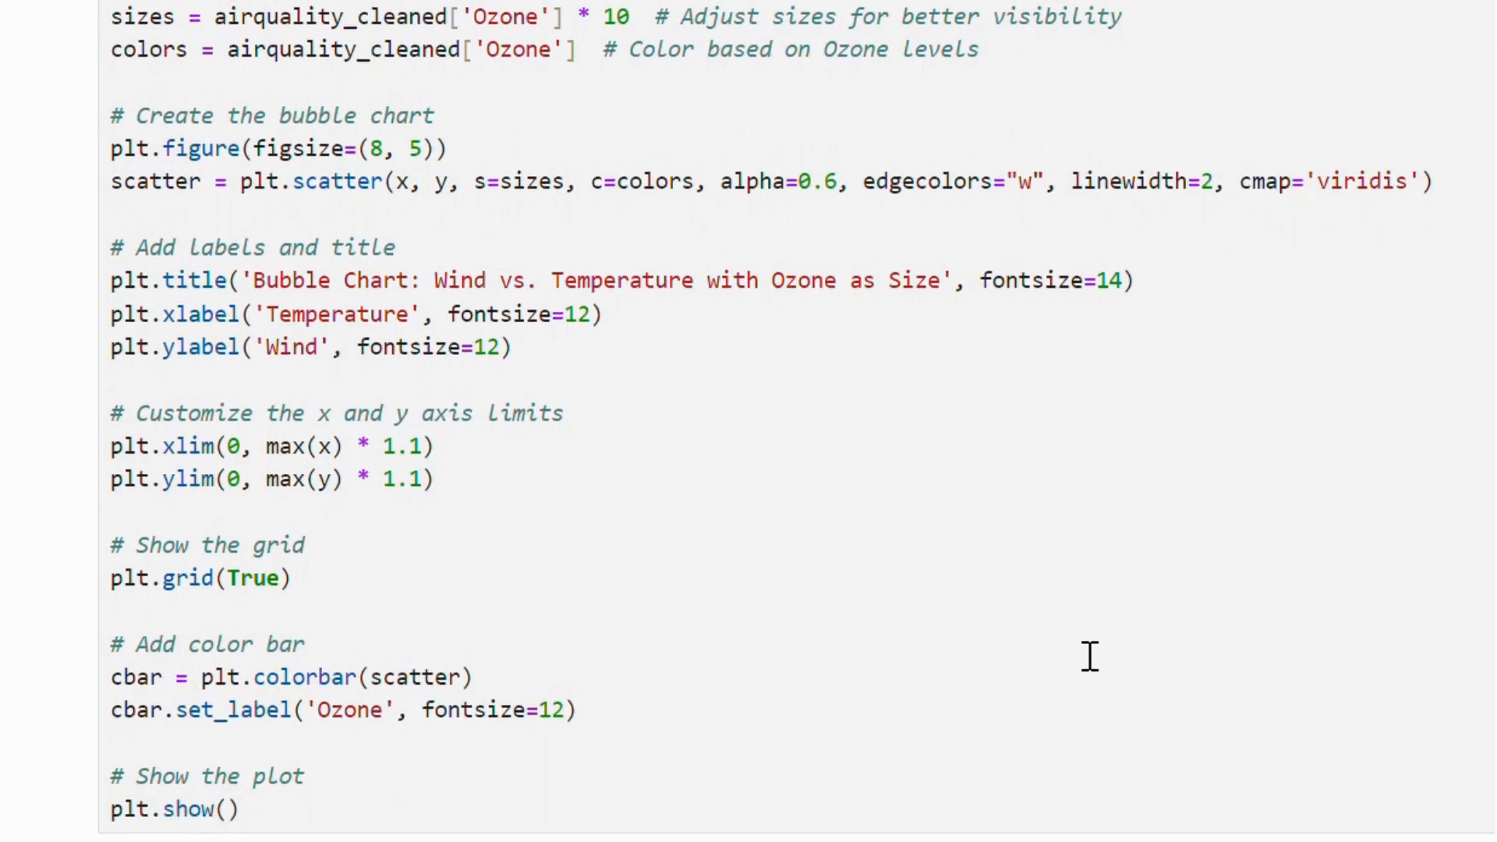
scroll(down, 3)
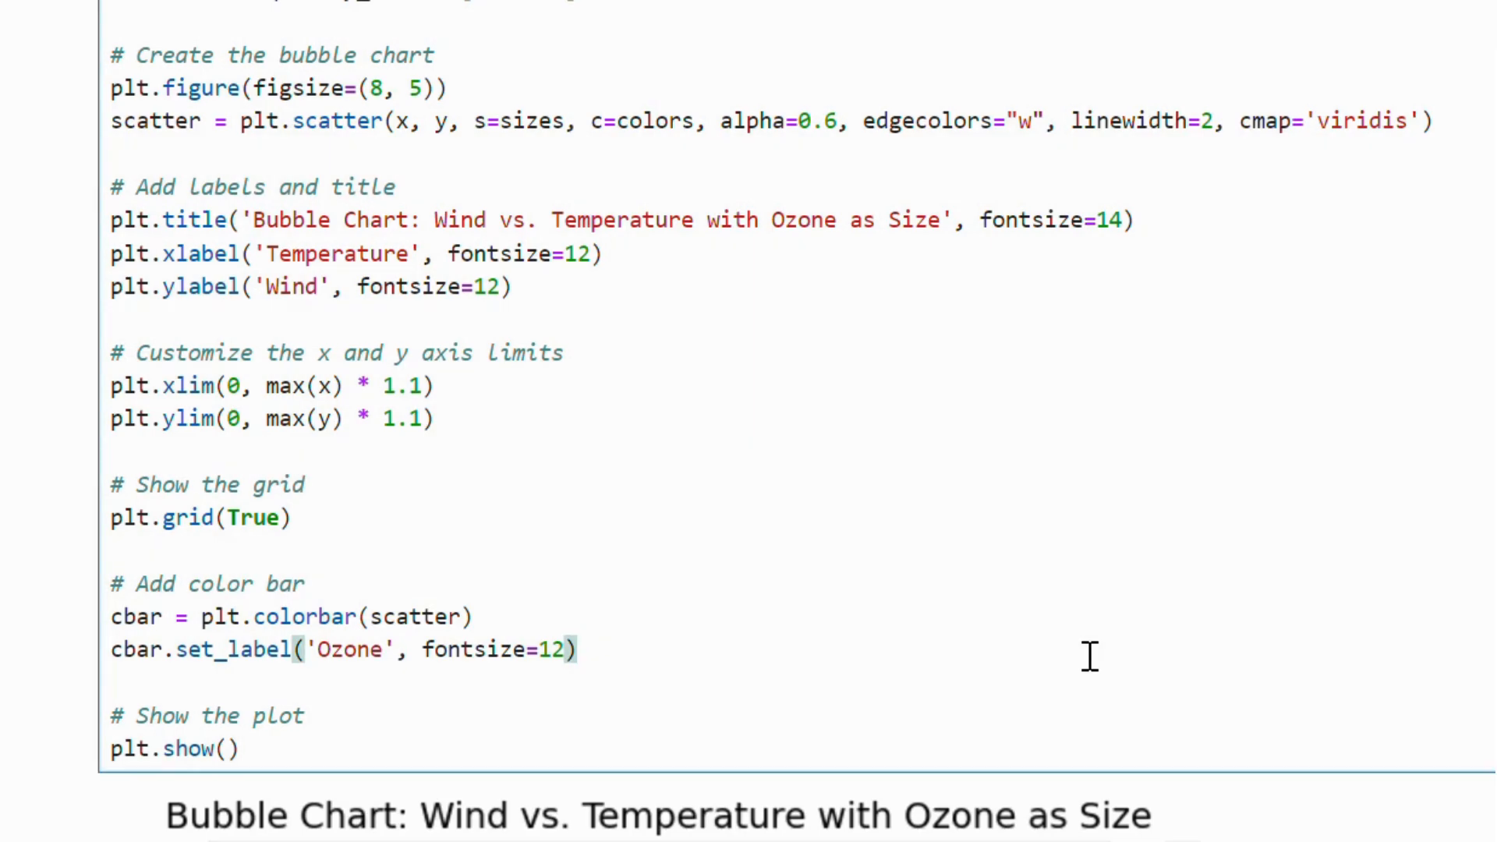
scroll(down, 3)
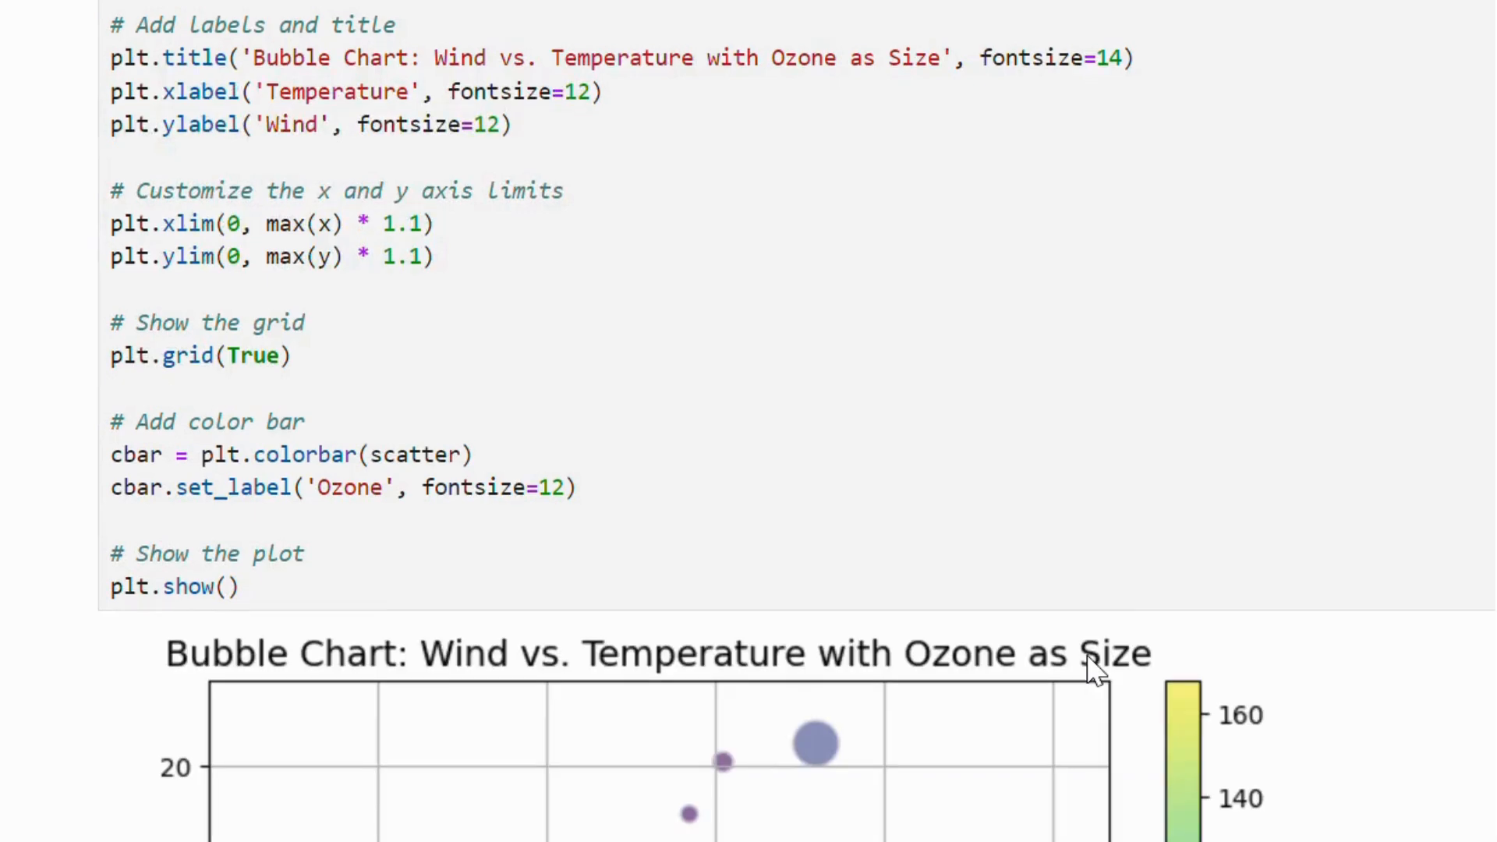
scroll(down, 3)
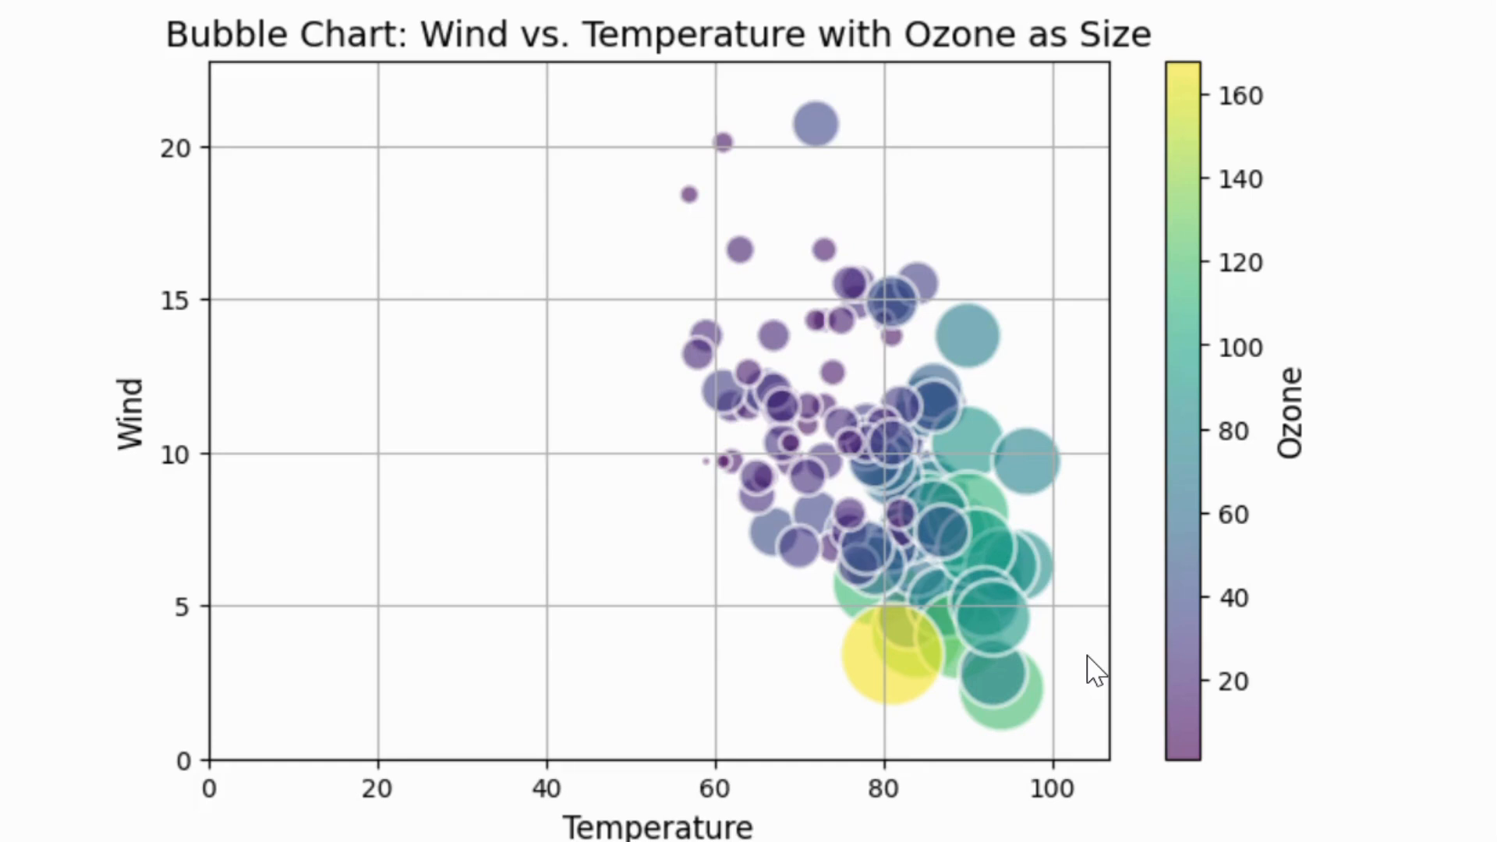
mouse_move(1132, 164)
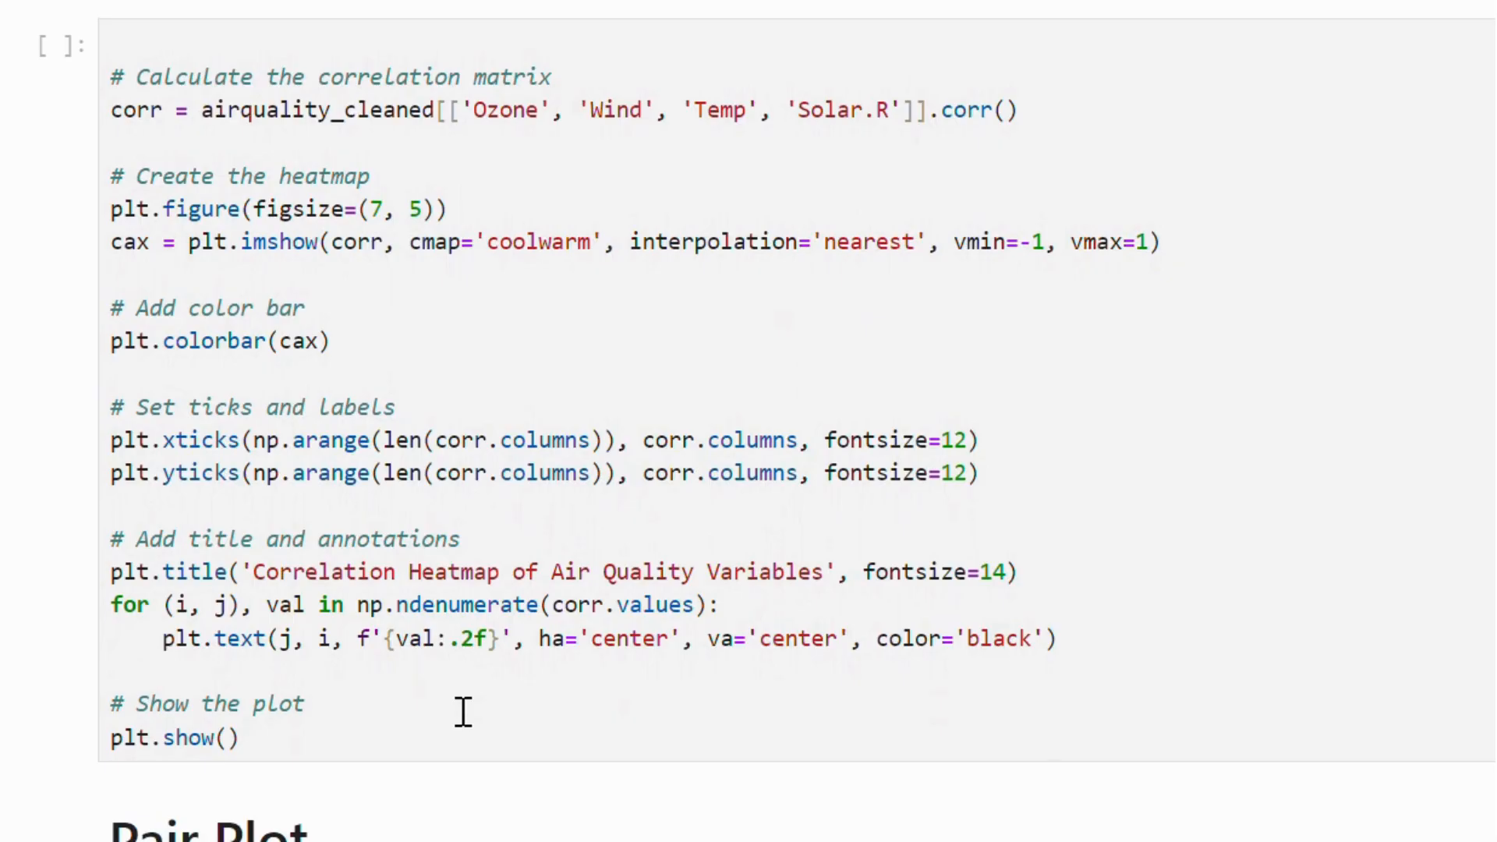
mouse_move(627, 605)
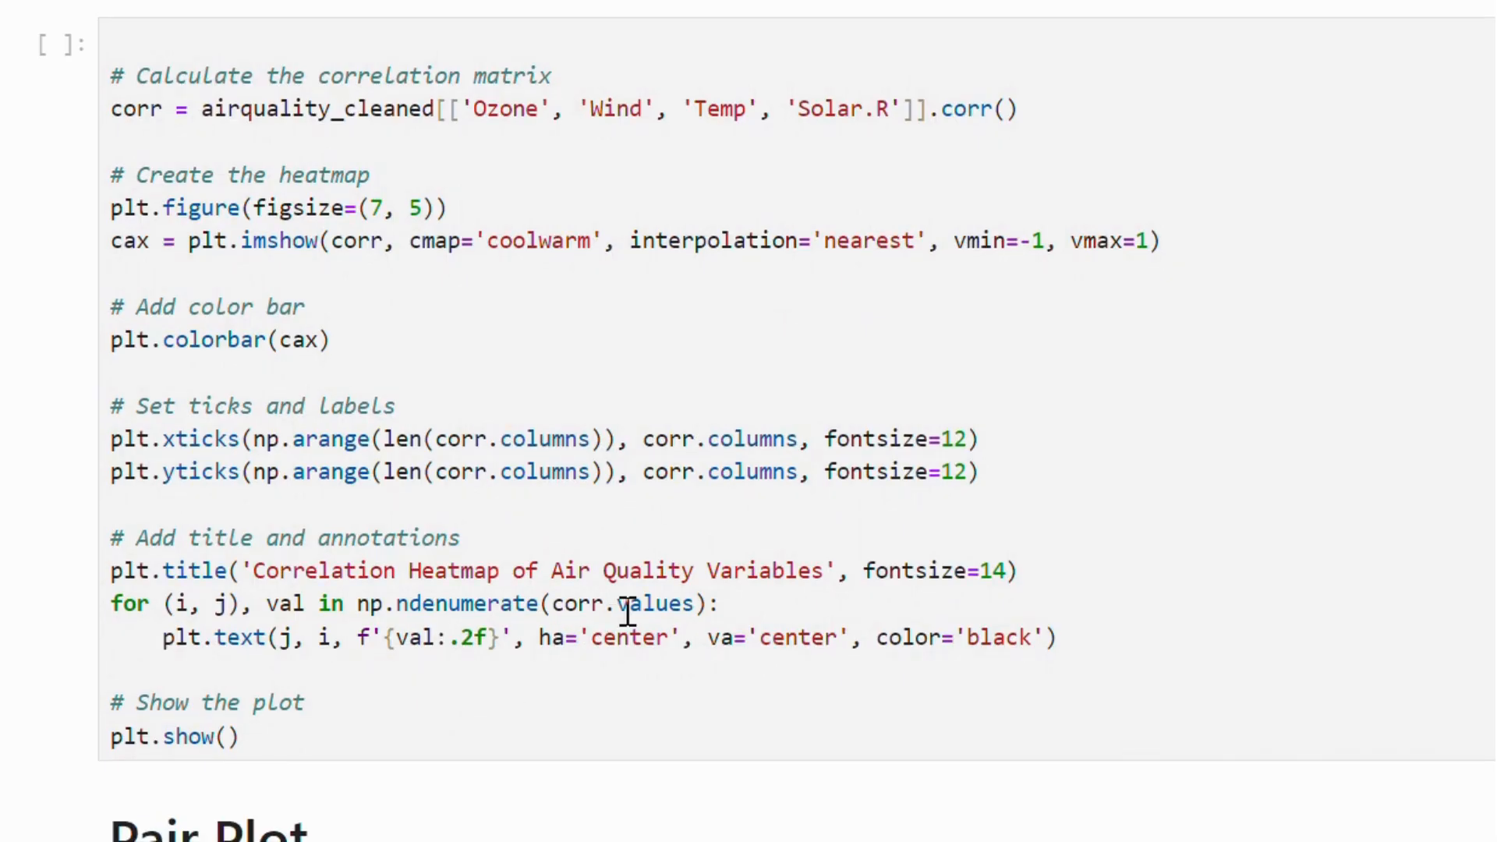
mouse_move(848, 204)
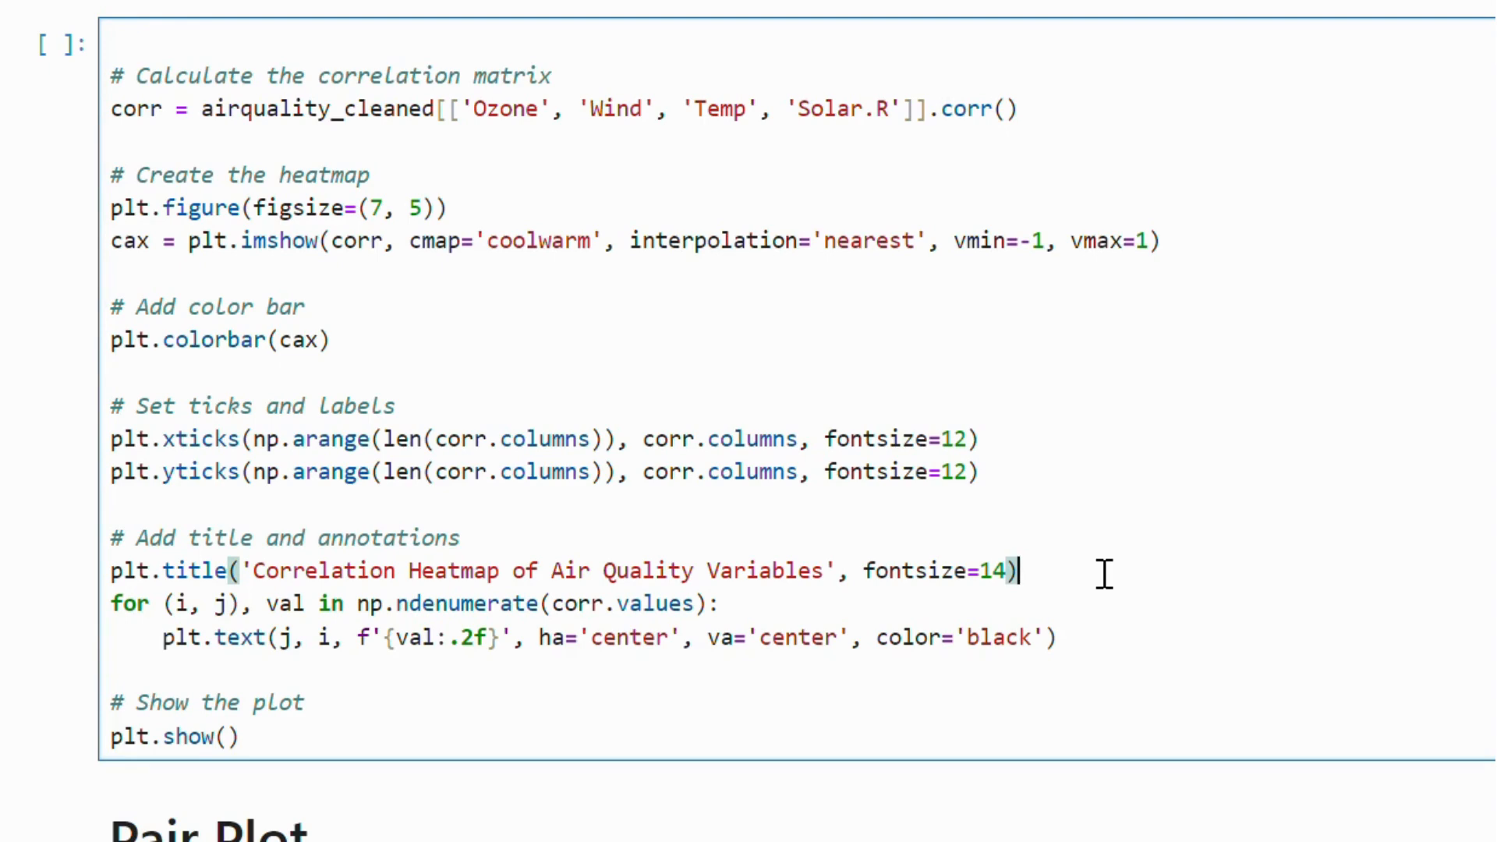
Scroll to the annotated Ozone, Wind, Temp, Solar.R correlation heatmap output.
scroll(down, 3)
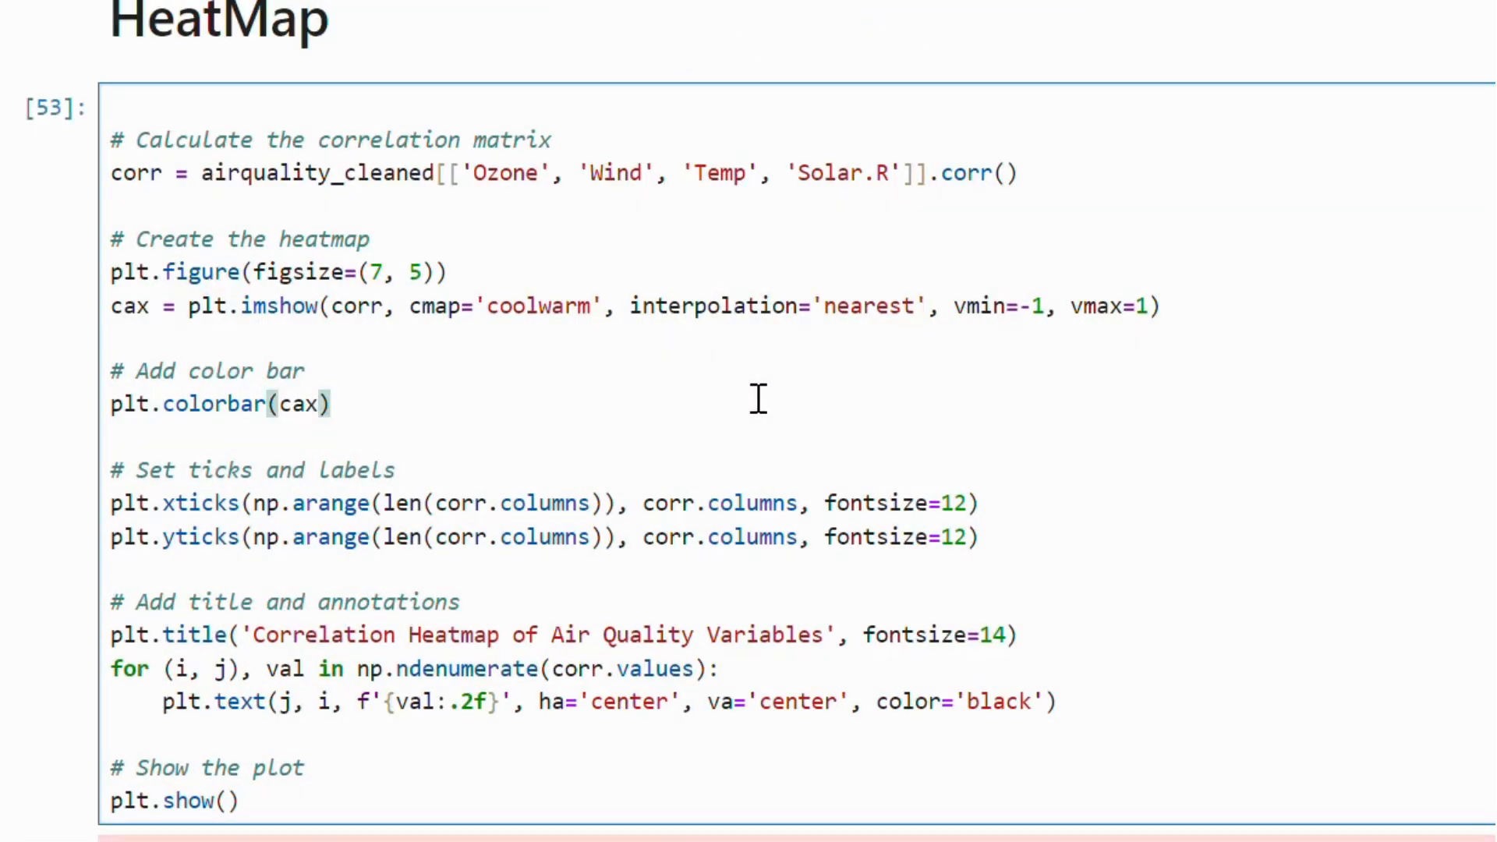
scroll(down, 3)
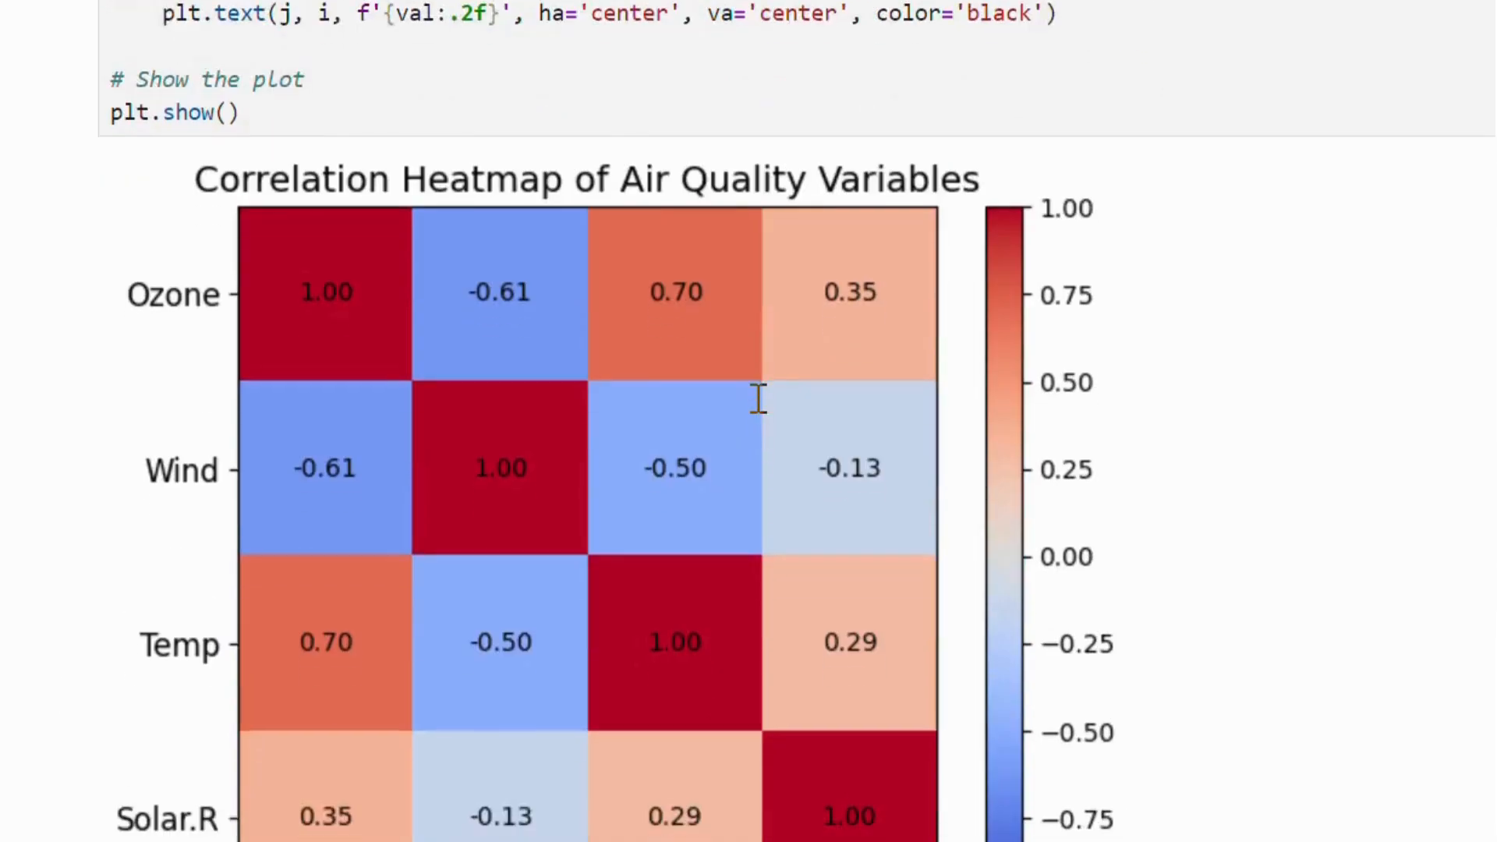
scroll(down, 3)
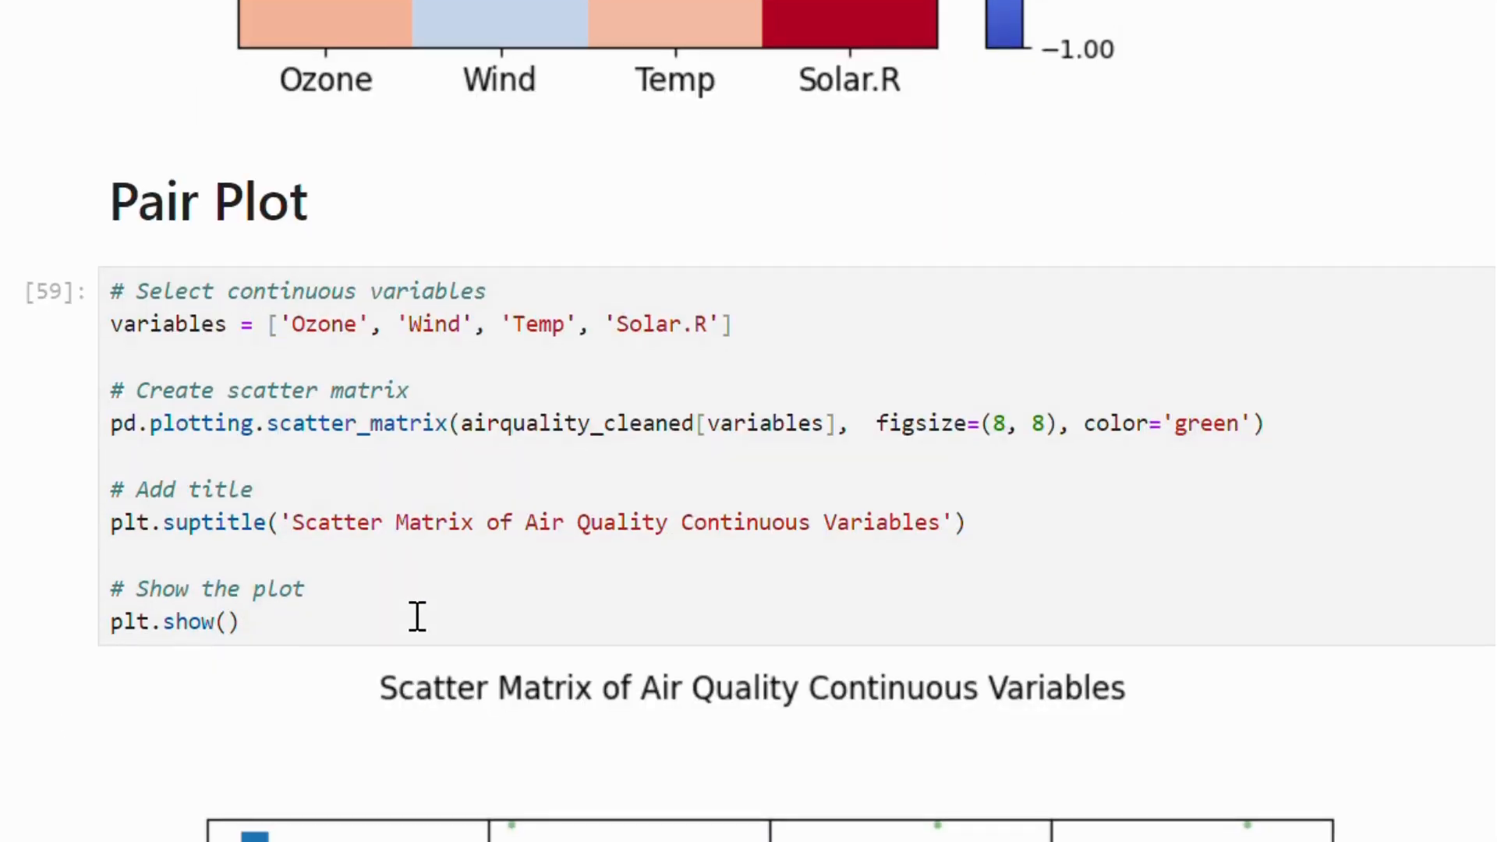
Scroll through the green Ozone, Wind, Temp, Solar.R scatter matrix to the Stacked Line Chart code.
scroll(down, 3)
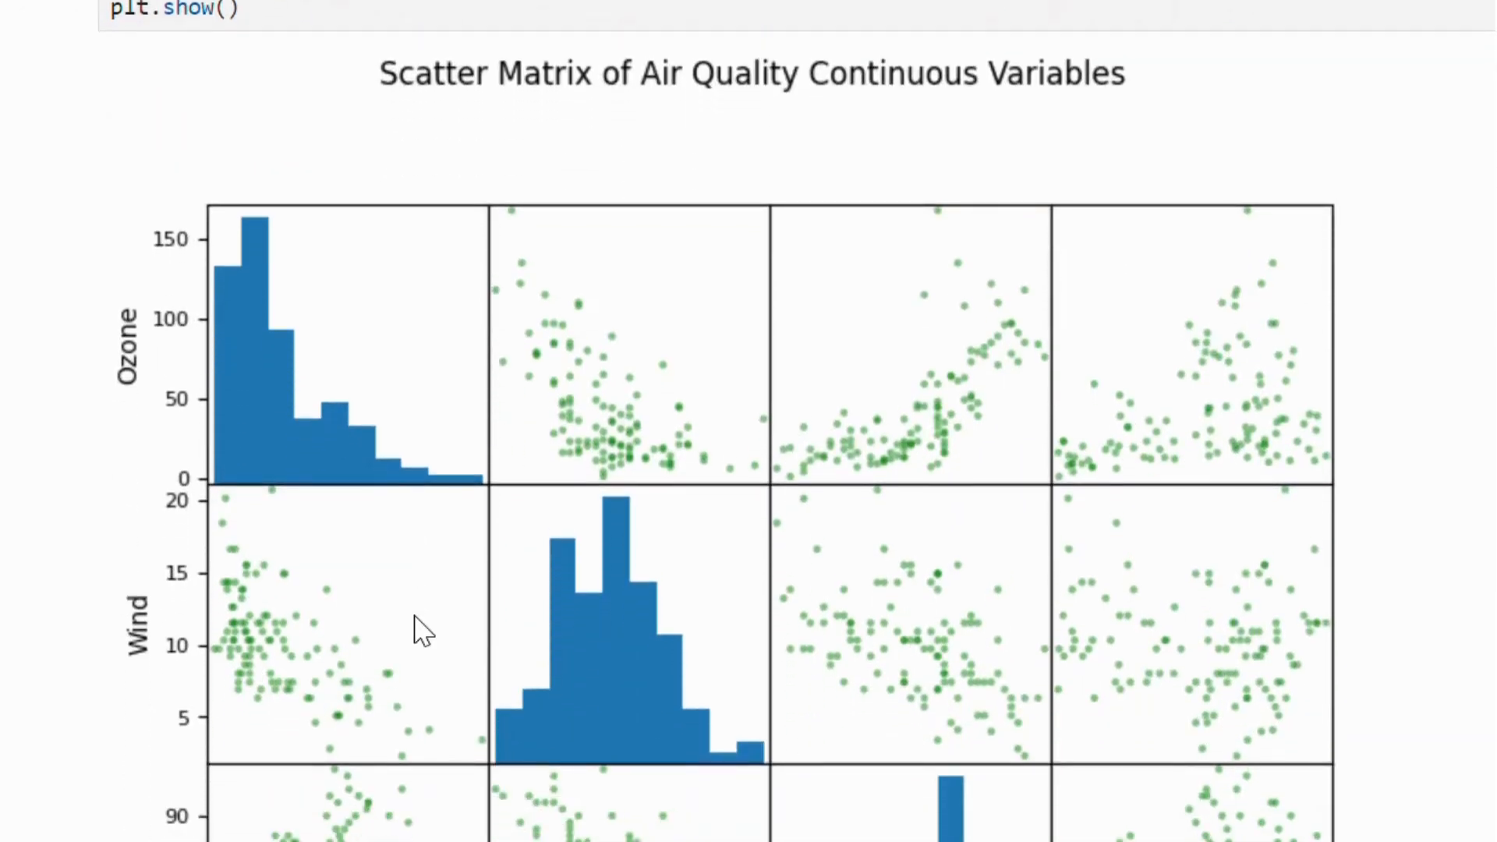
scroll(down, 3)
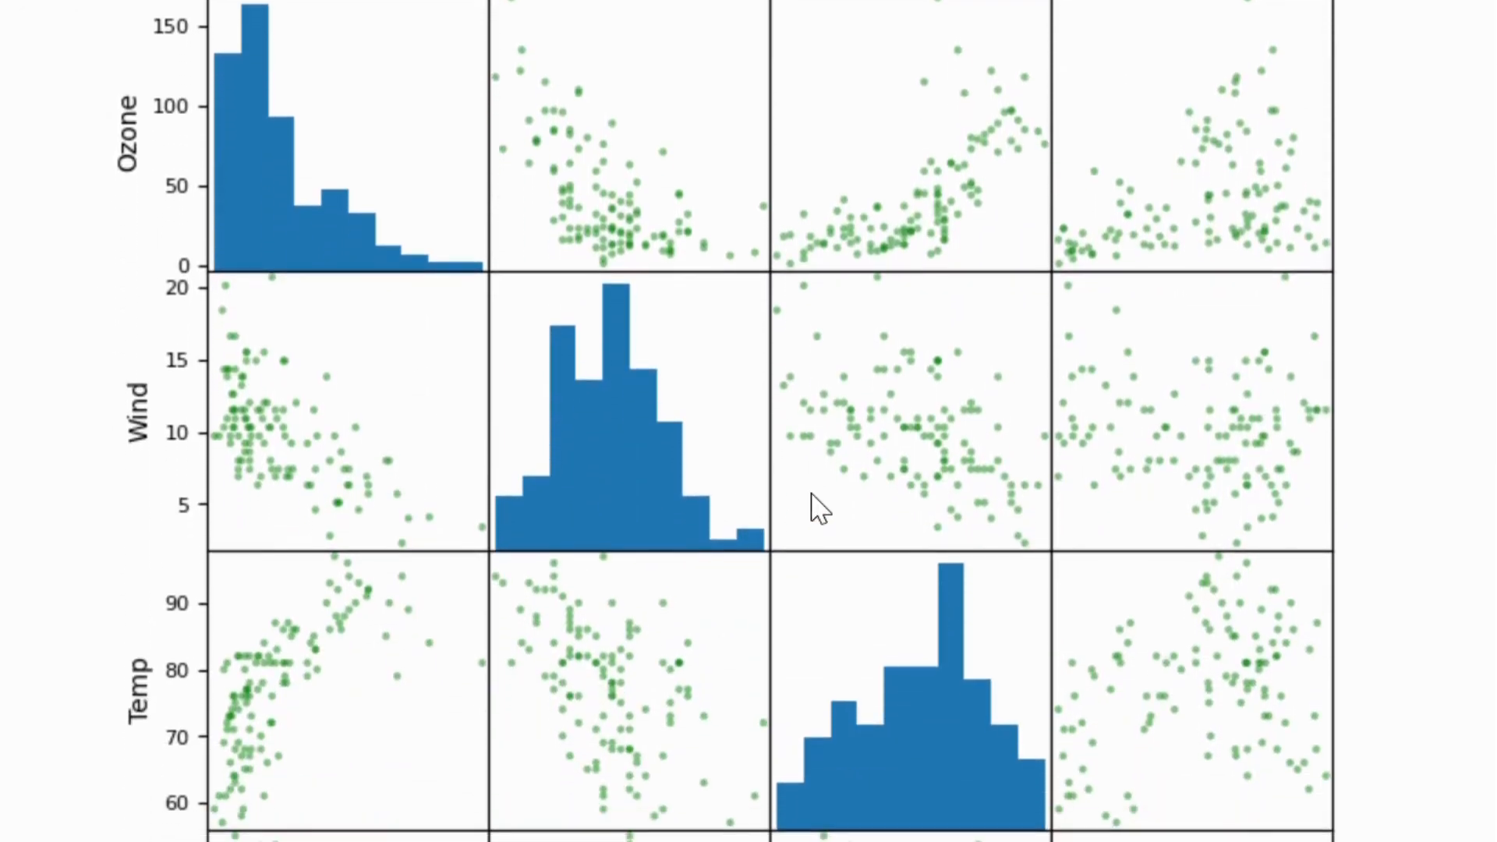
scroll(down, 3)
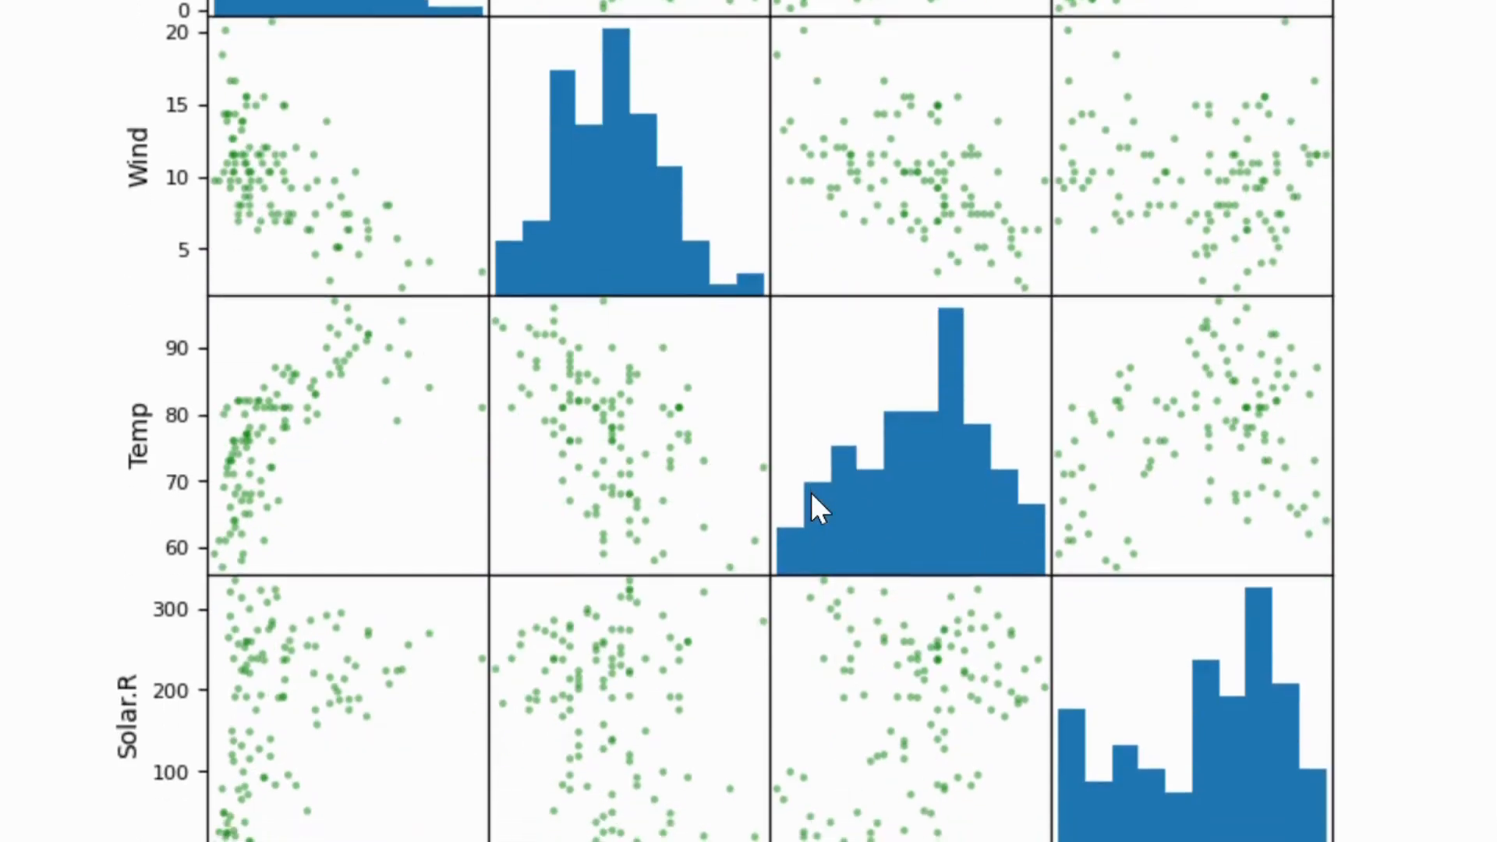
scroll(down, 3)
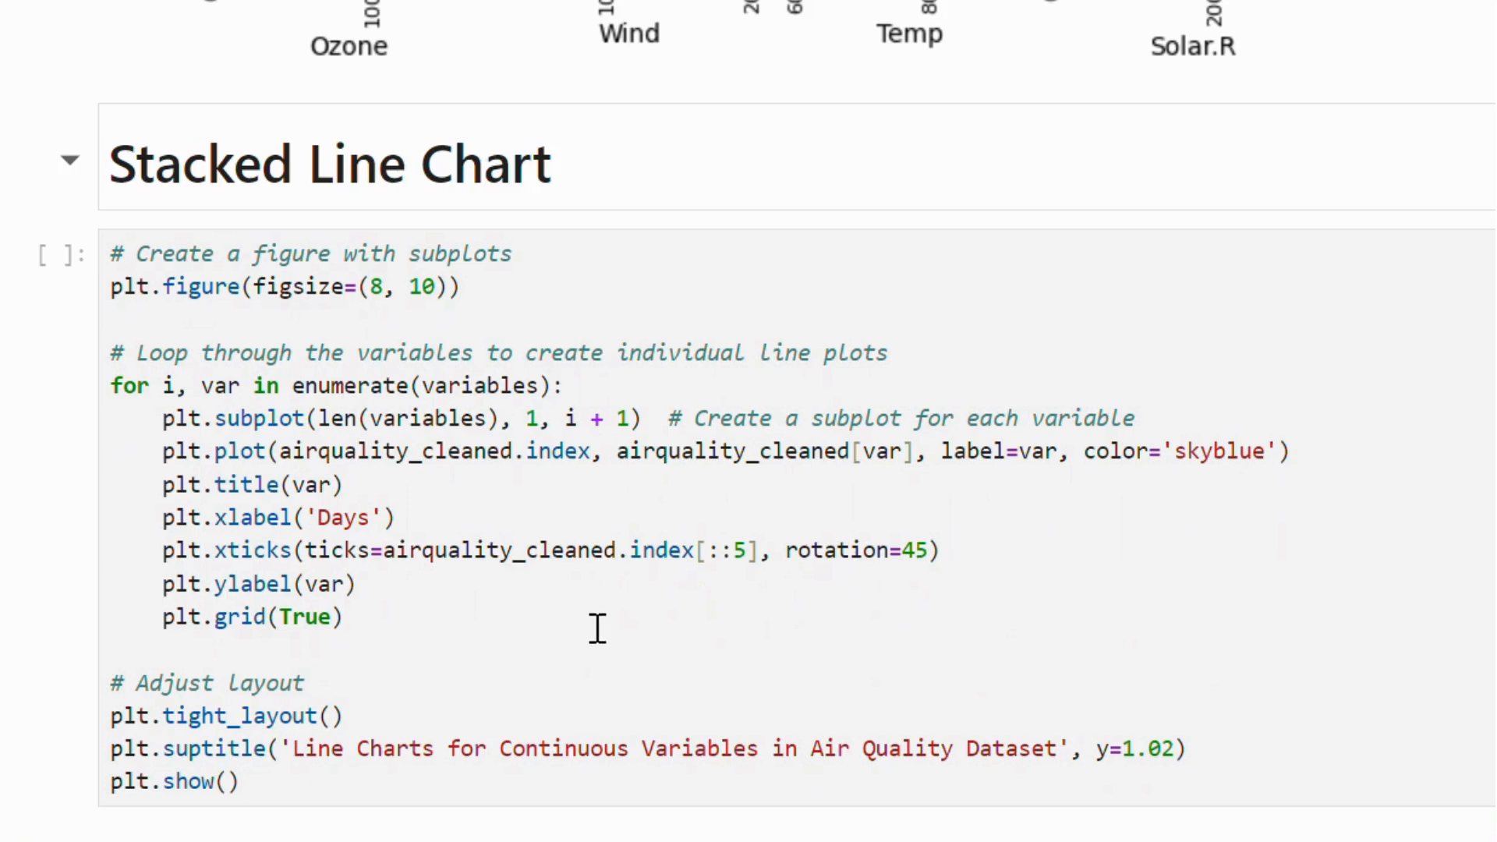
Execute the stacked line chart cell, rendering four per-variable subplots and the combined multiline chart.
click(604, 636)
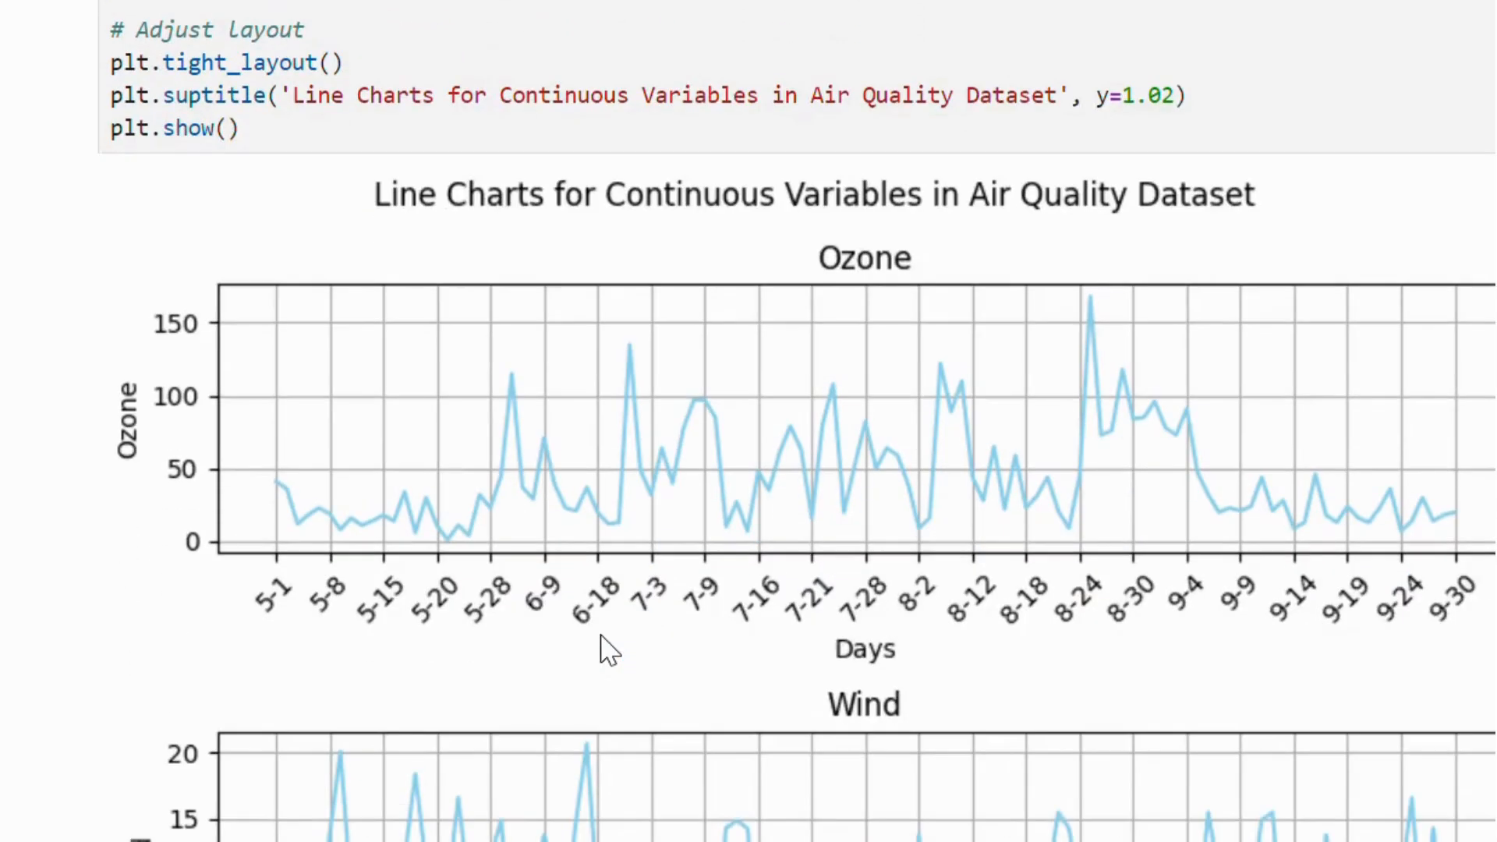
scroll(down, 3)
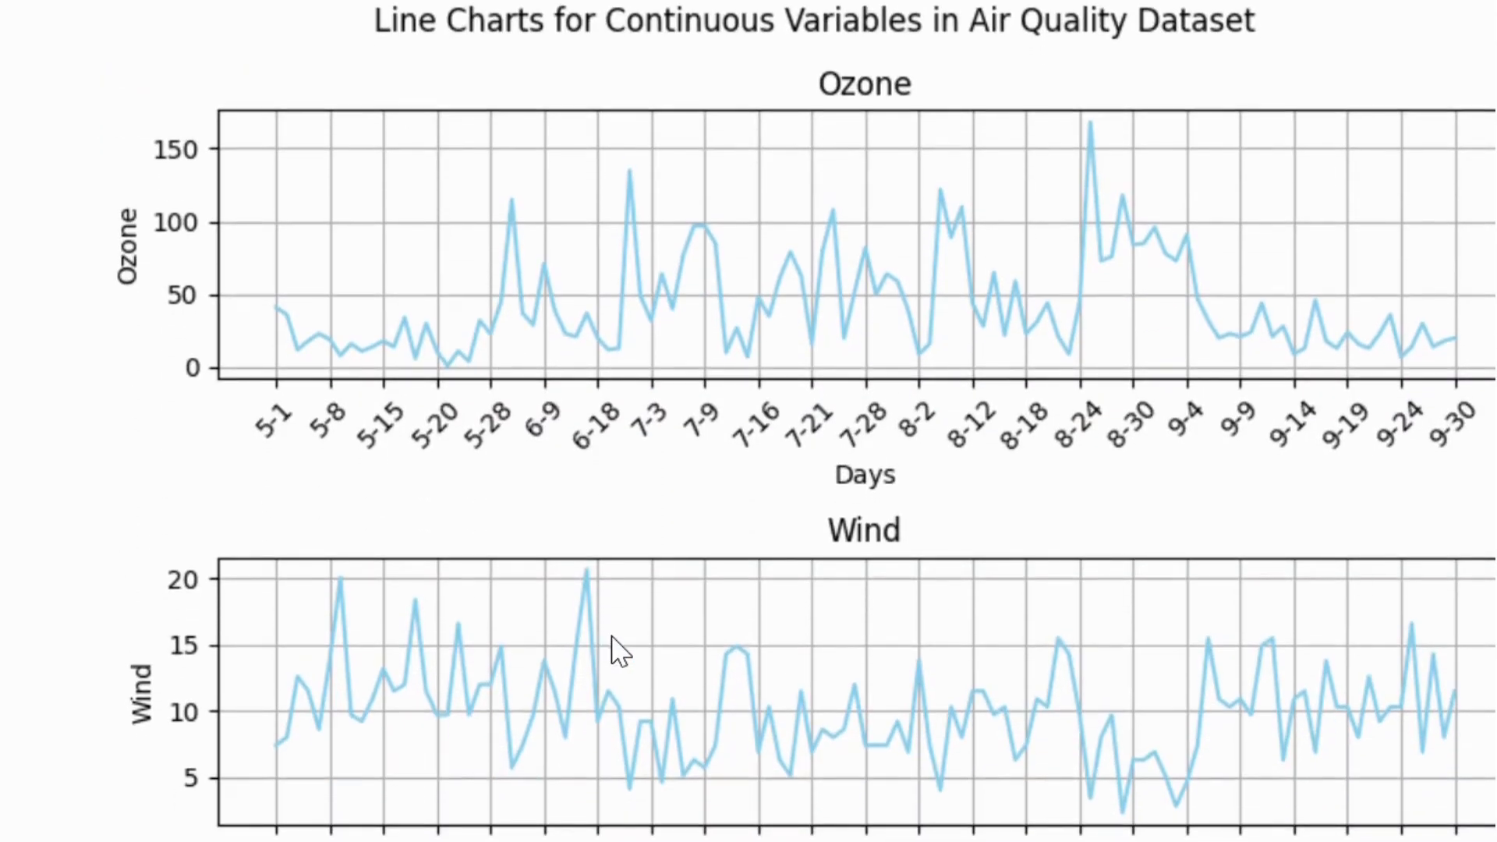
mouse_move(911, 672)
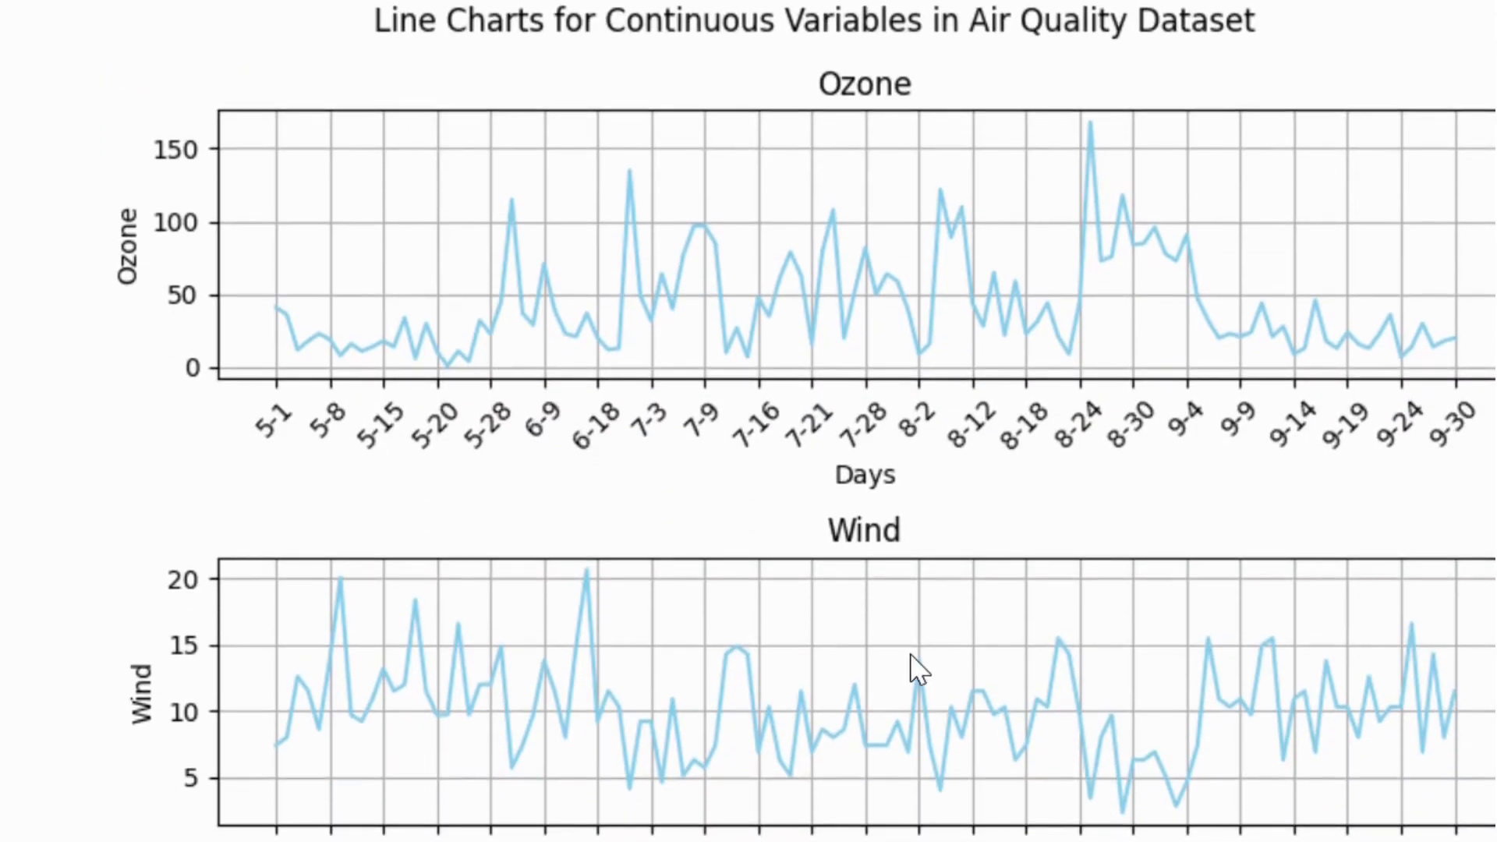
scroll(down, 3)
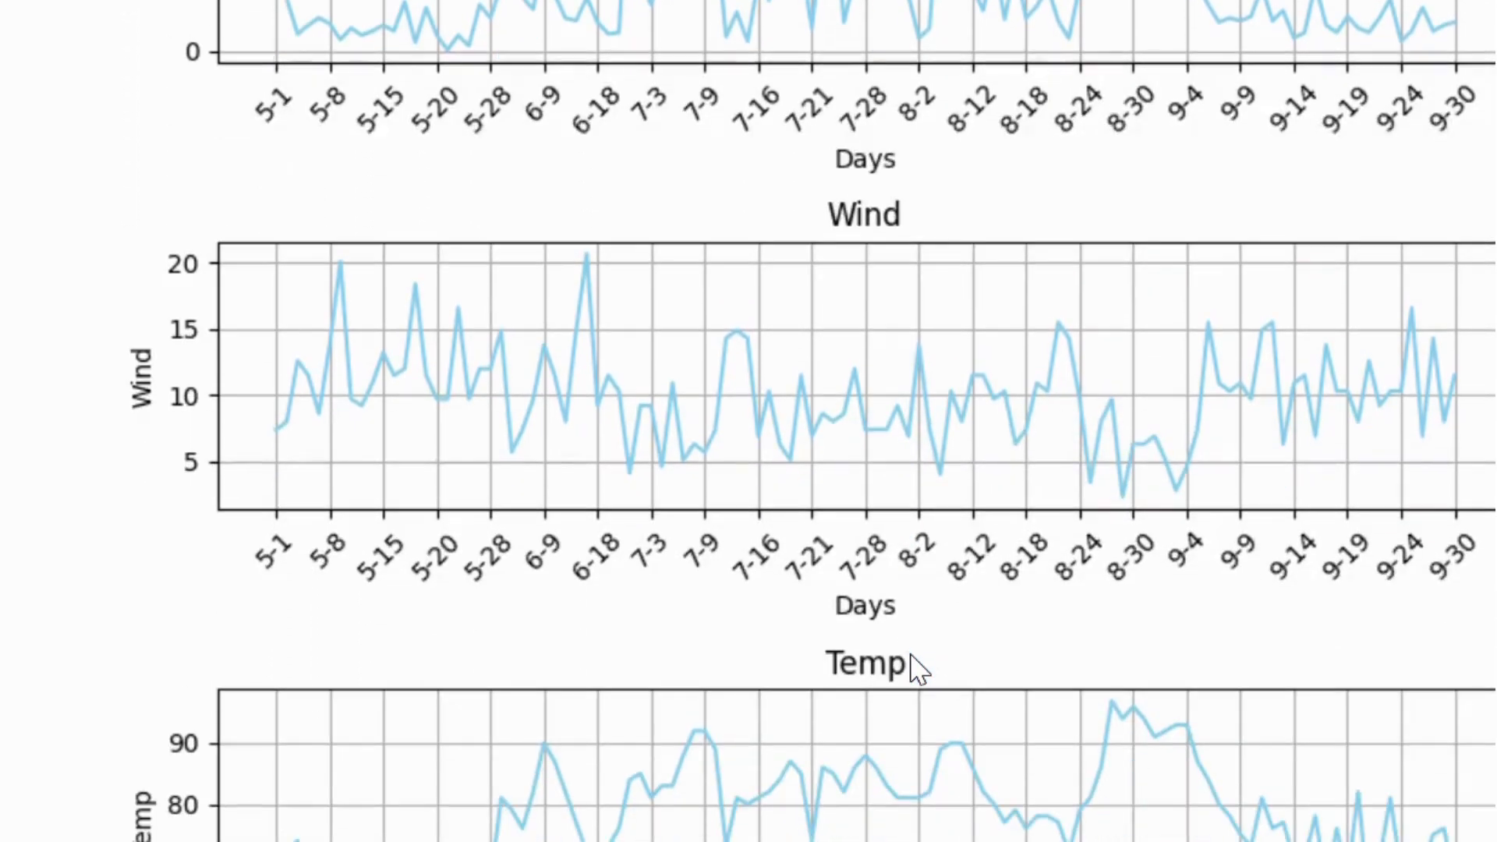
scroll(down, 3)
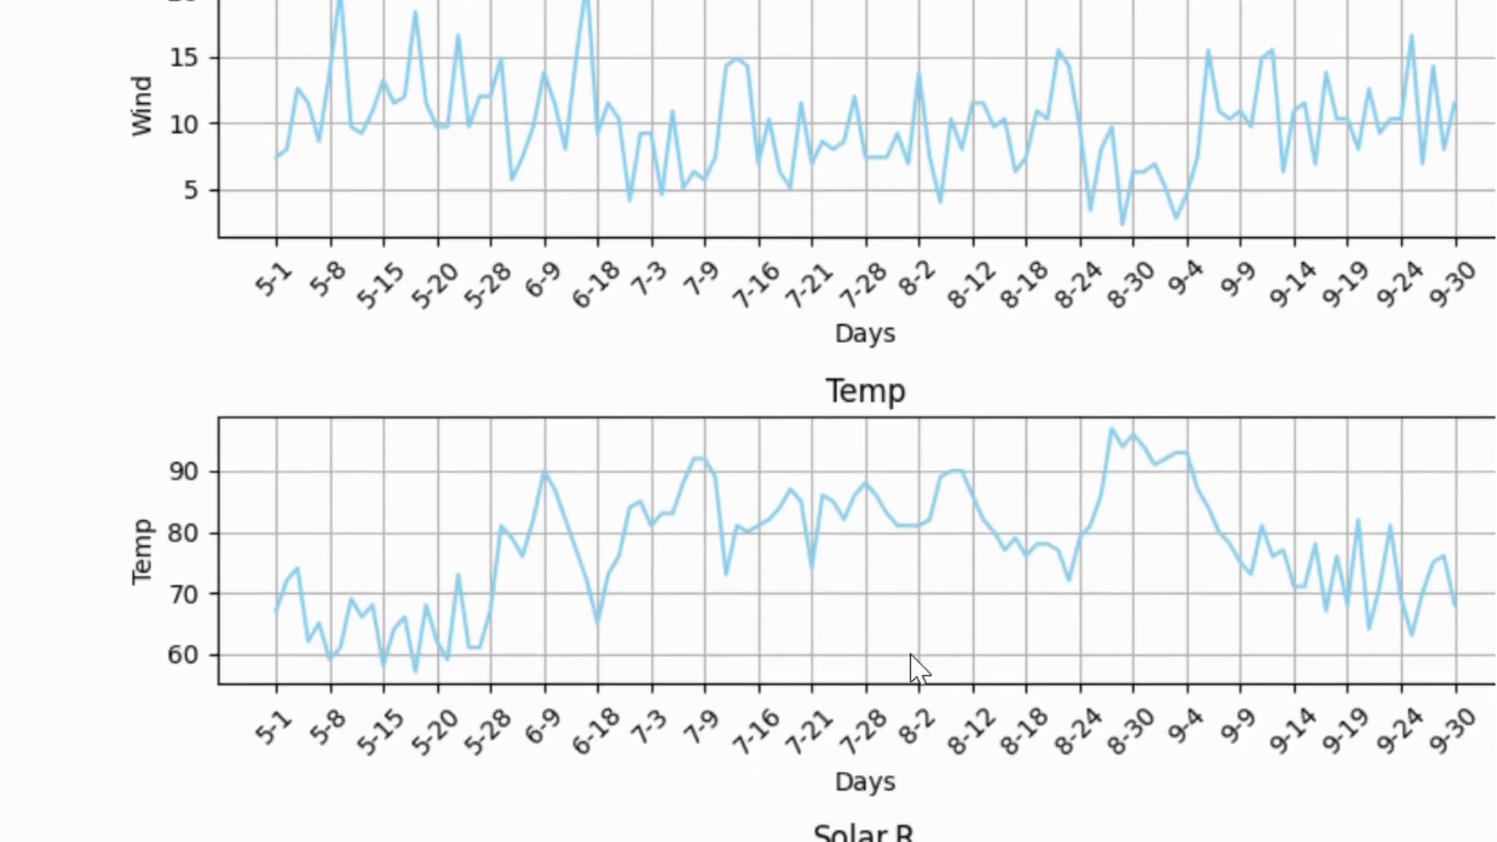
scroll(down, 3)
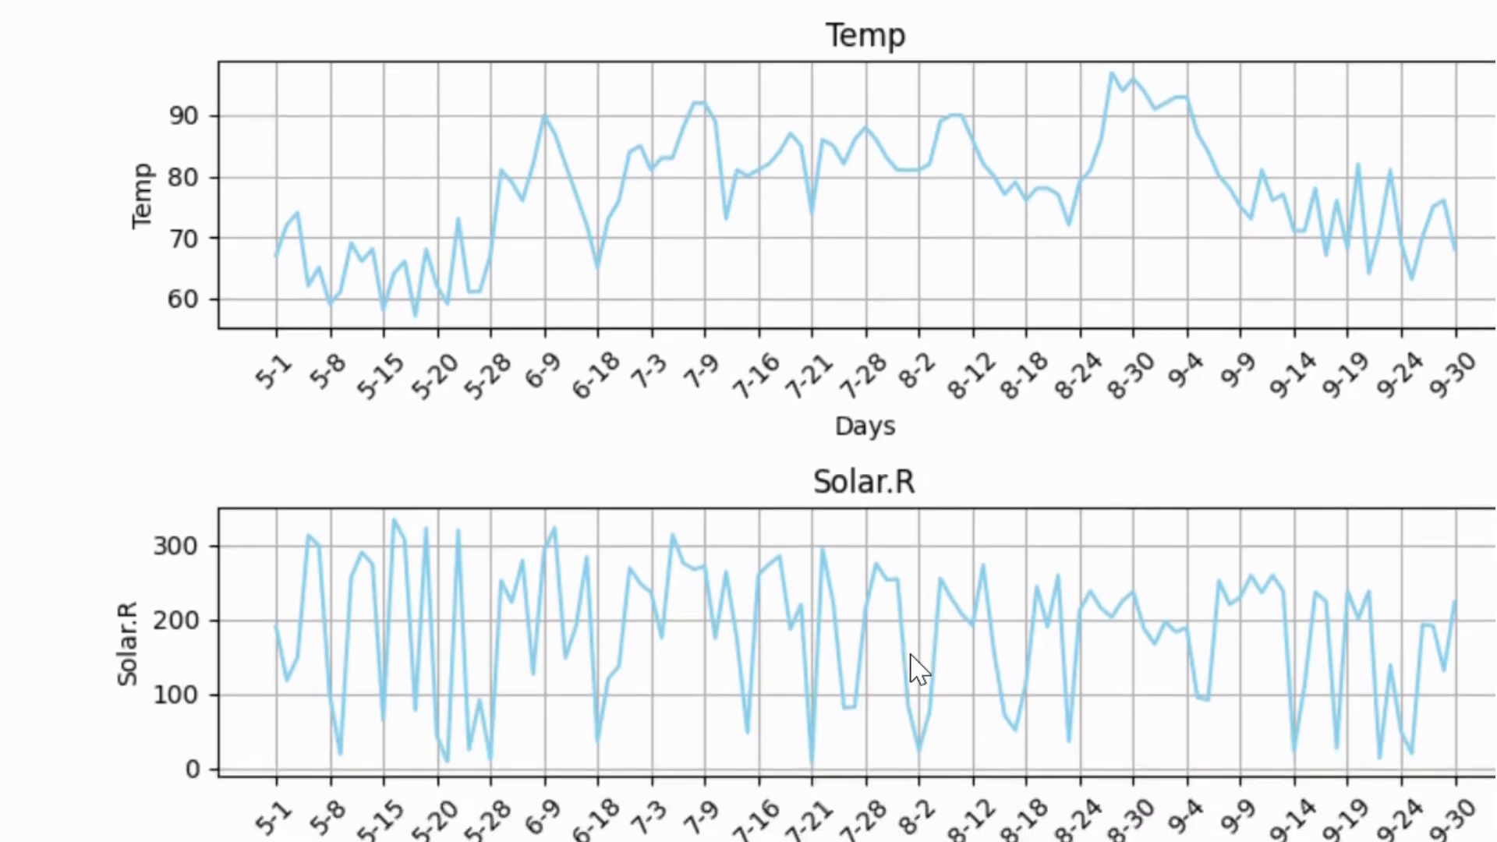
scroll(down, 3)
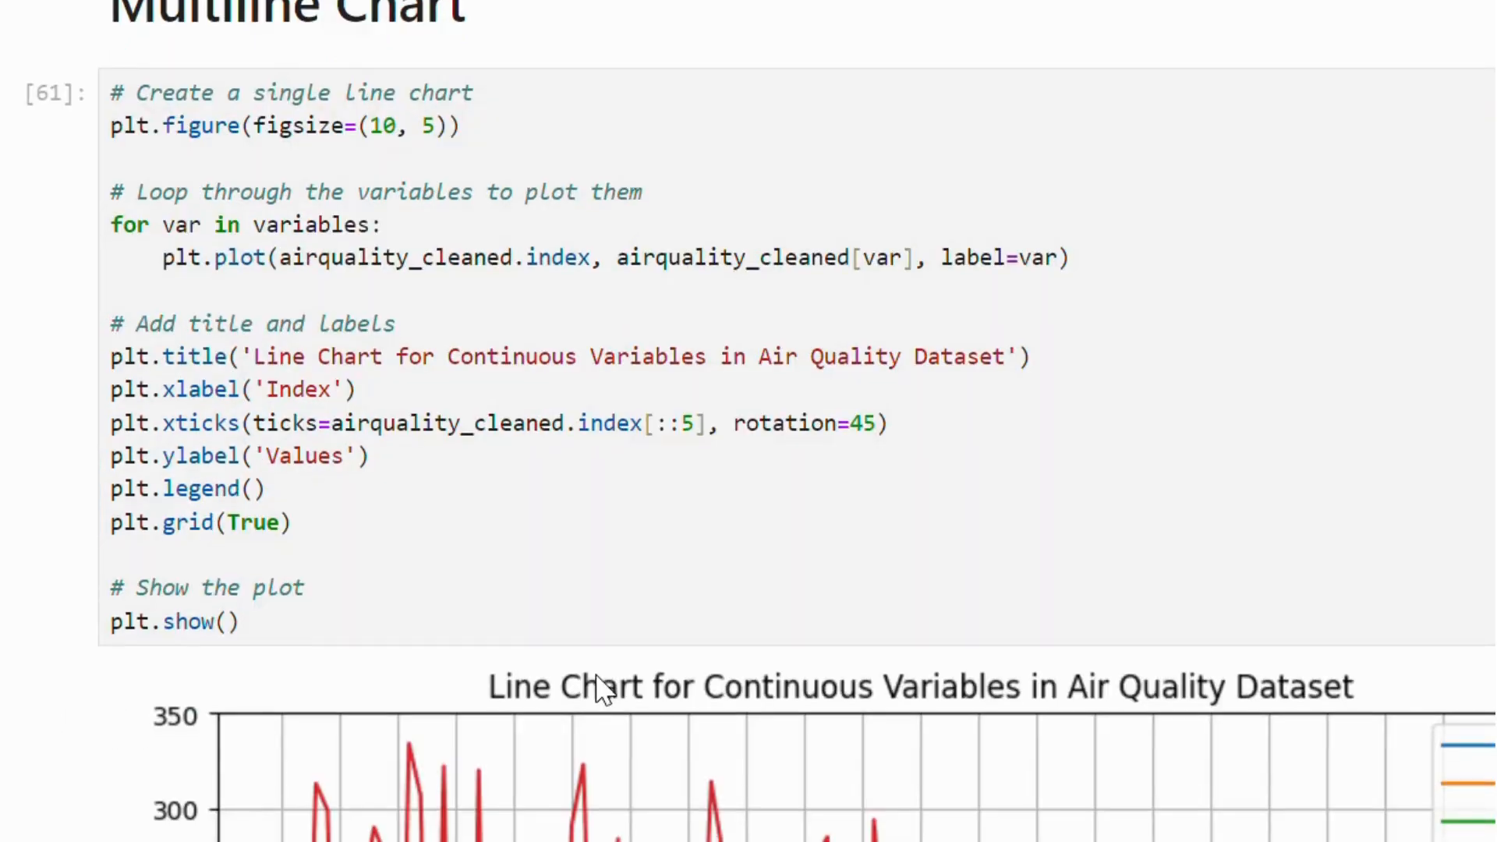
Scroll down to the rendered multiline chart of Ozone, Wind, Temp and Solar.R with its legend.
scroll(down, 3)
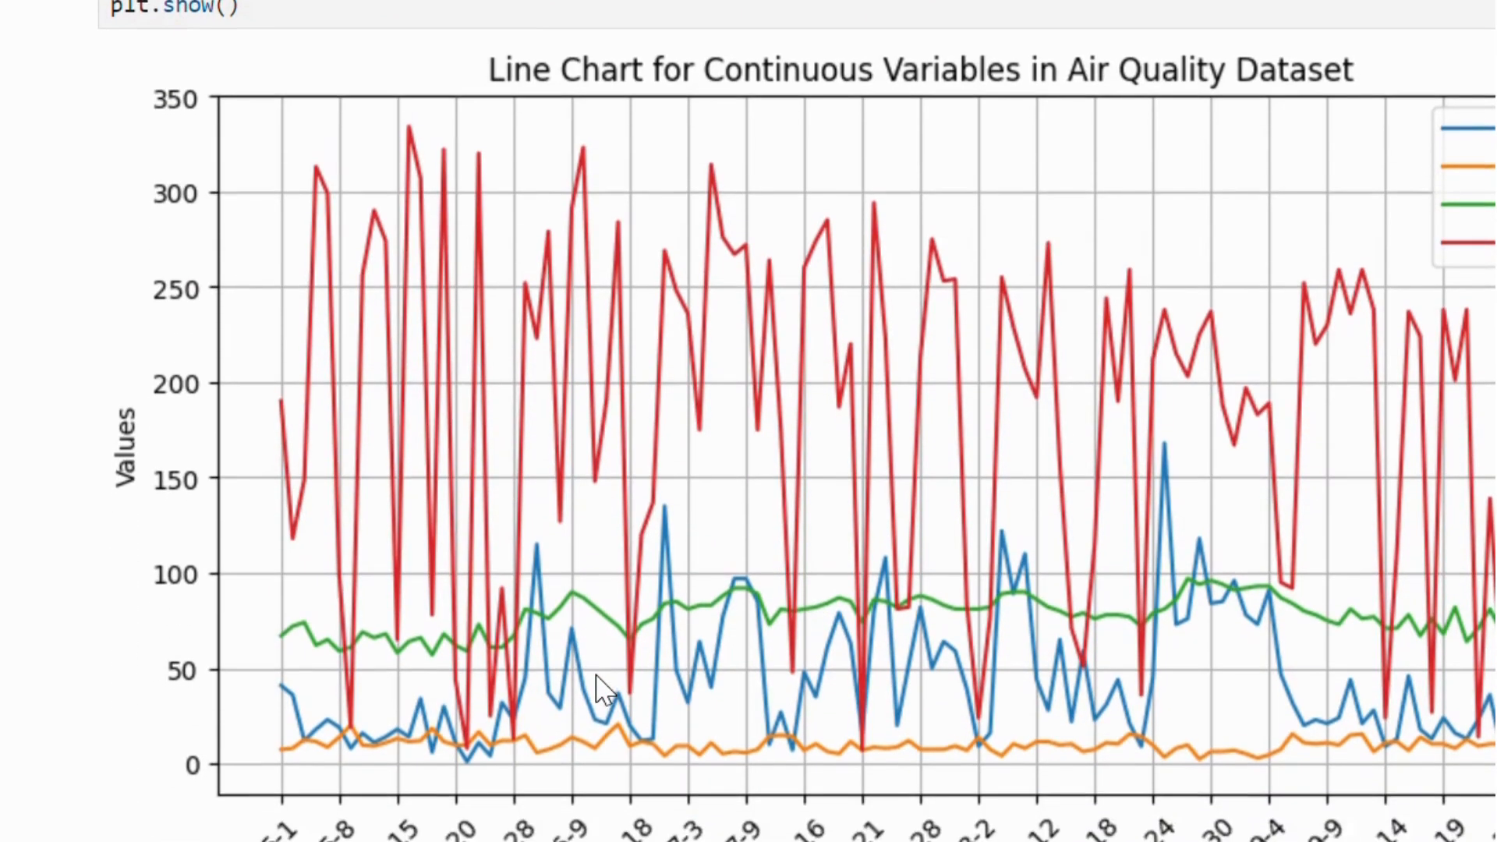
scroll(down, 3)
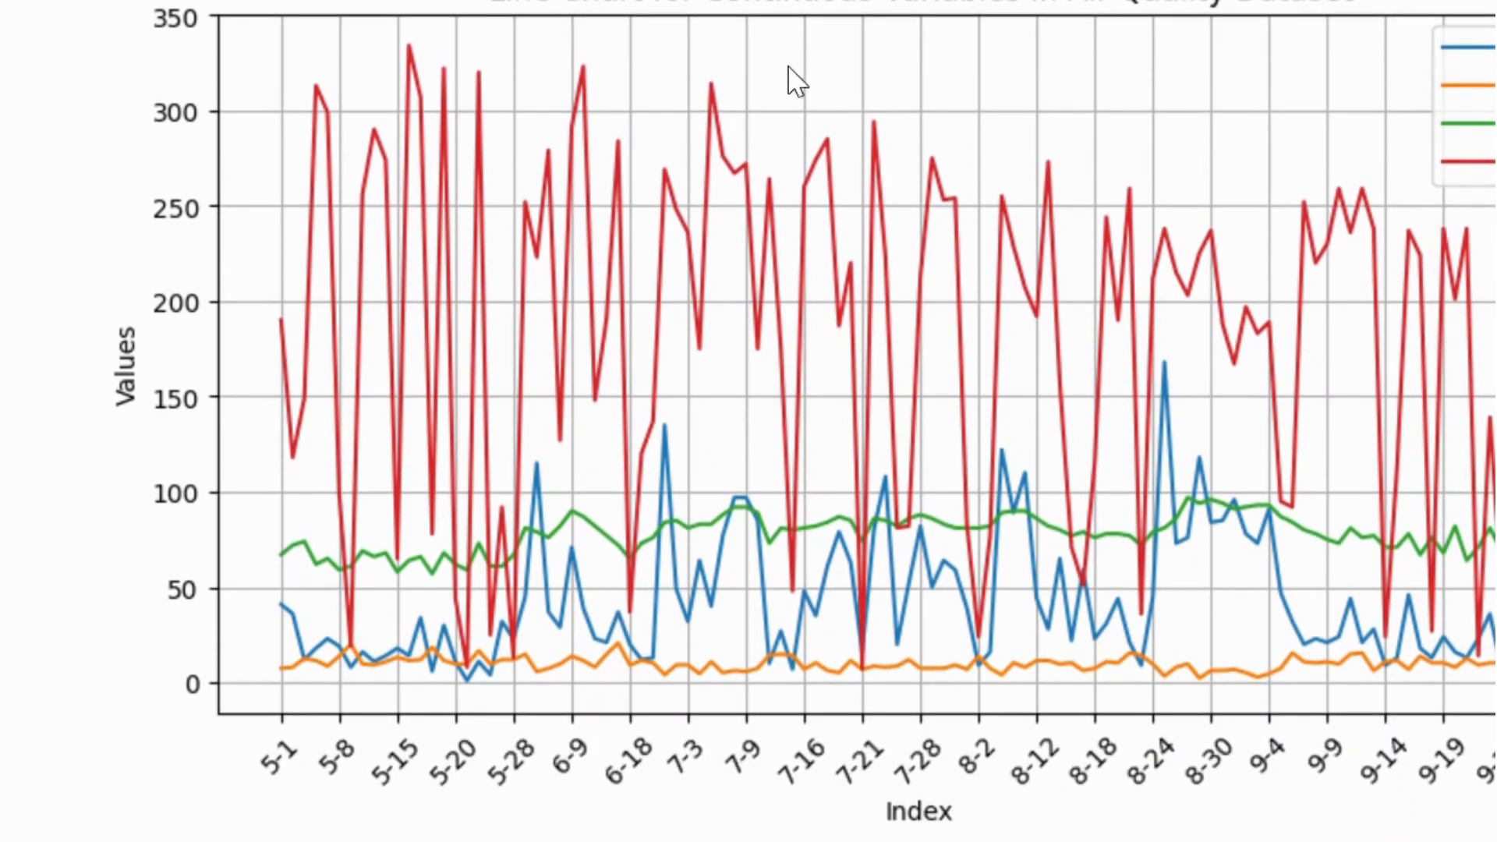
scroll(down, 3)
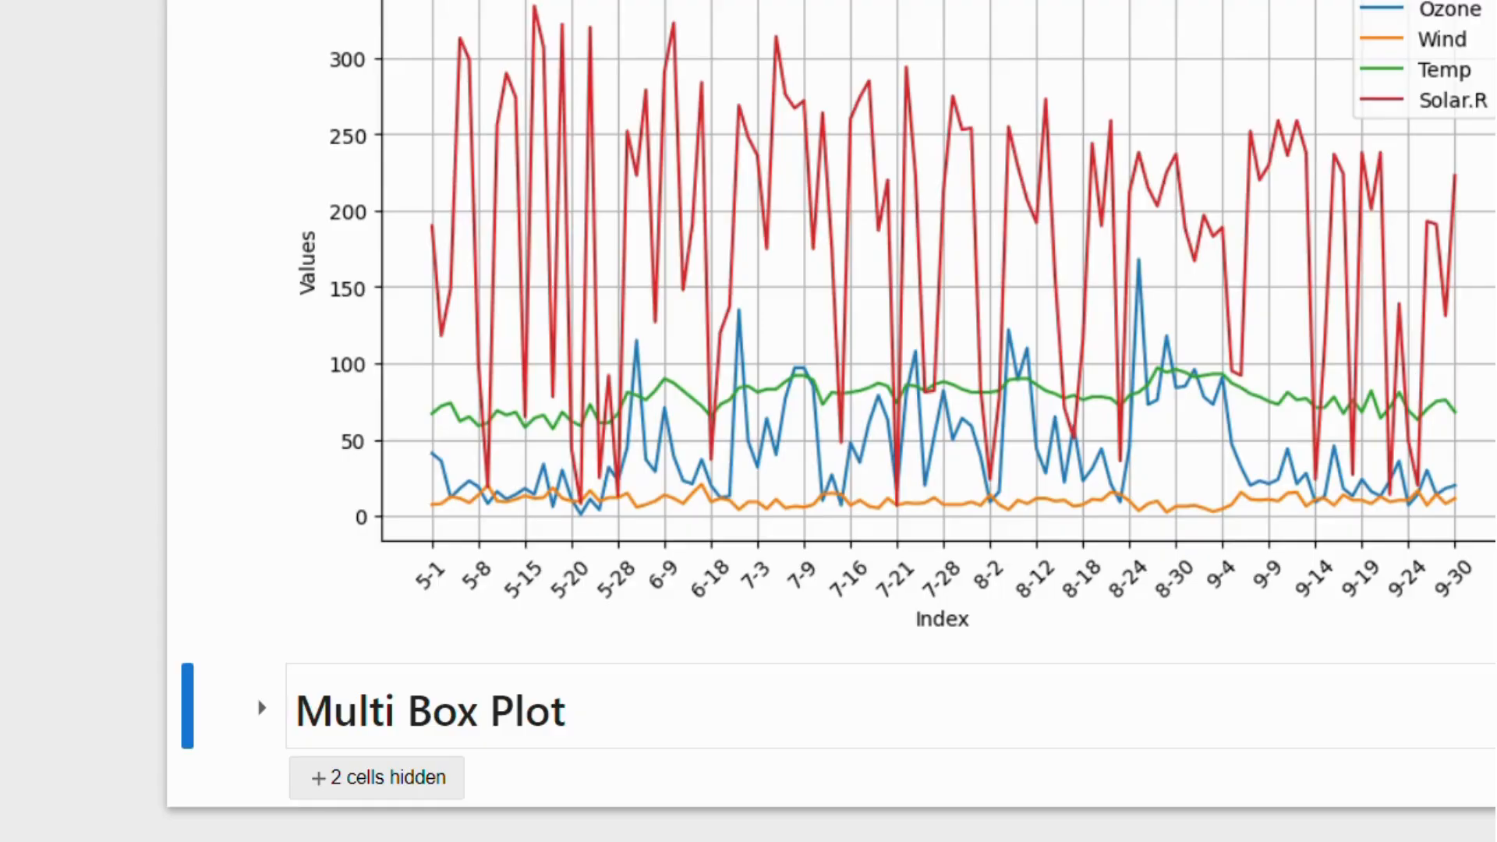
Expand the Multi Box Plot section and reveal the coloured box plot of Ozone, Wind, Temp and Solar.R.
click(262, 708)
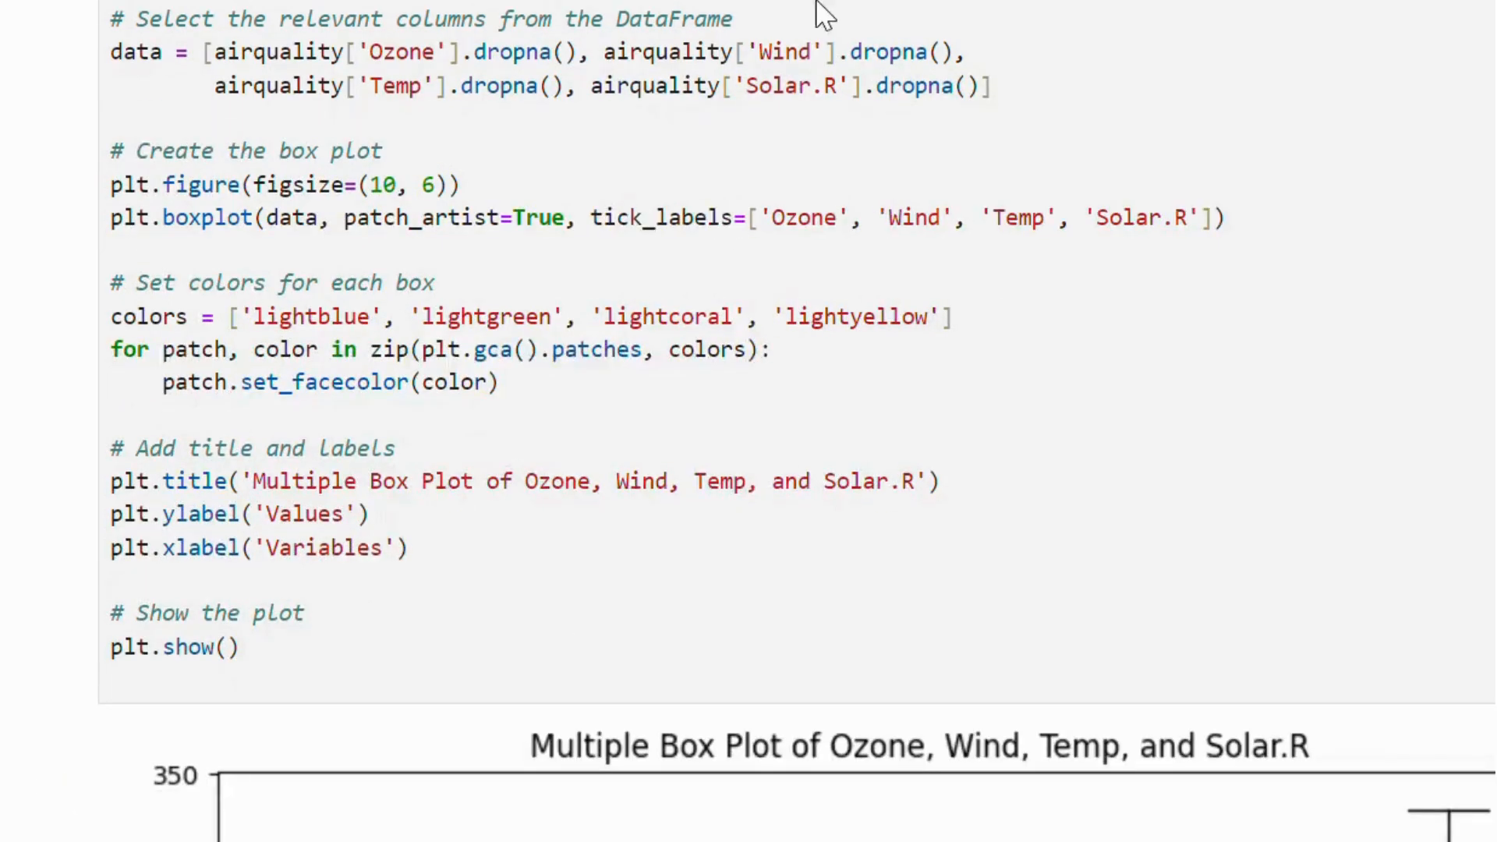
scroll(down, 3)
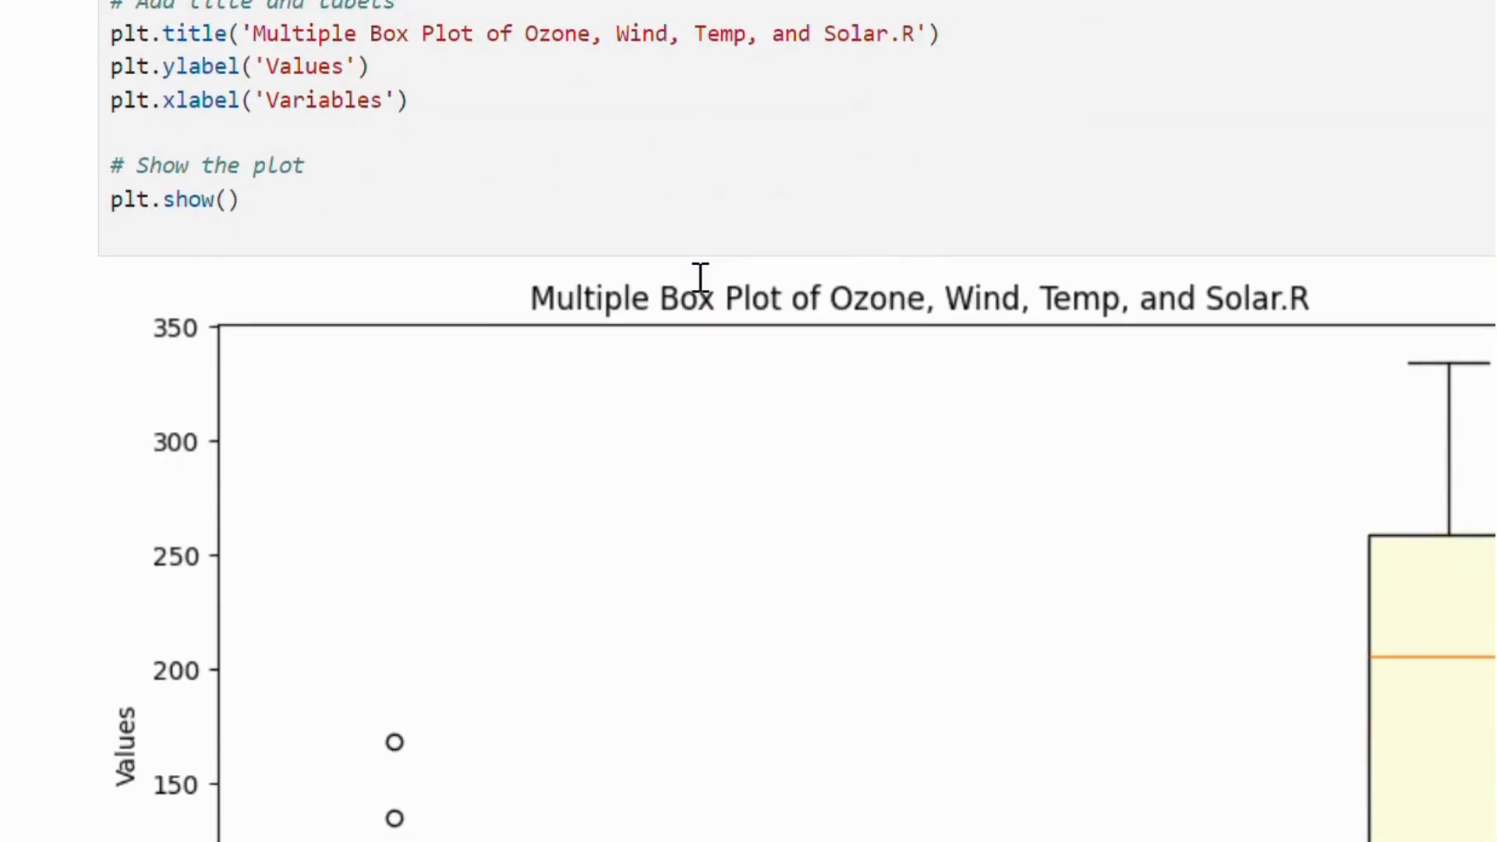
scroll(down, 3)
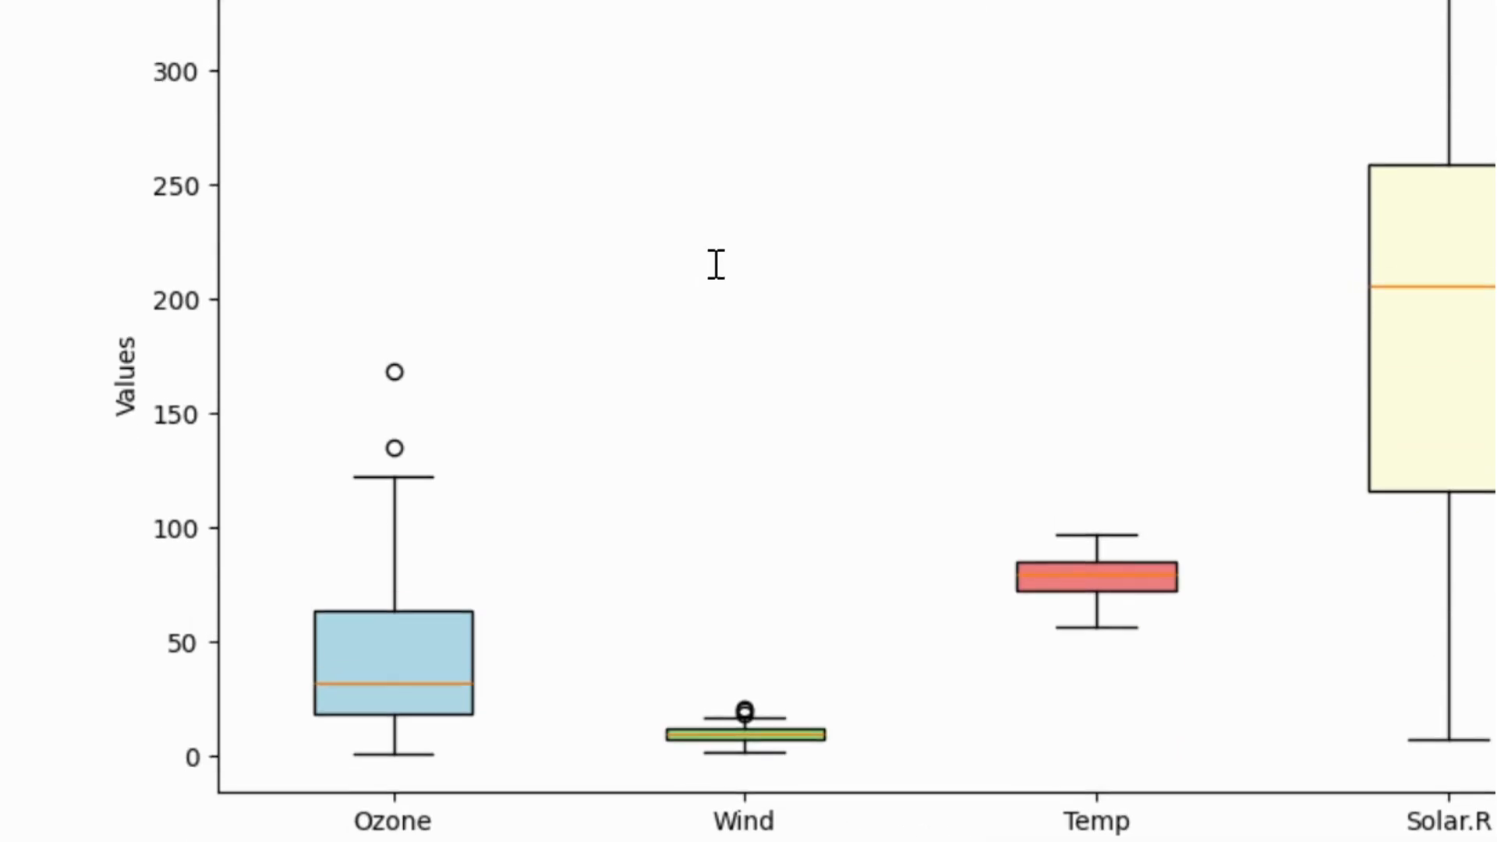